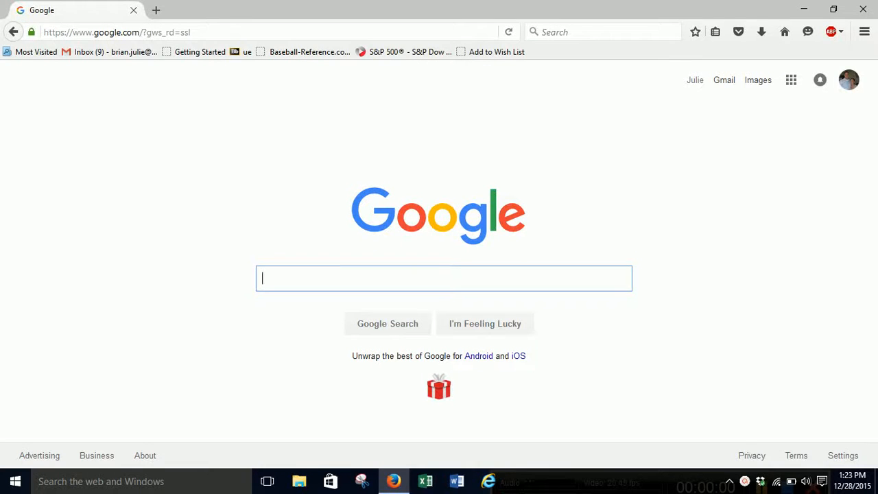
pyautogui.moveTo(587, 431)
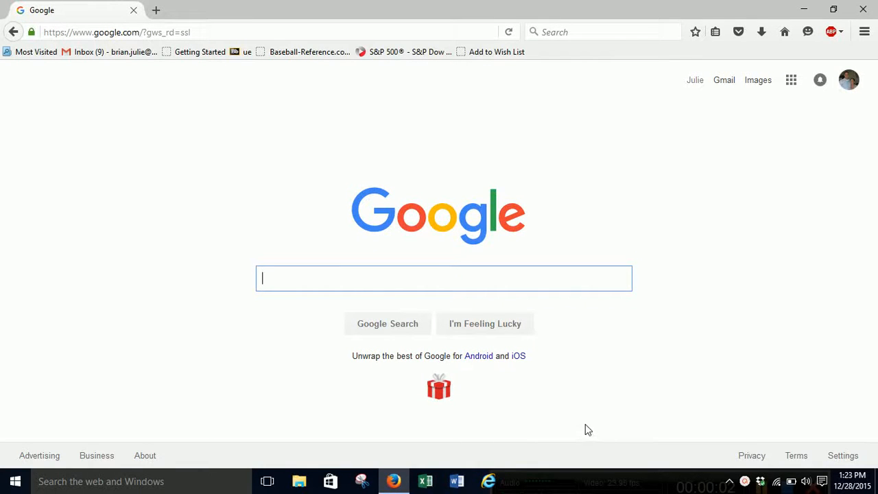
pyautogui.moveTo(198, 277)
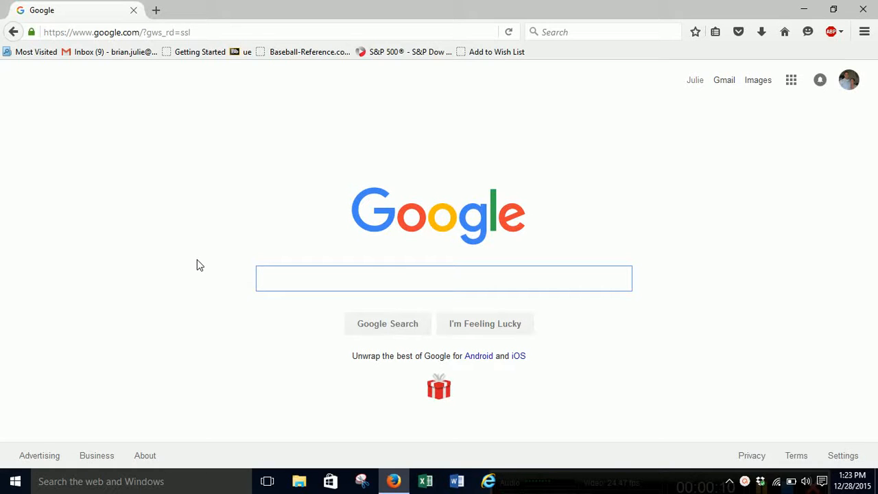
# - Search Google for 'edgar online' and open the SEC EDGAR company filings result
pyautogui.click(445, 277)
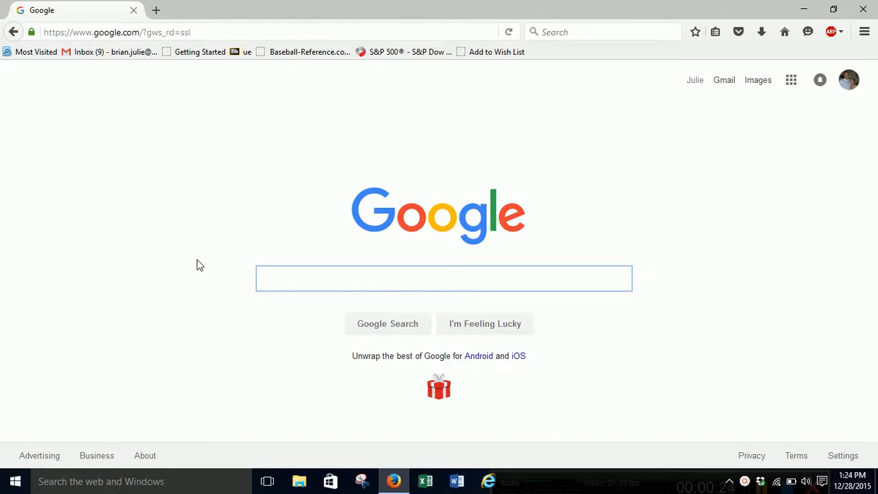
pyautogui.write('edgar online')
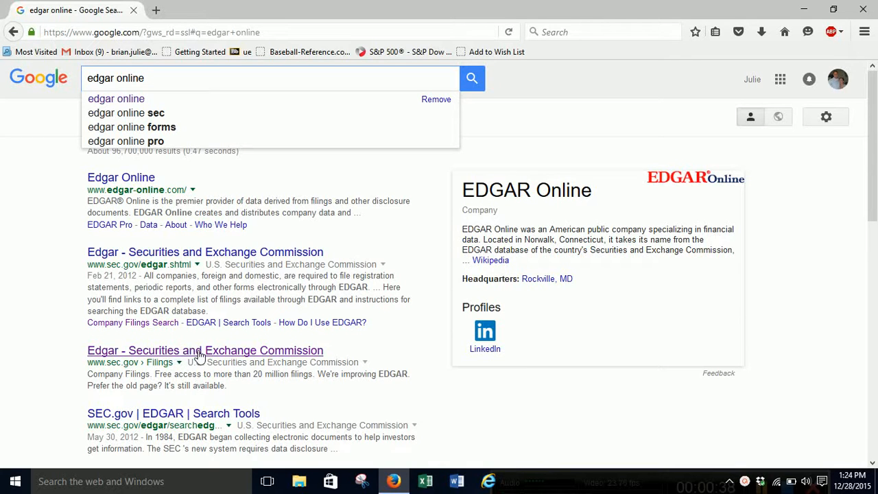
pyautogui.click(206, 349)
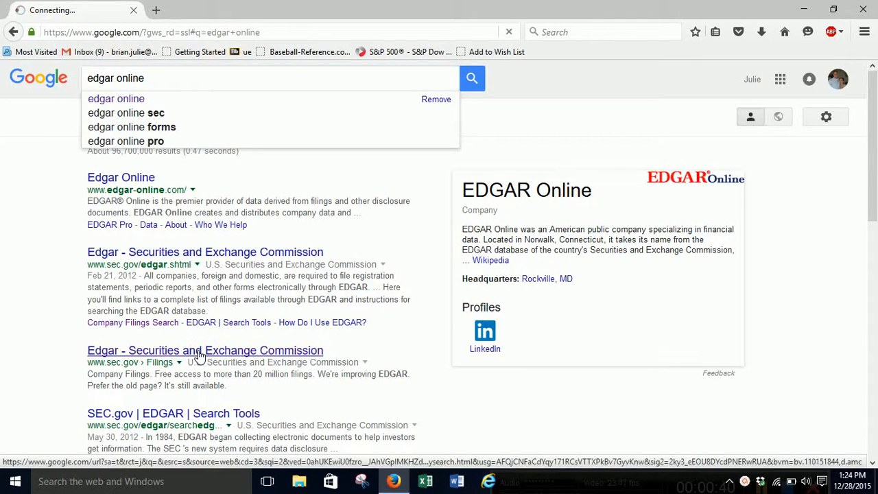
pyautogui.click(205, 349)
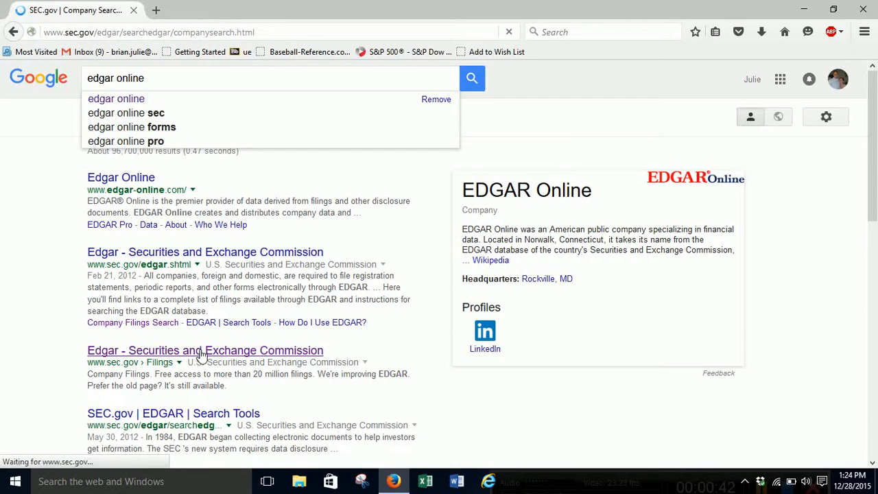
# - Run a Fast Search for ticker 'yum' from the suggestions list
pyautogui.click(205, 350)
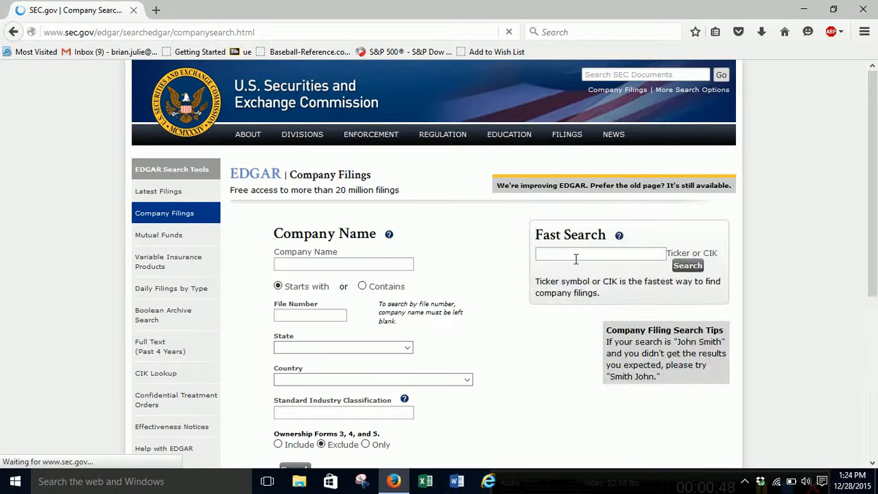
pyautogui.moveTo(600, 254)
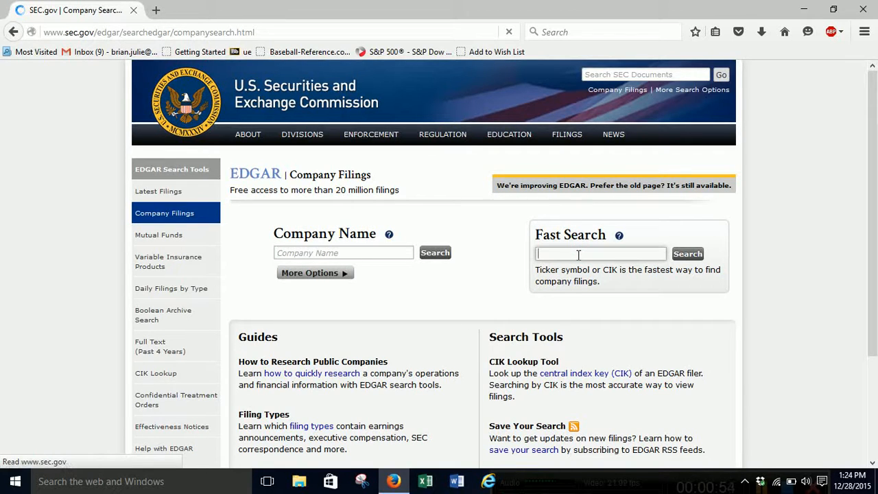
pyautogui.write('yu')
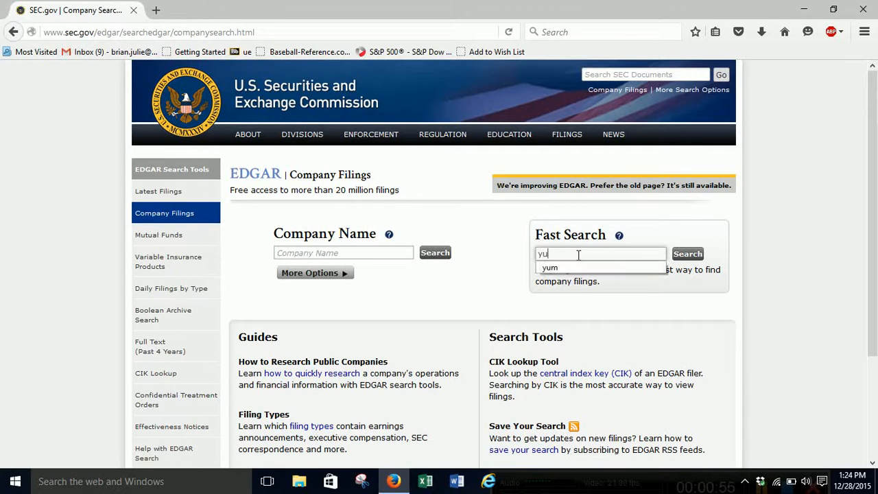
pyautogui.click(549, 268)
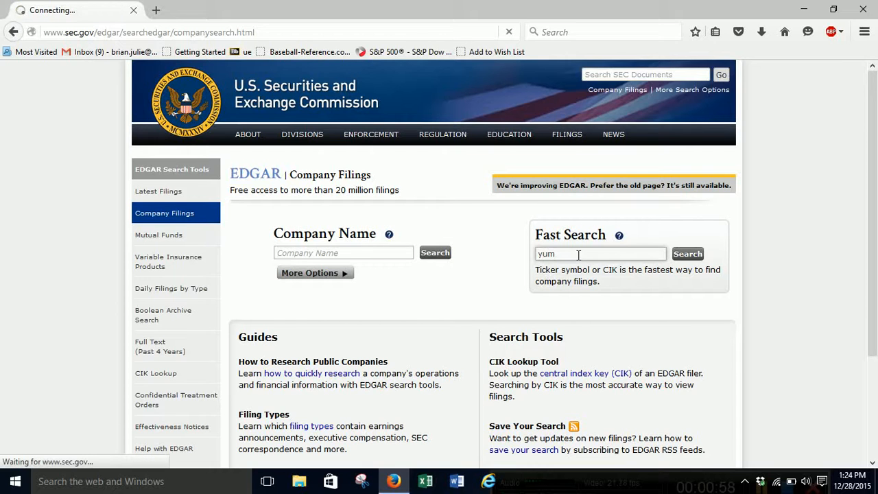
pyautogui.click(687, 254)
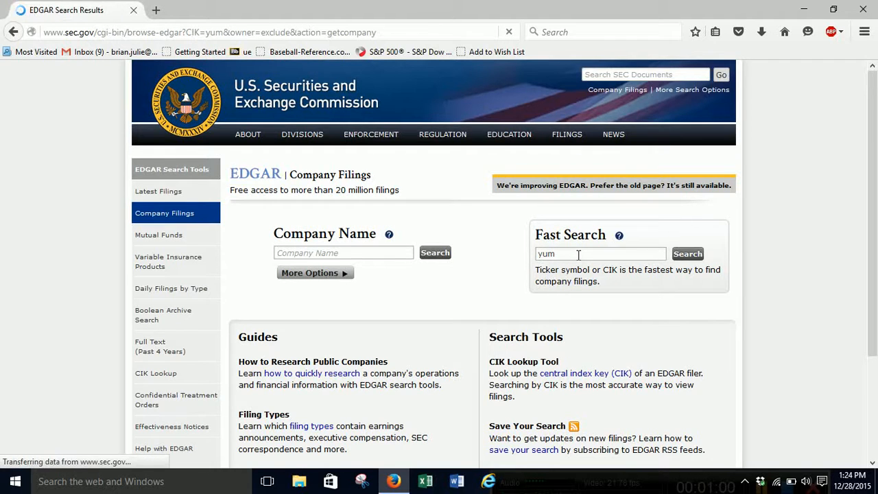
# - Filter Yum Brands' filings to type 10-K and review the list of annual reports
pyautogui.click(688, 252)
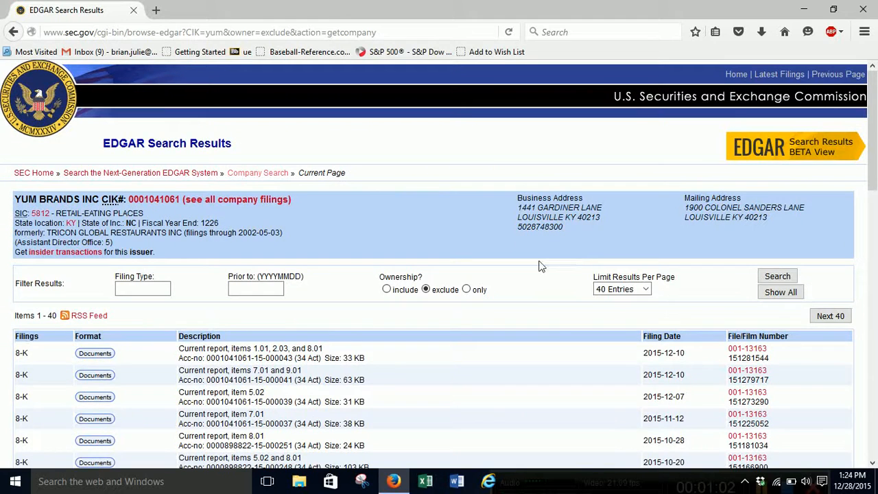
pyautogui.click(143, 288)
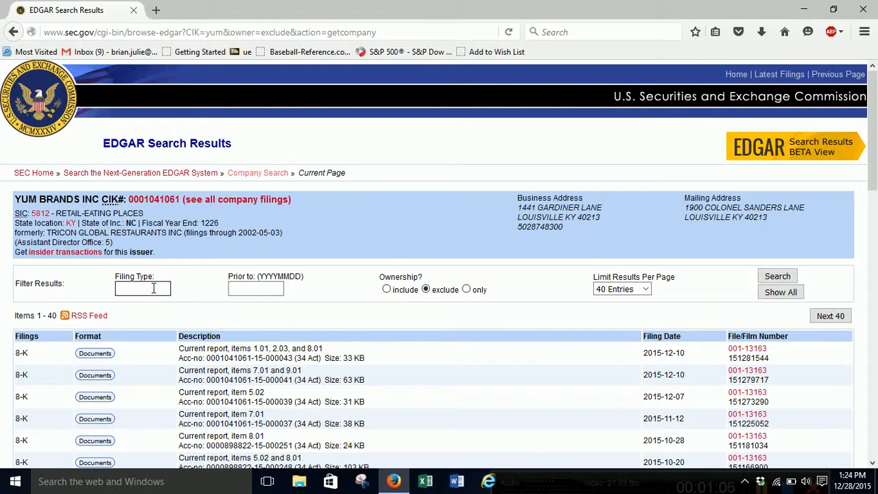
pyautogui.write('10')
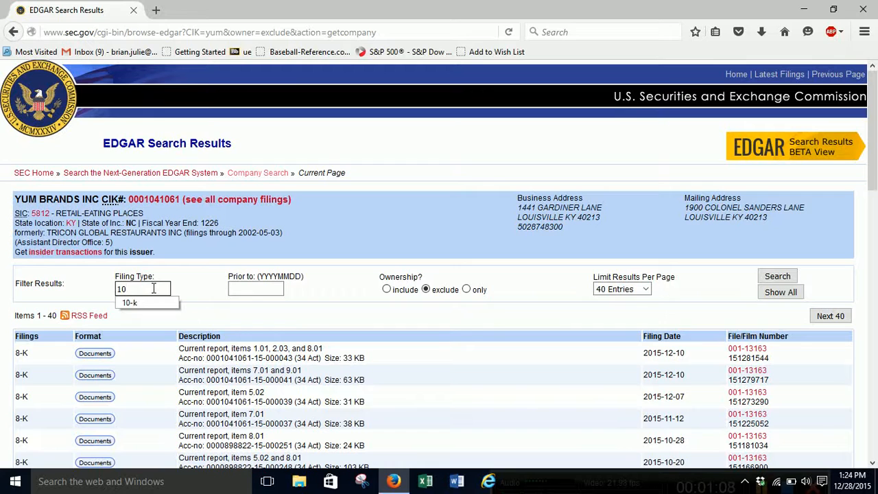
pyautogui.moveTo(69, 266)
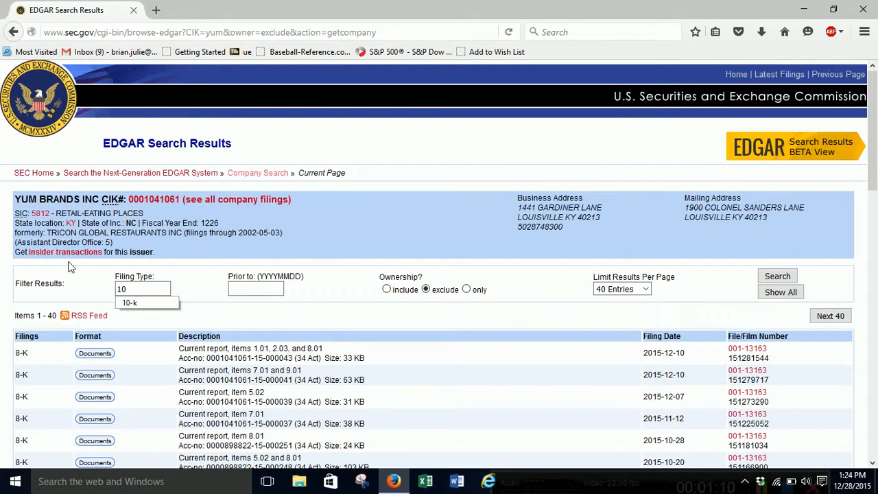
pyautogui.click(129, 303)
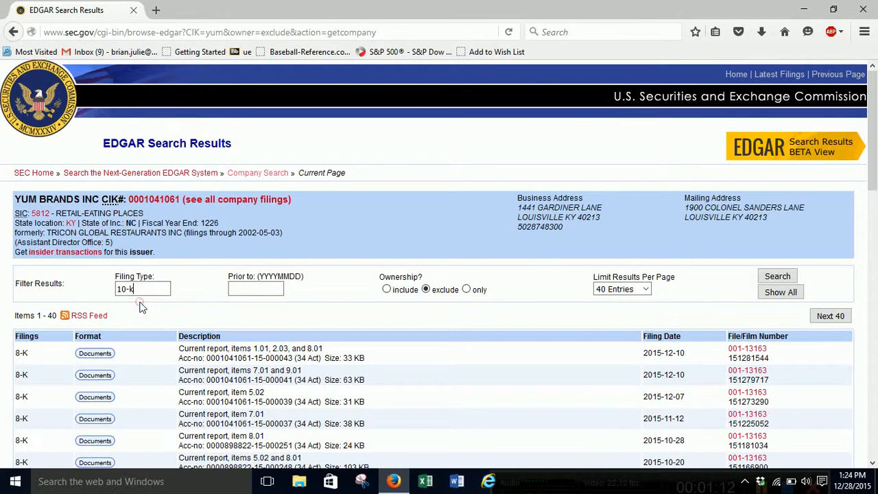
pyautogui.moveTo(143, 308)
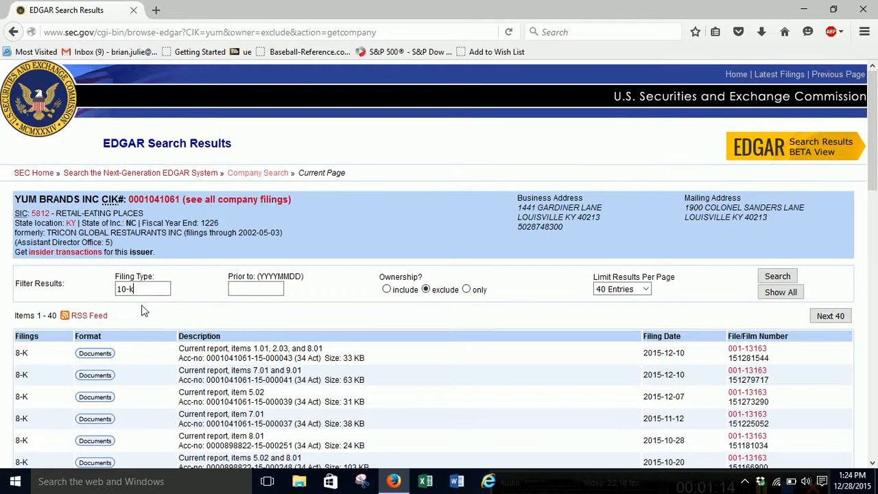
pyautogui.click(777, 275)
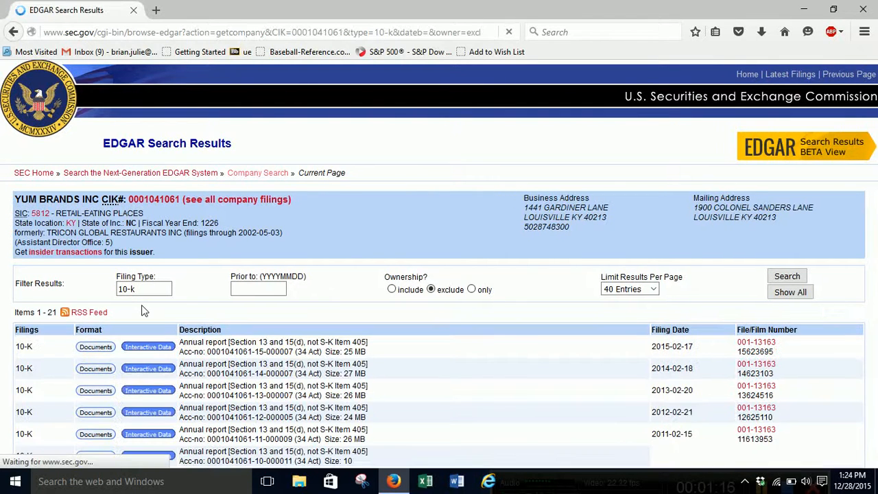
pyautogui.scroll(-3)
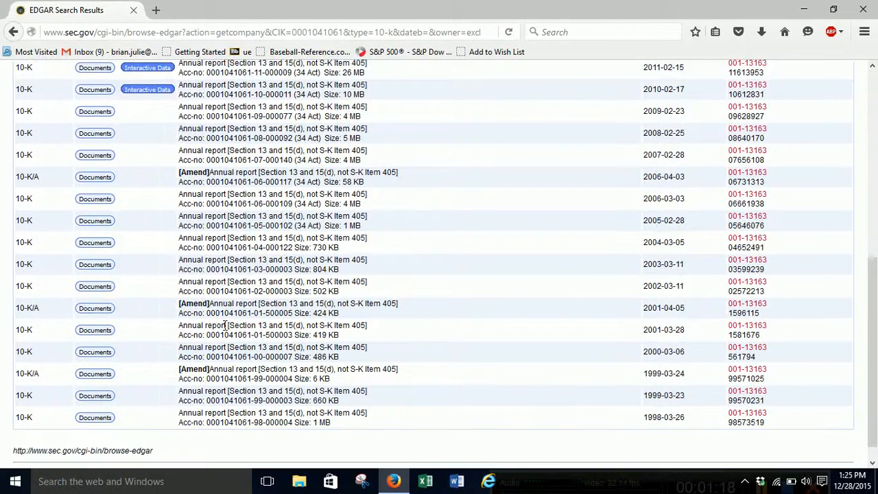
pyautogui.scroll(3)
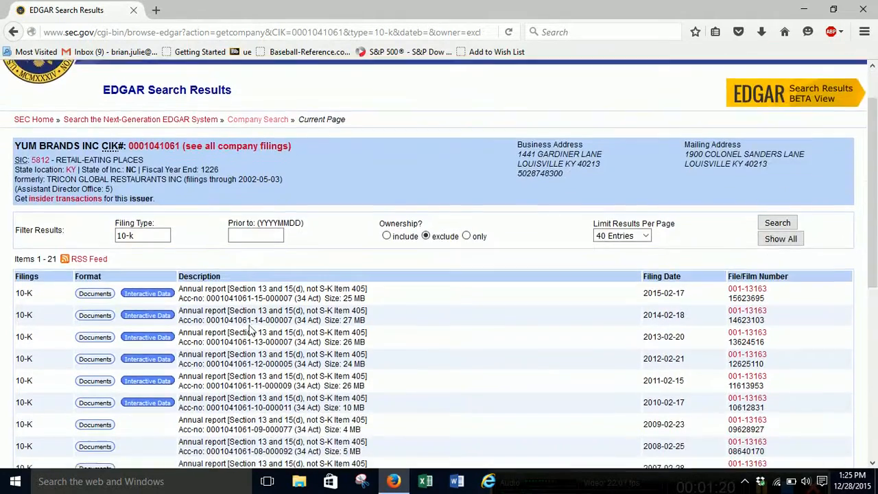
pyautogui.scroll(-3)
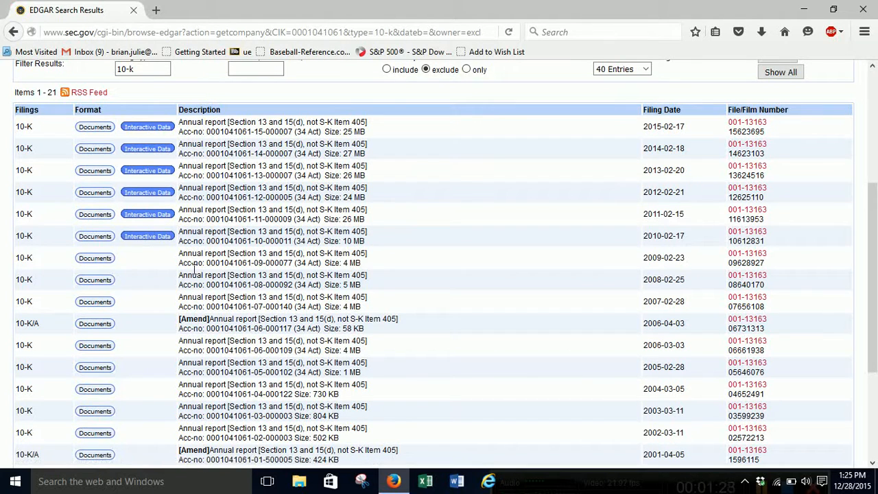
pyautogui.moveTo(208, 153)
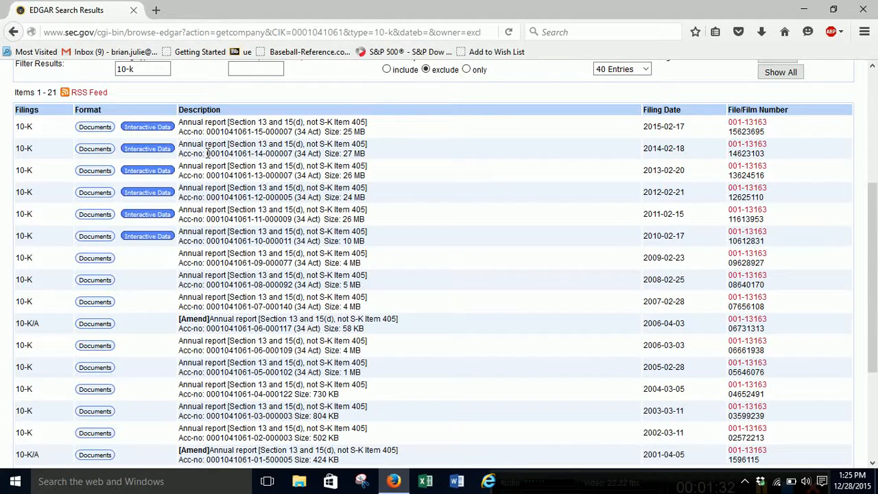
pyautogui.moveTo(148, 126)
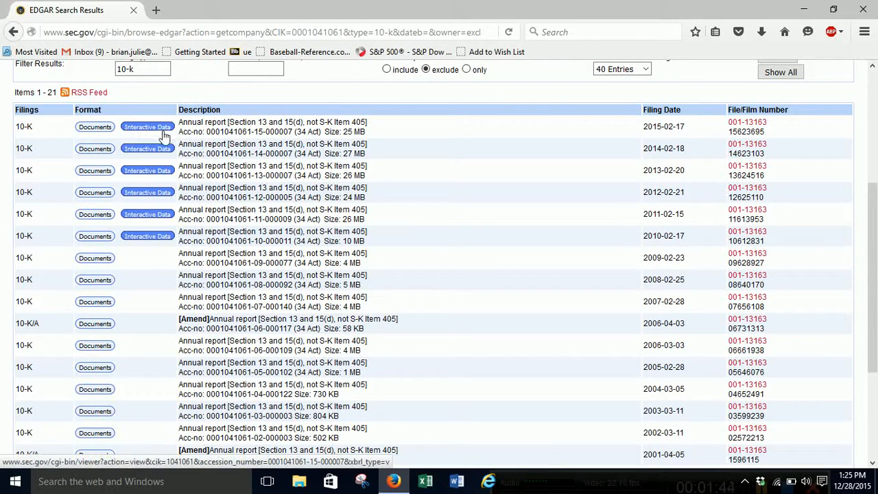
pyautogui.click(147, 126)
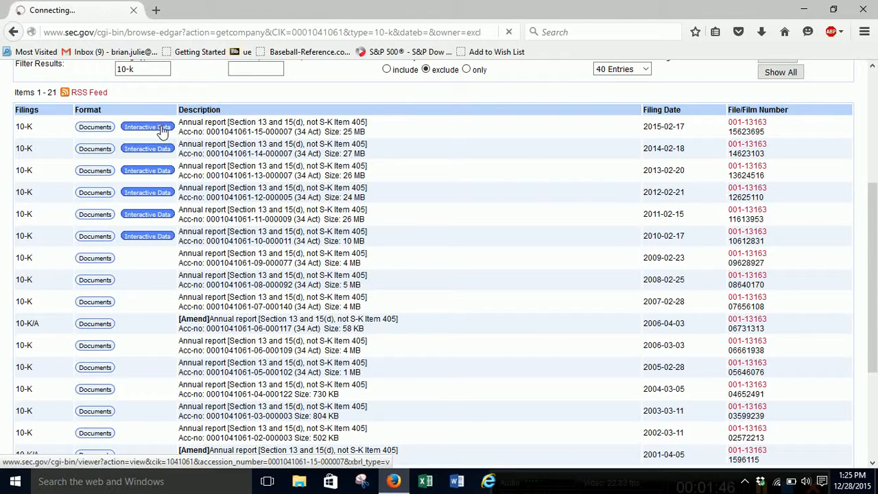
pyautogui.click(147, 126)
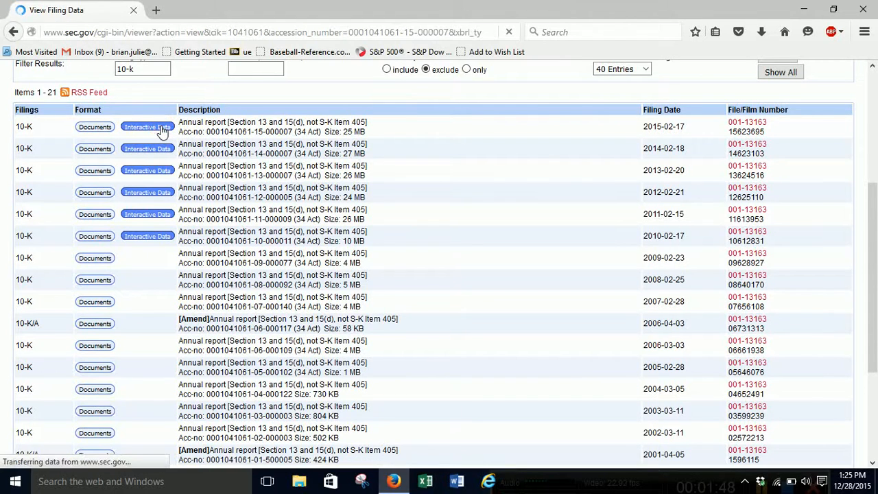
pyautogui.click(147, 127)
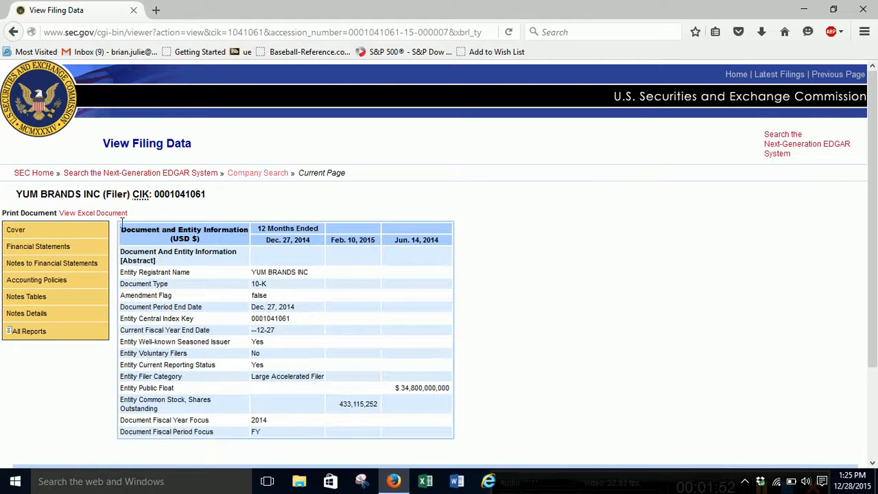
pyautogui.moveTo(93, 212)
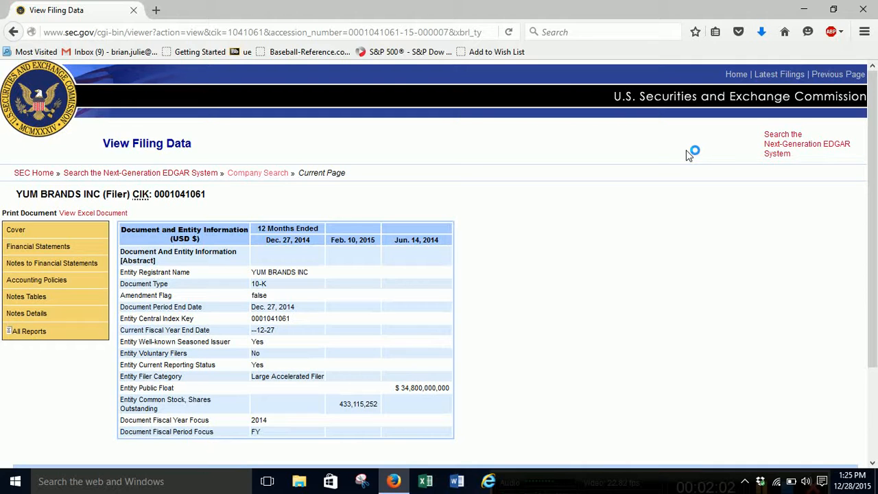
pyautogui.click(94, 213)
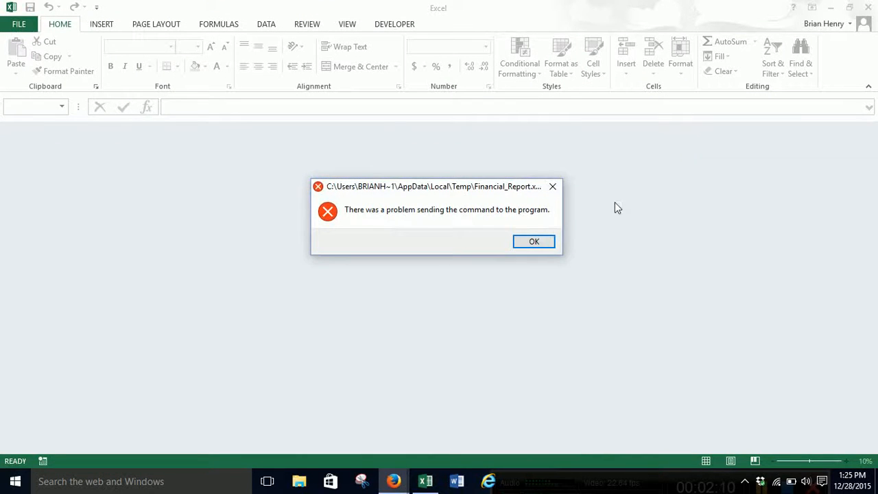
# - Dismiss the 'problem sending the command' error so Financial_Report opens in Protected View
pyautogui.click(534, 241)
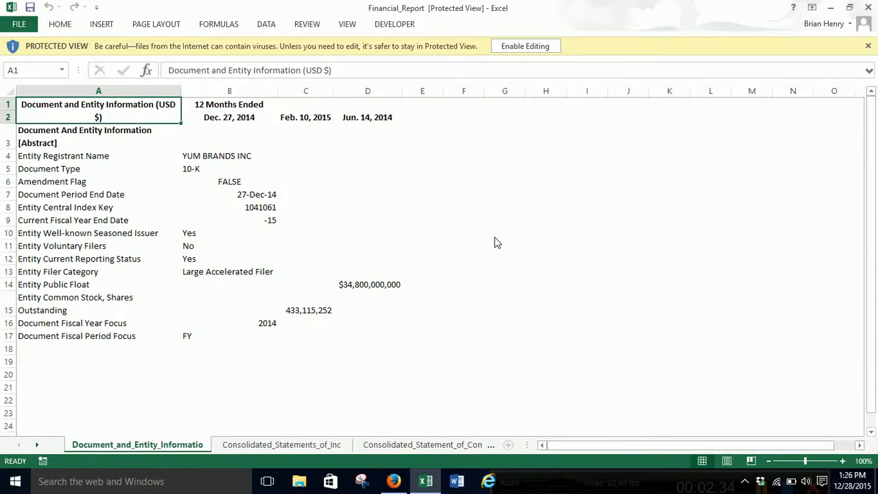
pyautogui.moveTo(524, 118)
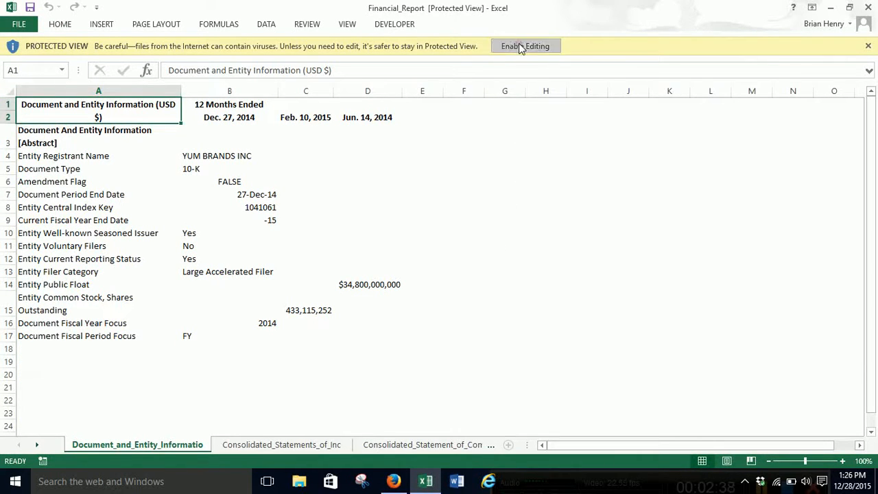
pyautogui.moveTo(439, 273)
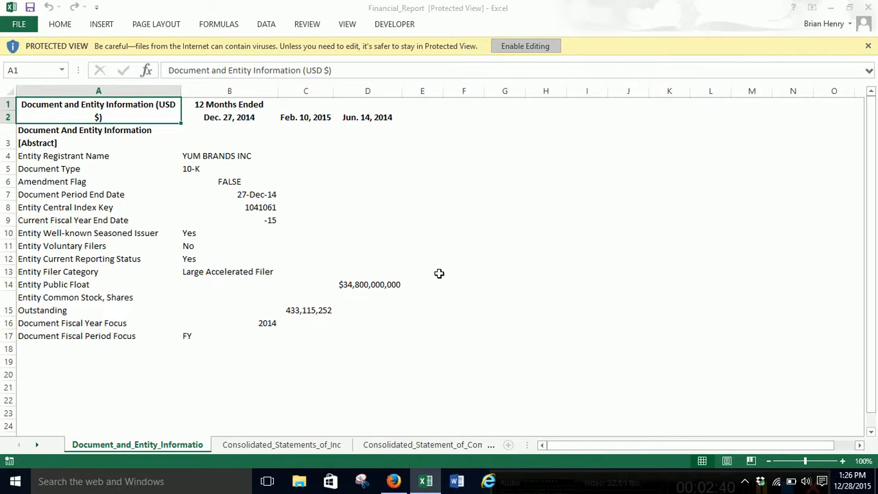
pyautogui.click(525, 47)
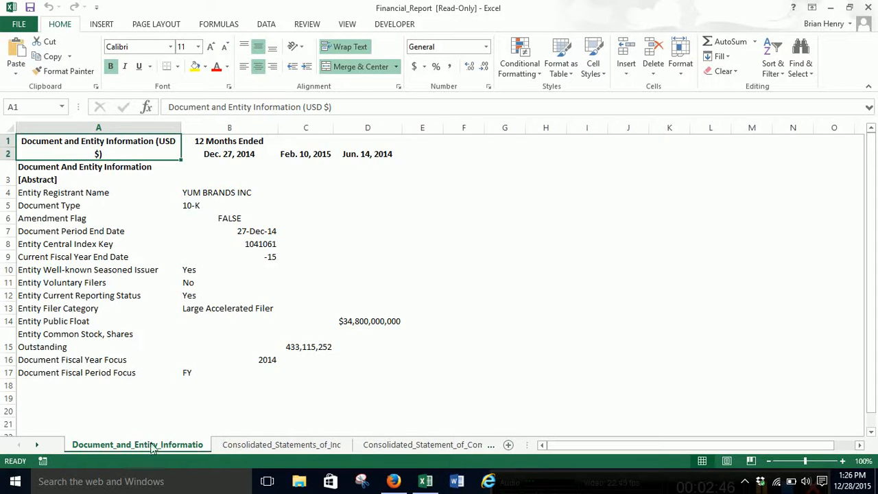
pyautogui.click(30, 445)
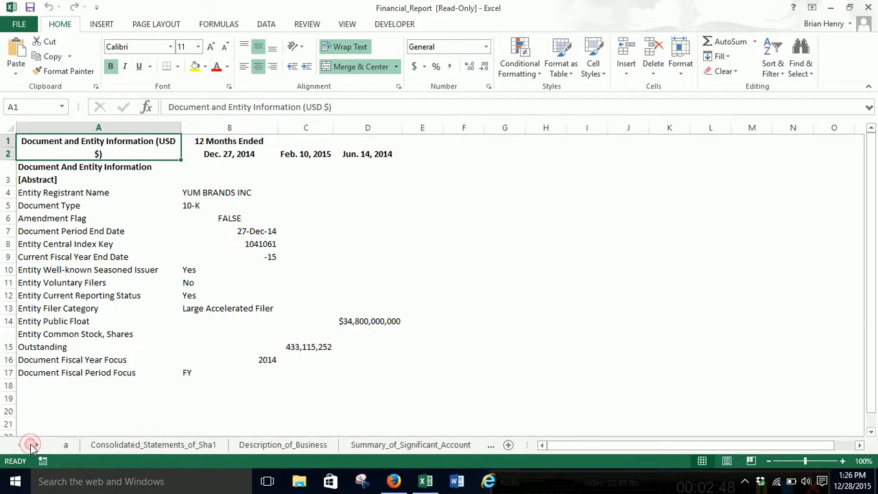
pyautogui.click(30, 444)
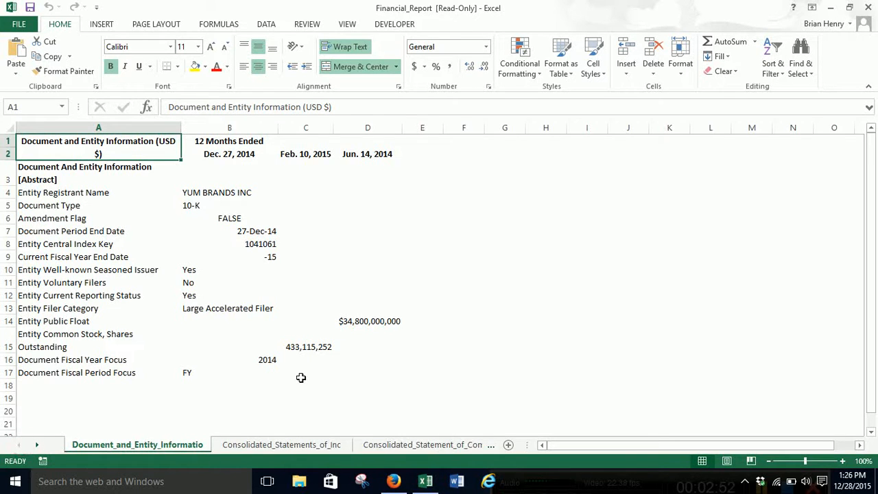
pyautogui.moveTo(310, 387)
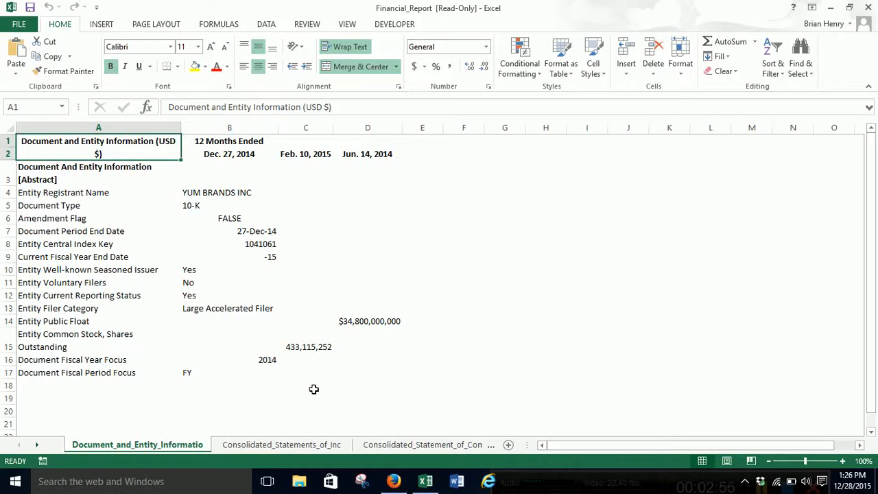
pyautogui.moveTo(341, 416)
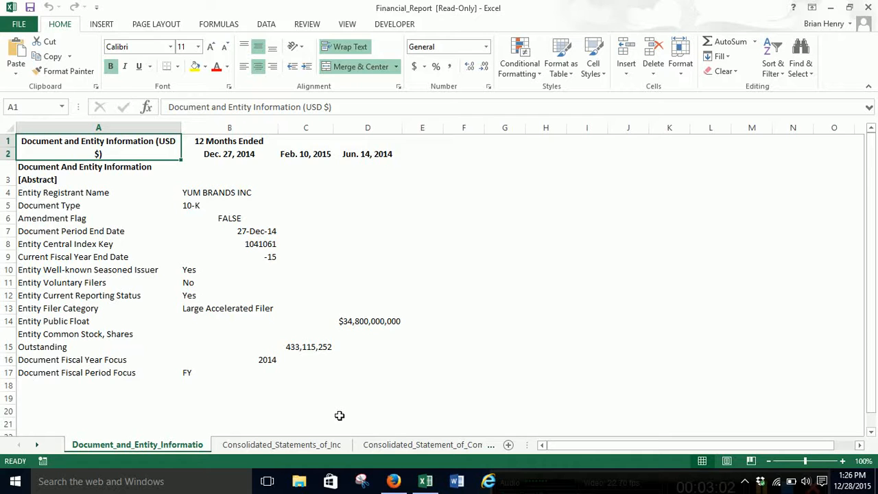
# - Copy the Consolidated_Statements_of_Inc sheet into Book1 and remove the blank Sheet1
pyautogui.click(280, 444)
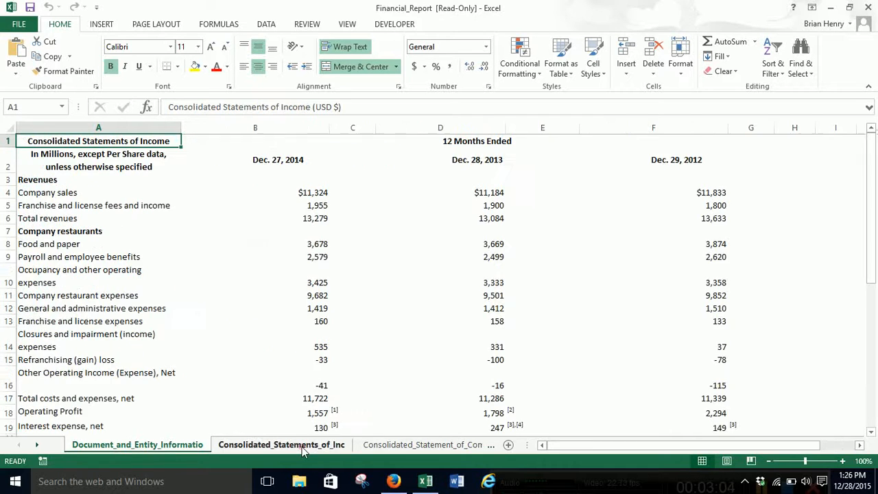
pyautogui.click(281, 444)
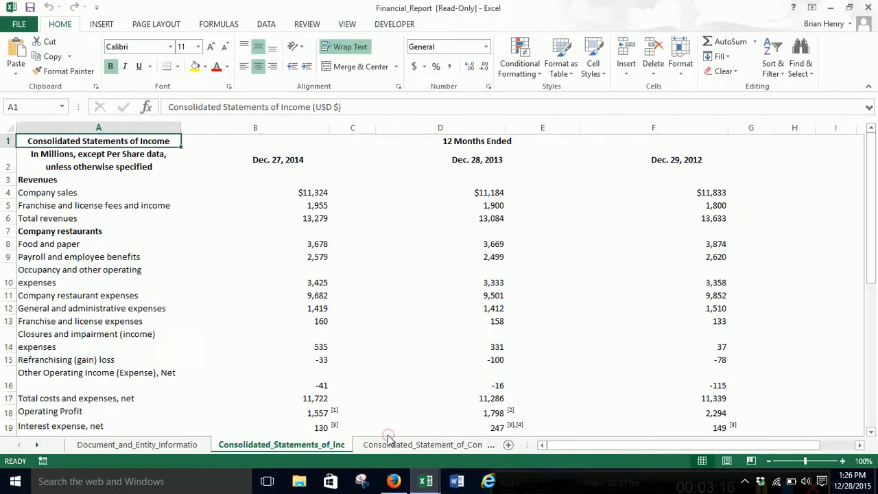
pyautogui.moveTo(601, 384)
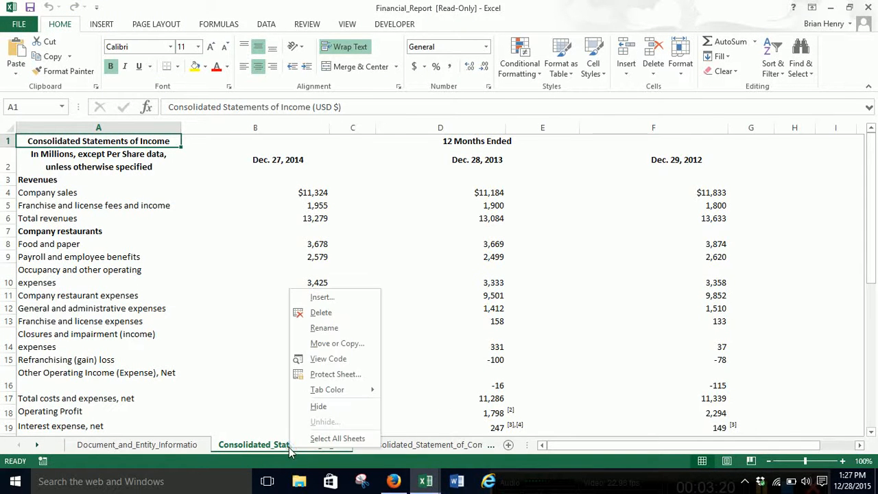
pyautogui.click(338, 343)
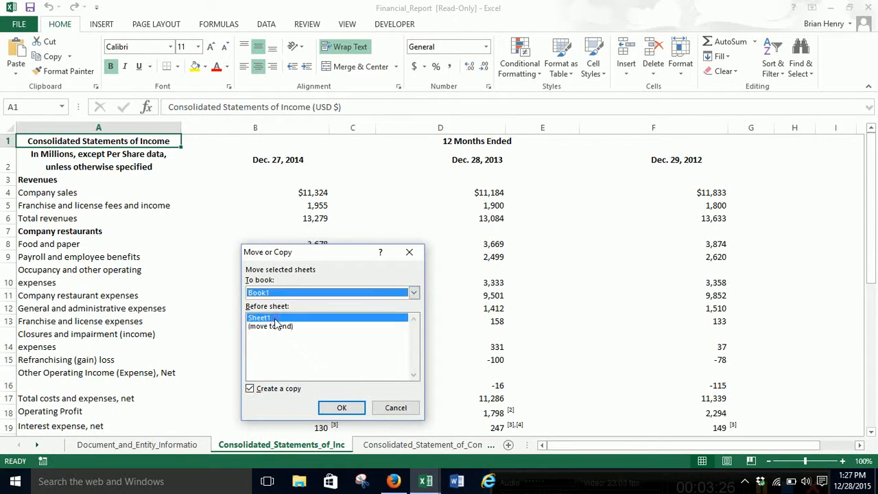
pyautogui.click(341, 407)
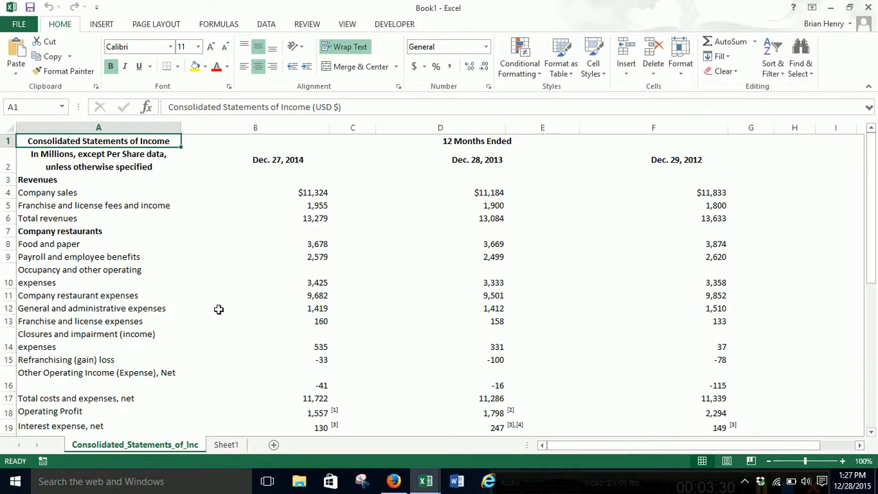
pyautogui.rightClick(226, 444)
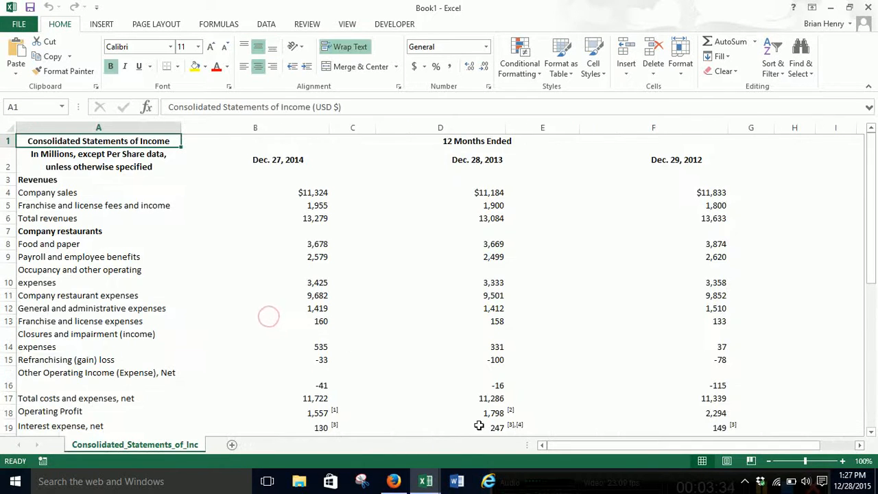
pyautogui.moveTo(425, 480)
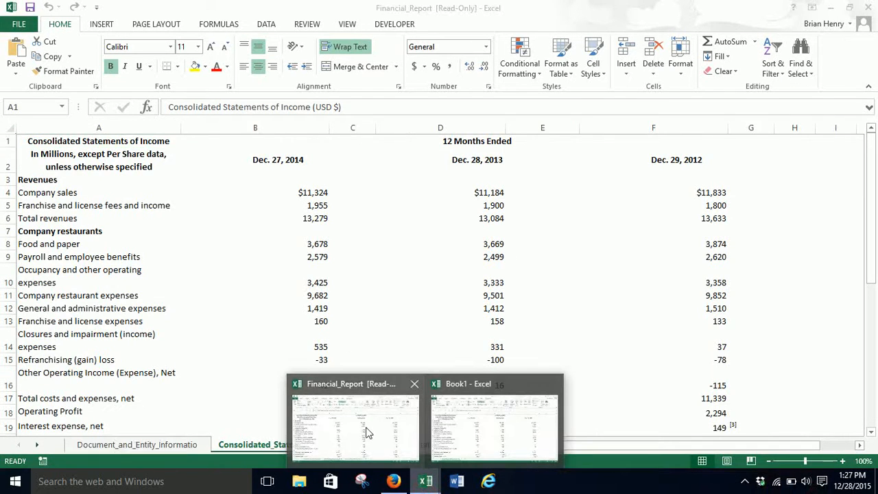
# - Copy the Consolidated_Statements_of_Cas sheet from Financial_Report into Book1
pyautogui.click(279, 444)
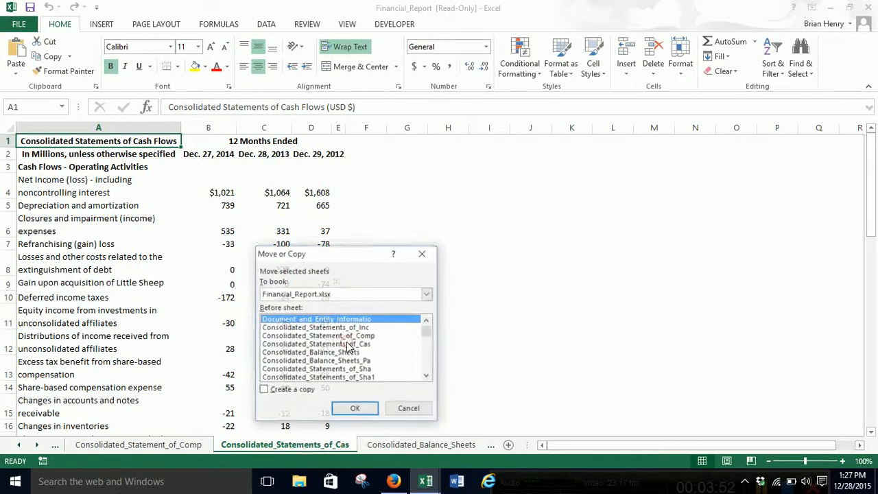
pyautogui.click(425, 294)
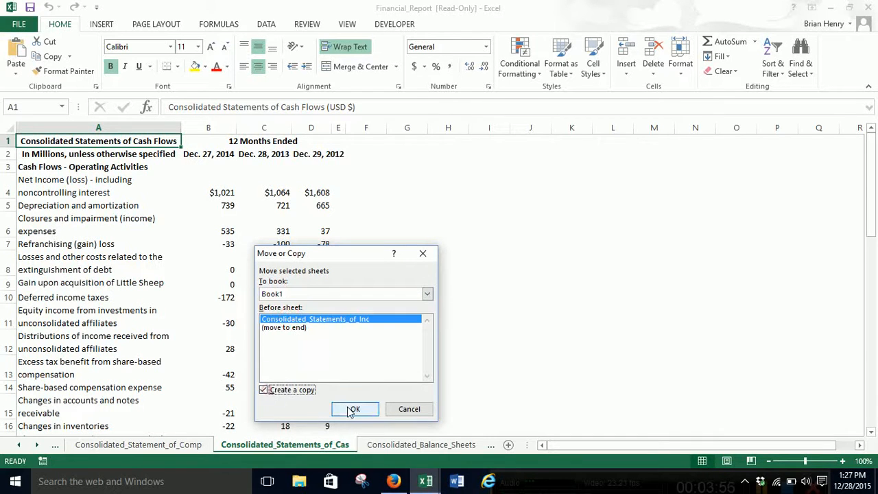
pyautogui.click(354, 409)
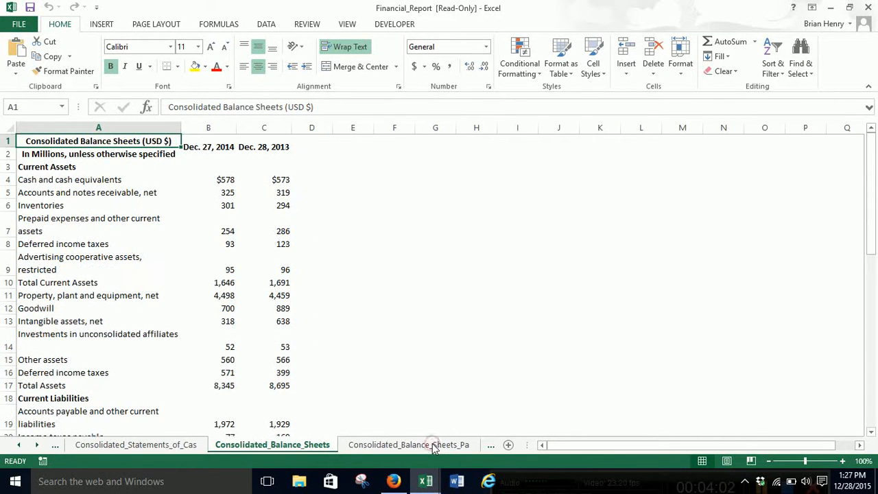
pyautogui.moveTo(310, 359)
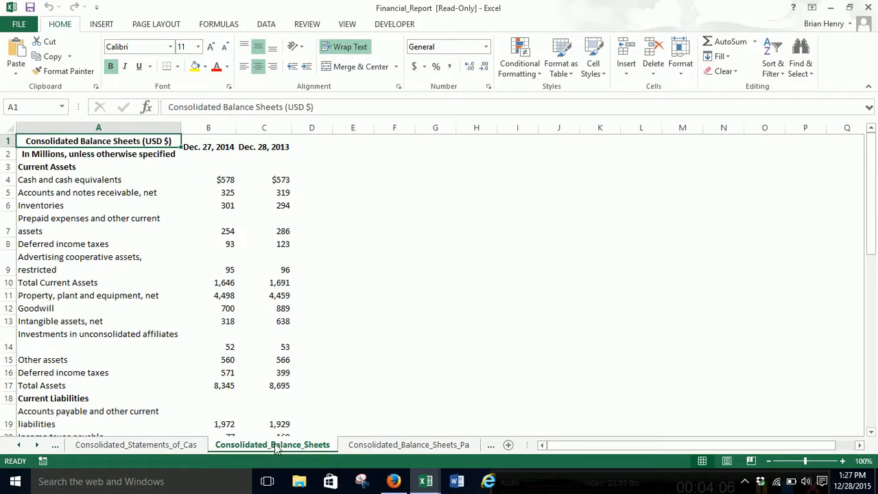
# - Copy the Consolidated_Balance_Sheets sheet into Book1 via Move or Copy
pyautogui.rightClick(271, 444)
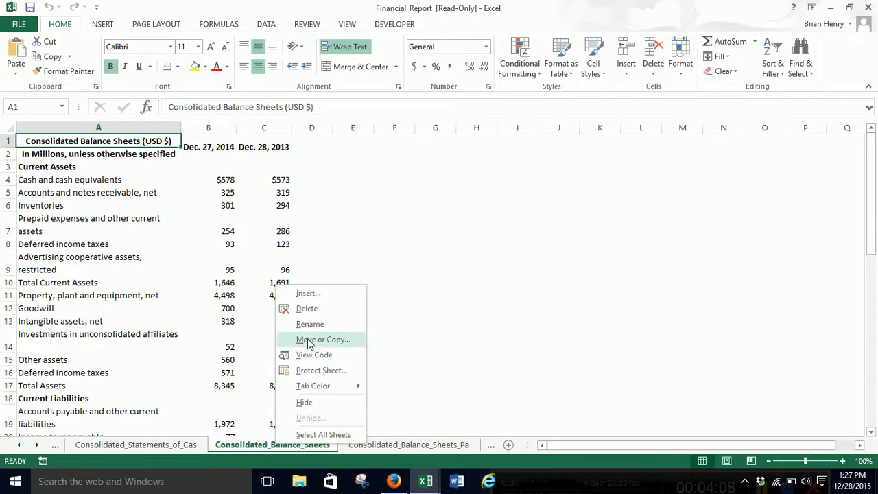
pyautogui.click(322, 340)
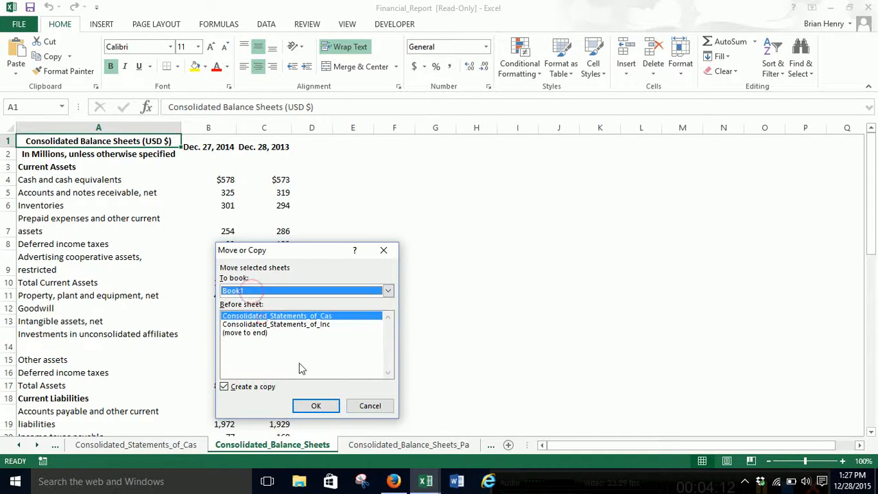
pyautogui.click(316, 406)
pyautogui.write('BS')
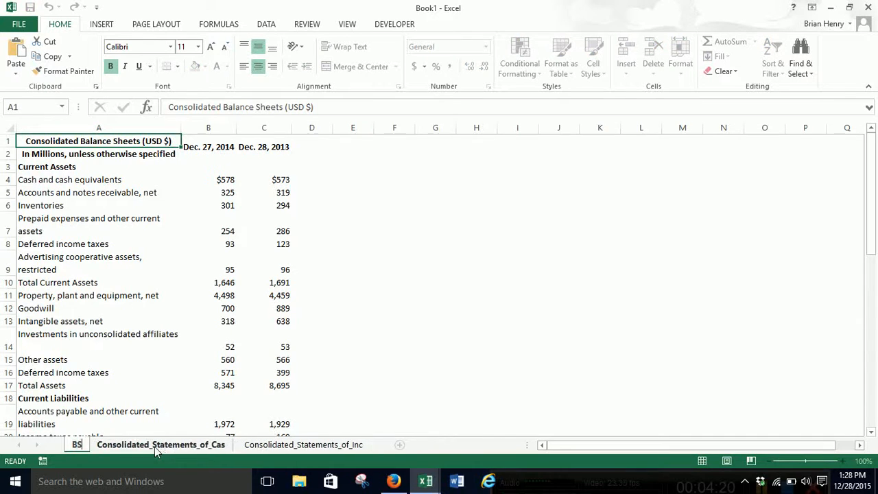
# - Rename Book1's cash flows and income statement tabs to CF and IS
pyautogui.click(160, 445)
pyautogui.write('CF')
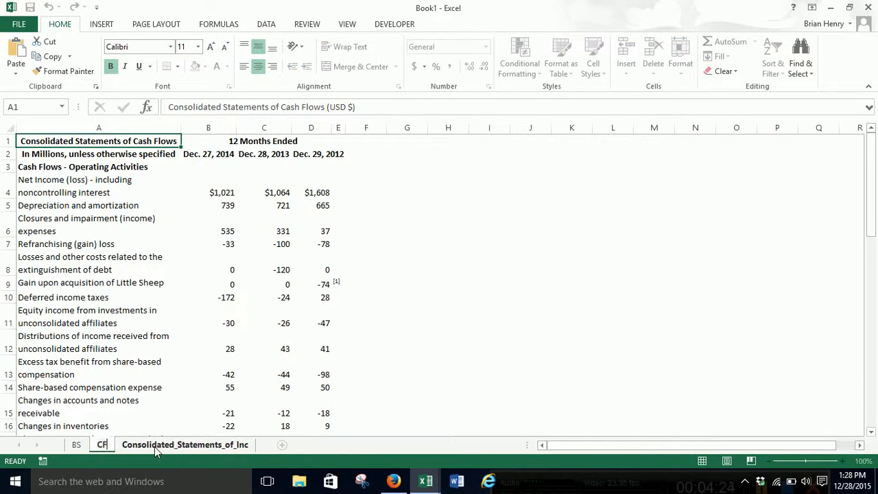
pyautogui.click(184, 445)
pyautogui.write('IS')
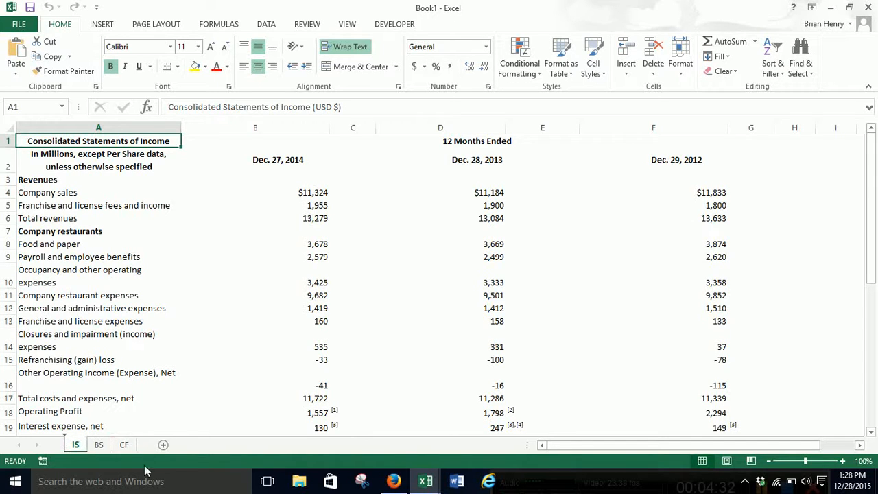
pyautogui.moveTo(377, 200)
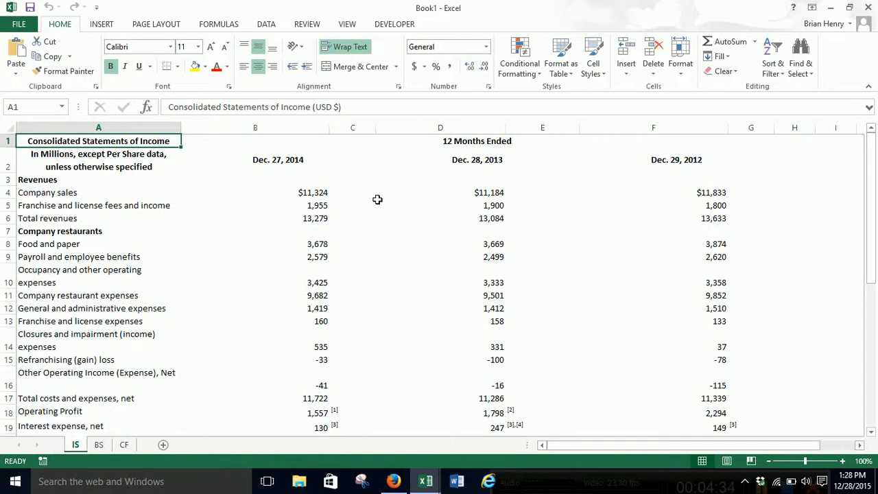
# - Delete the blank spacer columns C and D between the years on the IS sheet
pyautogui.moveTo(255, 128); pyautogui.dragTo(247, 128)
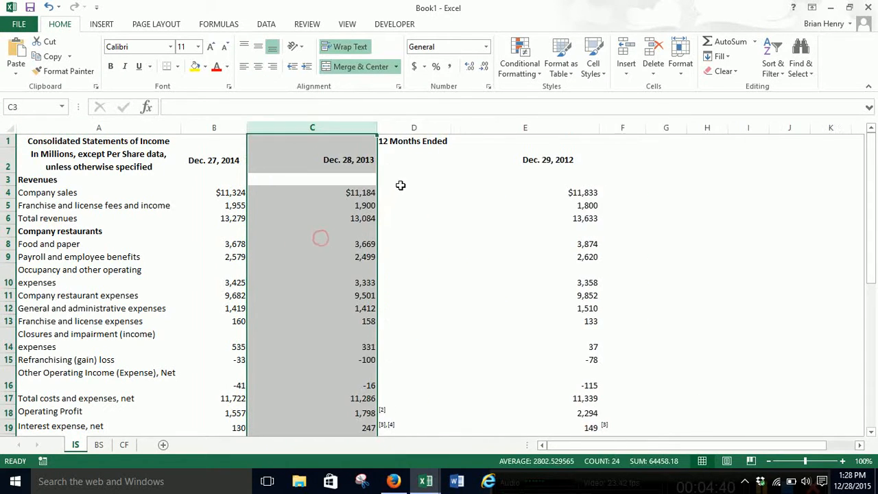
pyautogui.rightClick(414, 128)
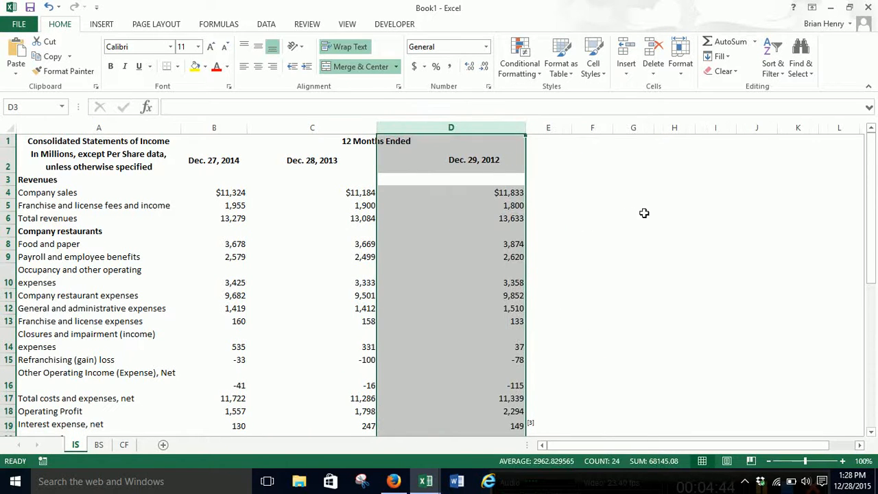
pyautogui.click(632, 217)
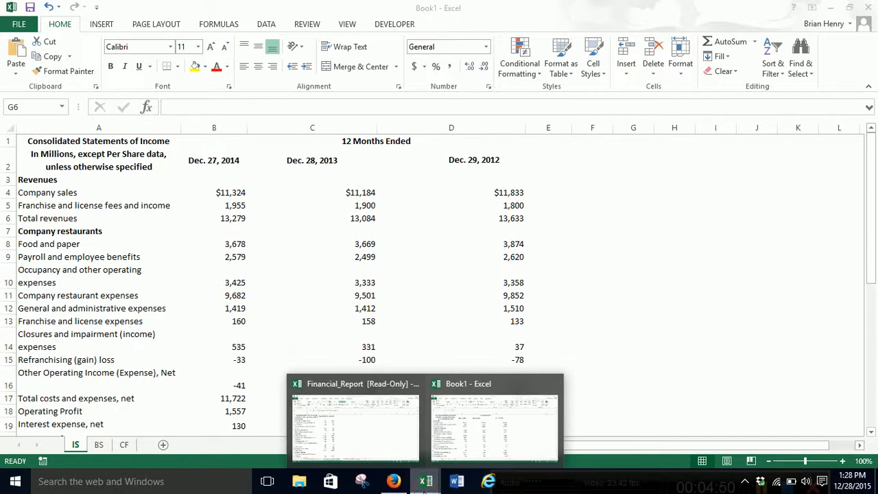
pyautogui.moveTo(466, 161)
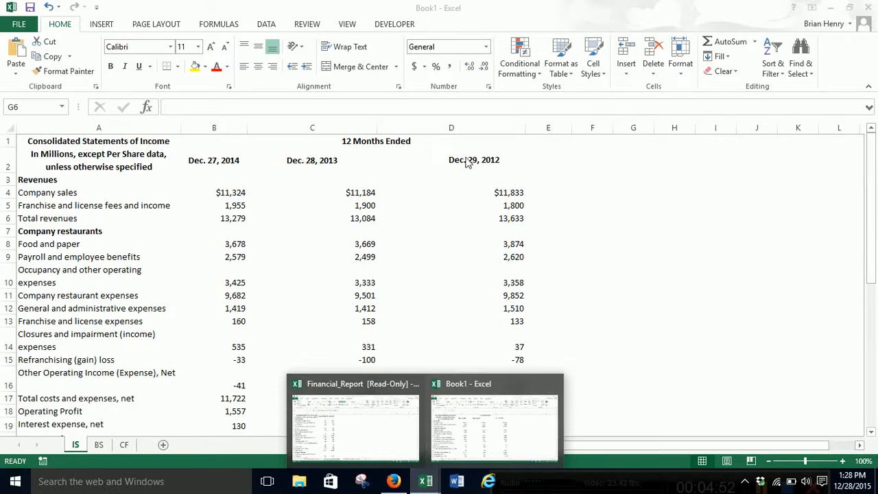
pyautogui.moveTo(274, 172)
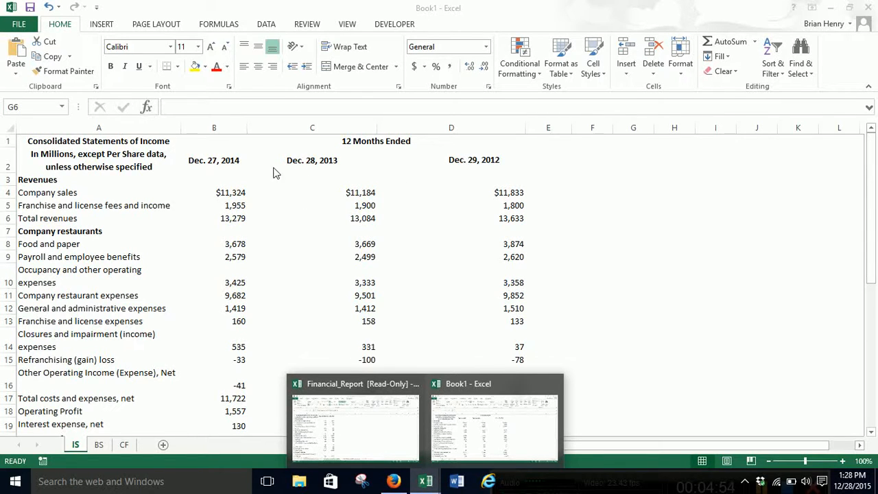
pyautogui.moveTo(501, 178)
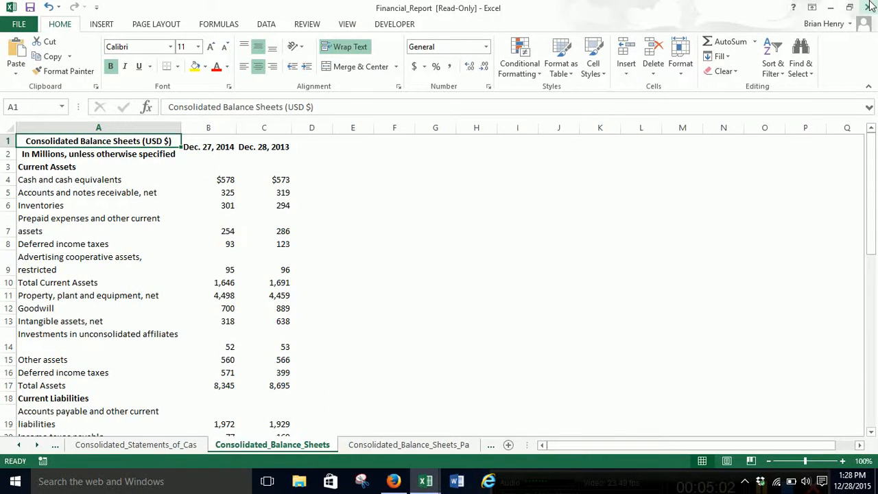
# - Close the Financial_Report workbook without saving changes
pyautogui.click(870, 7)
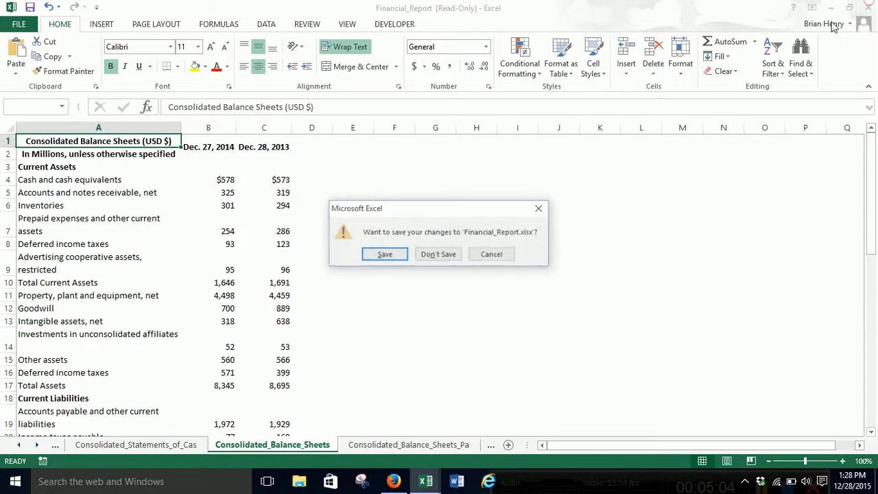
pyautogui.click(438, 254)
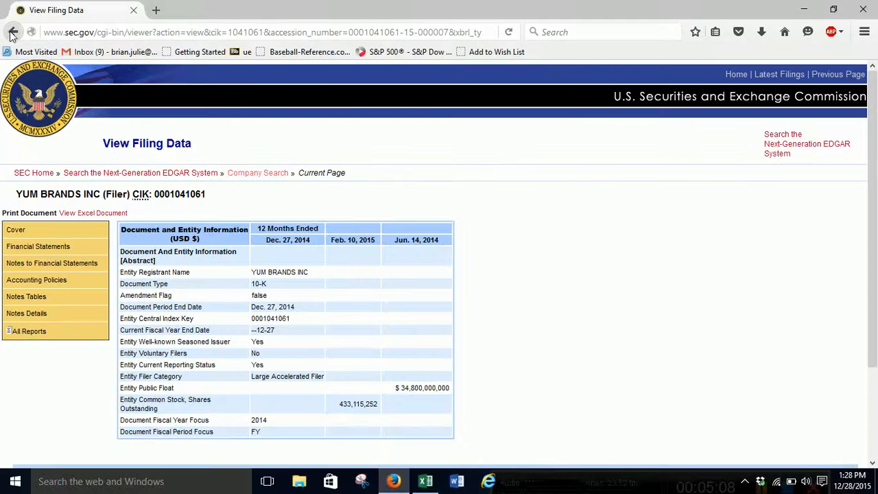
pyautogui.click(13, 33)
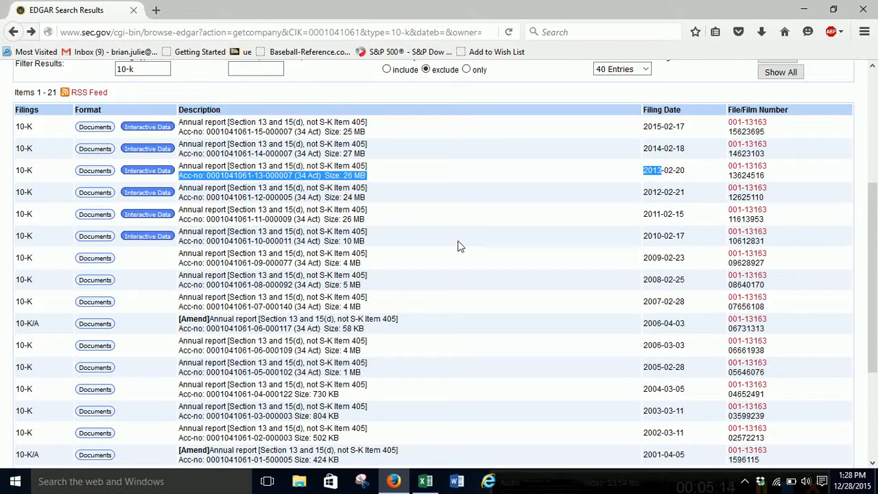
pyautogui.moveTo(615, 184)
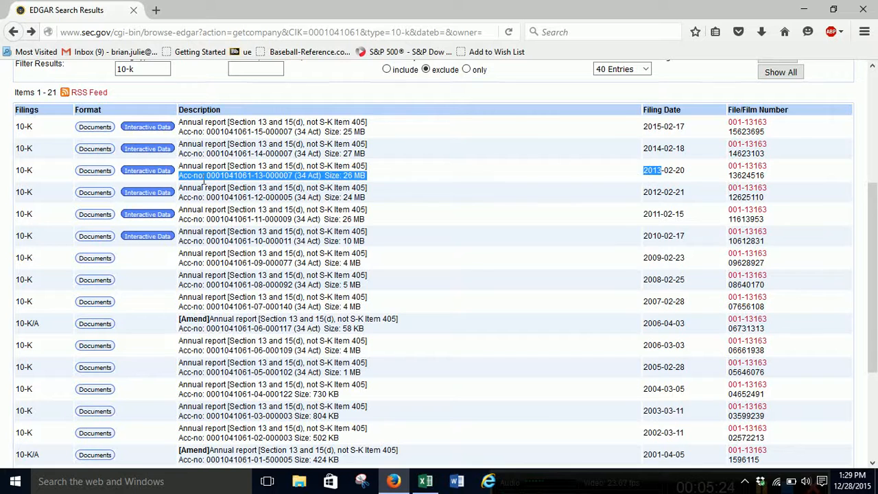
pyautogui.click(147, 170)
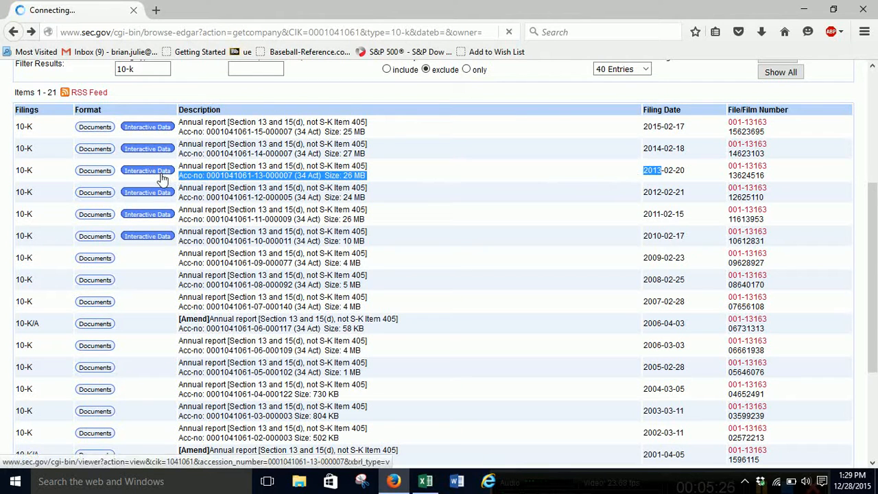
pyautogui.click(148, 170)
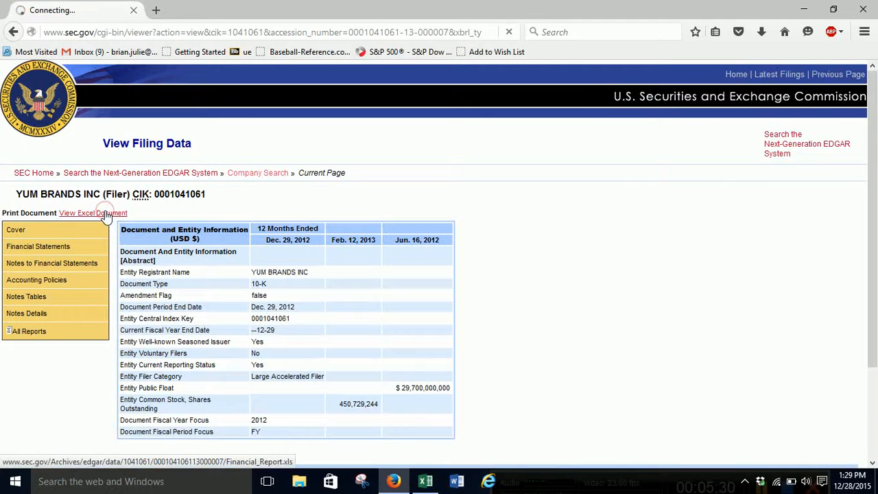
pyautogui.click(93, 213)
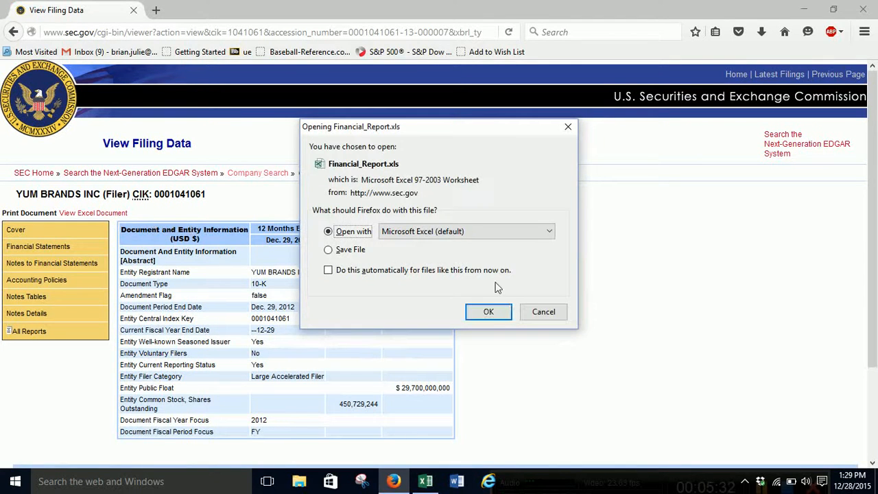
pyautogui.click(488, 311)
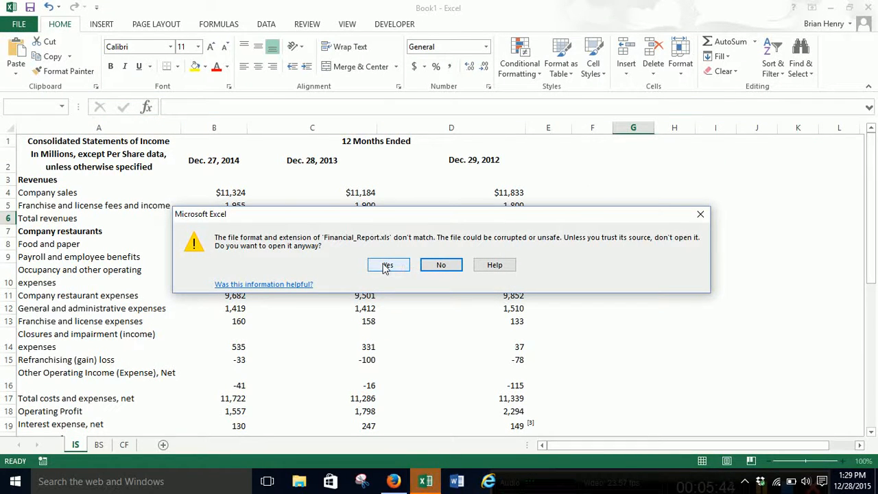
# - Accept the format mismatch warning so Financial_Report.xls opens
pyautogui.click(387, 265)
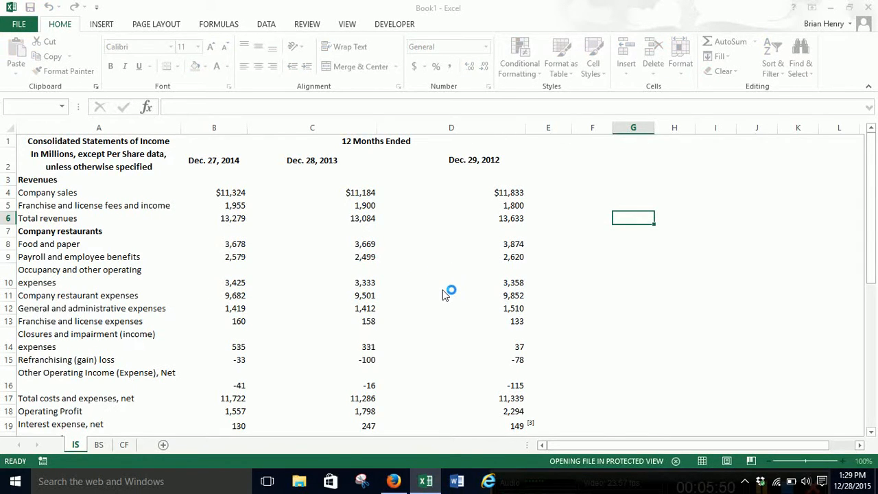
pyautogui.moveTo(458, 299)
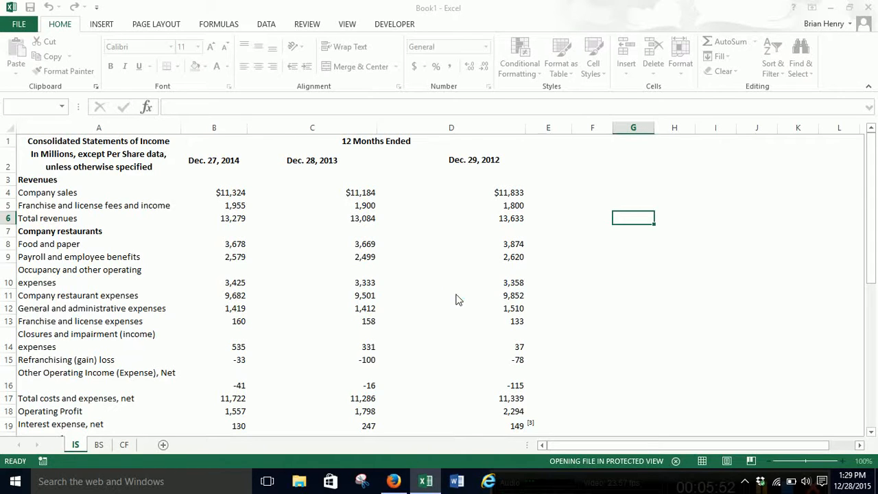
pyautogui.moveTo(405, 403)
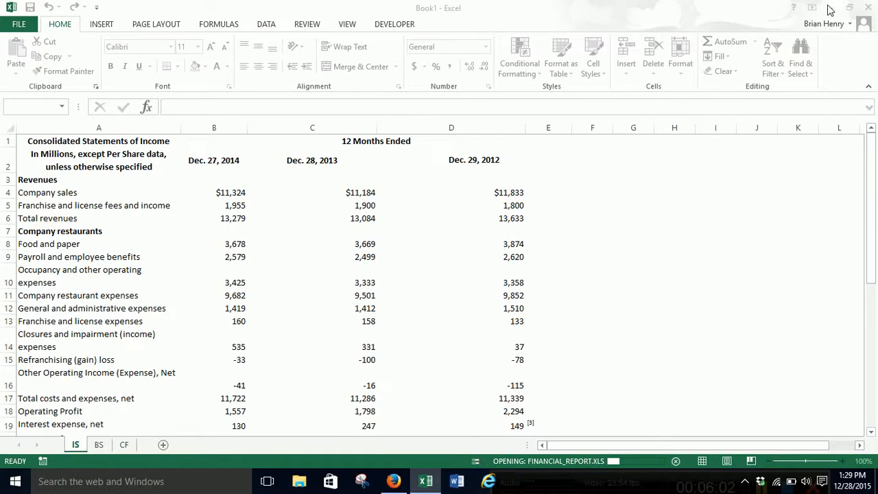
pyautogui.moveTo(439, 439)
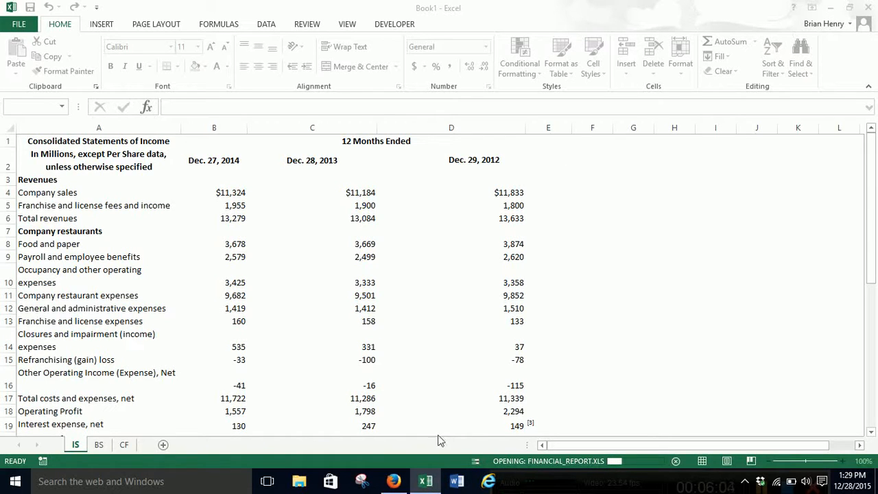
pyautogui.moveTo(490, 421)
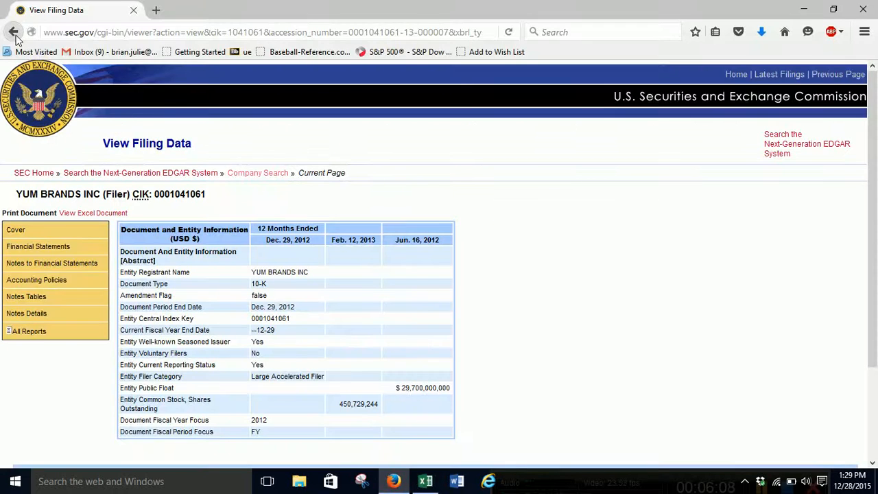
# - Return to the filings list and open the 2011 10-K's Interactive Data
pyautogui.click(12, 33)
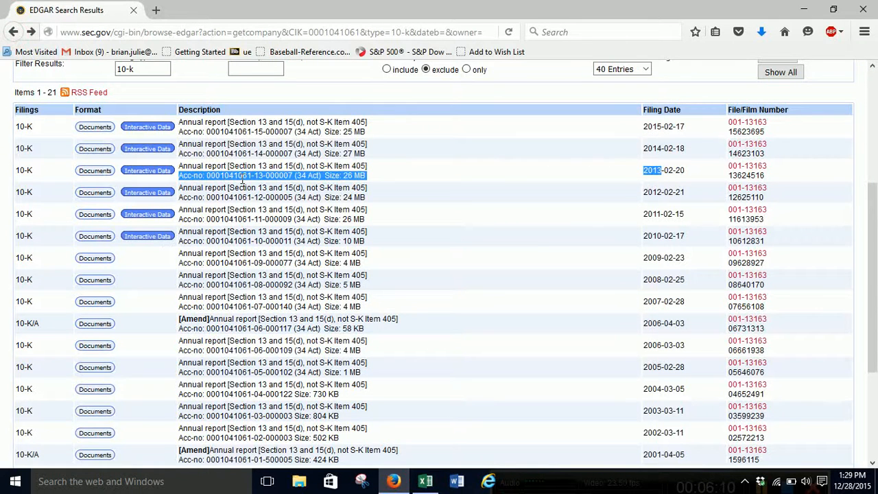
pyautogui.moveTo(121, 216)
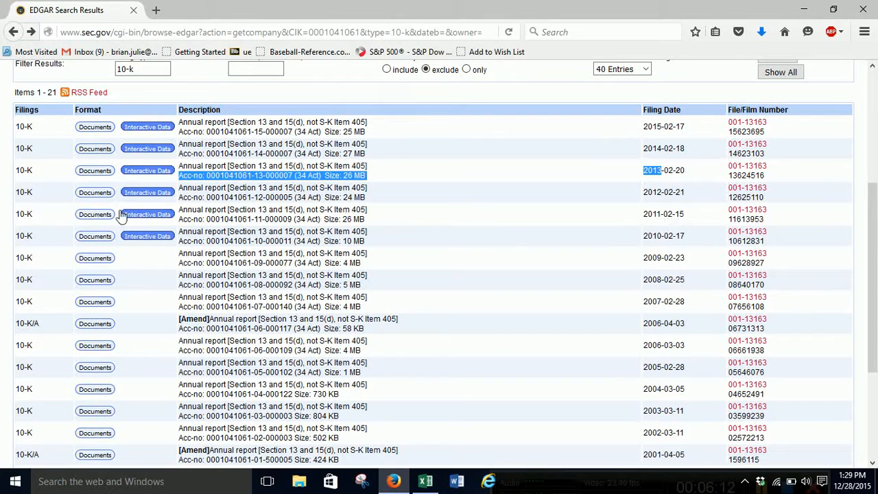
pyautogui.click(146, 214)
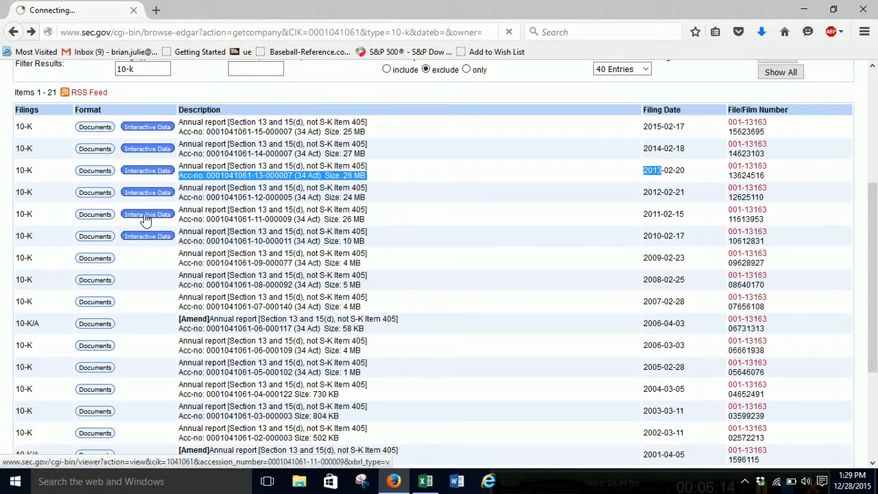
pyautogui.click(146, 214)
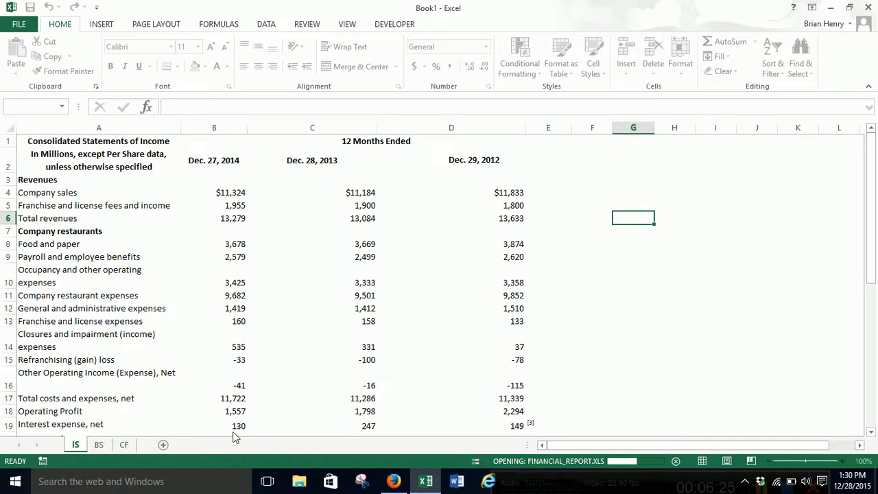
pyautogui.moveTo(228, 436)
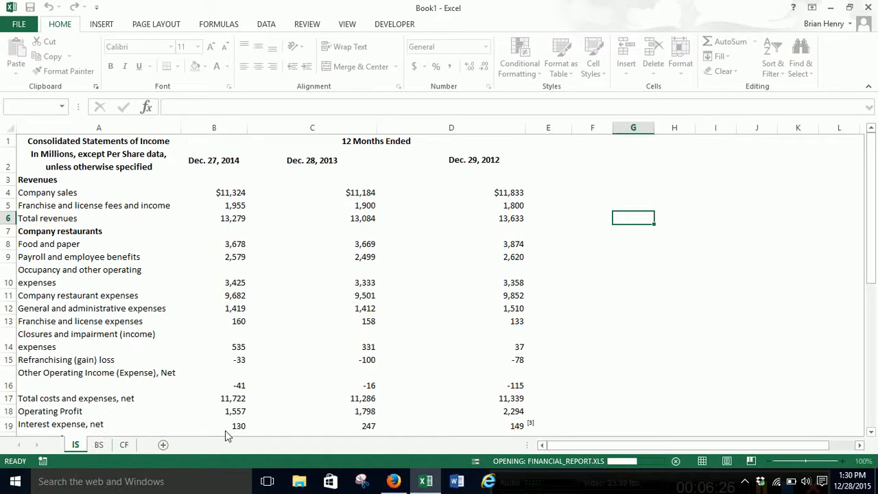
pyautogui.moveTo(524, 160)
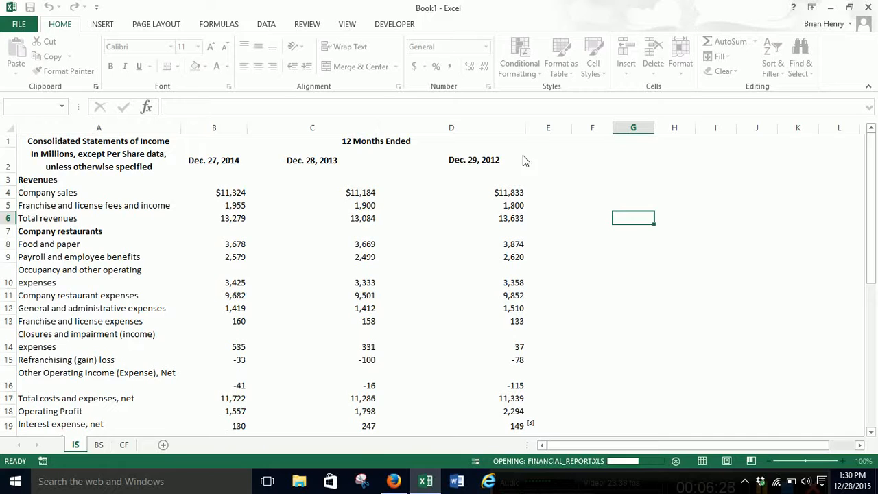
pyautogui.moveTo(638, 305)
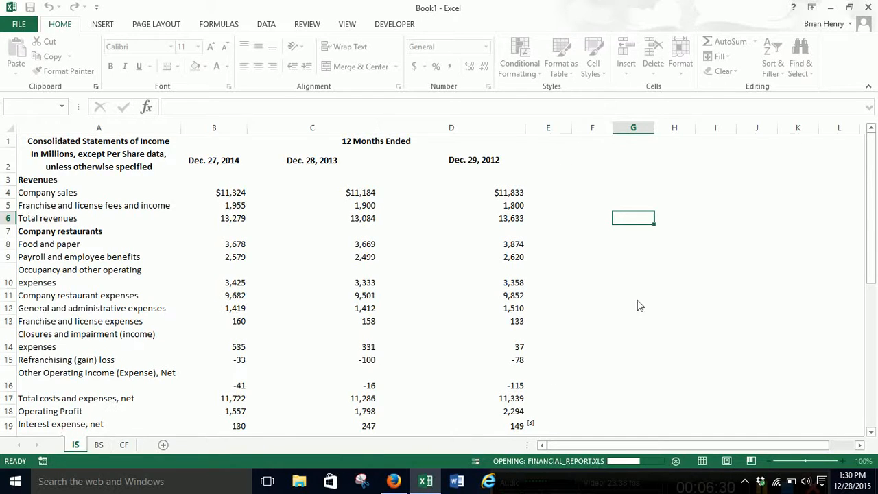
pyautogui.moveTo(126, 438)
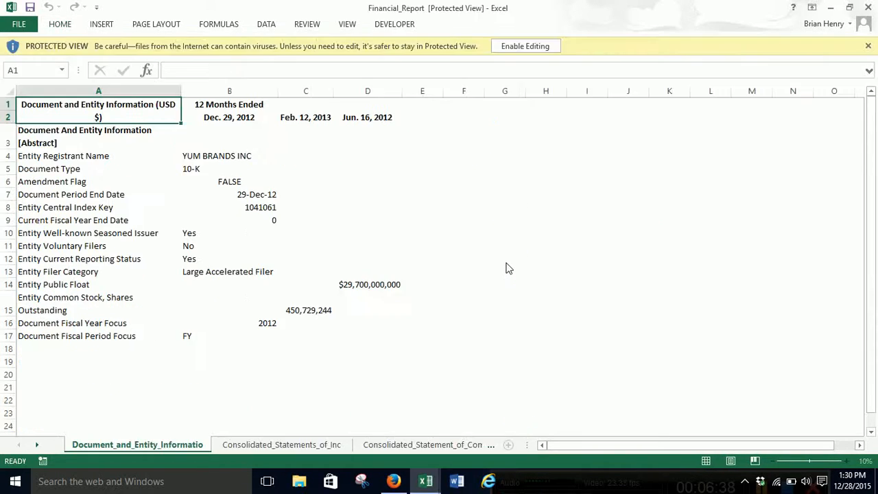
# - Enable editing on the Financial_Report workbook in Protected View
pyautogui.click(525, 46)
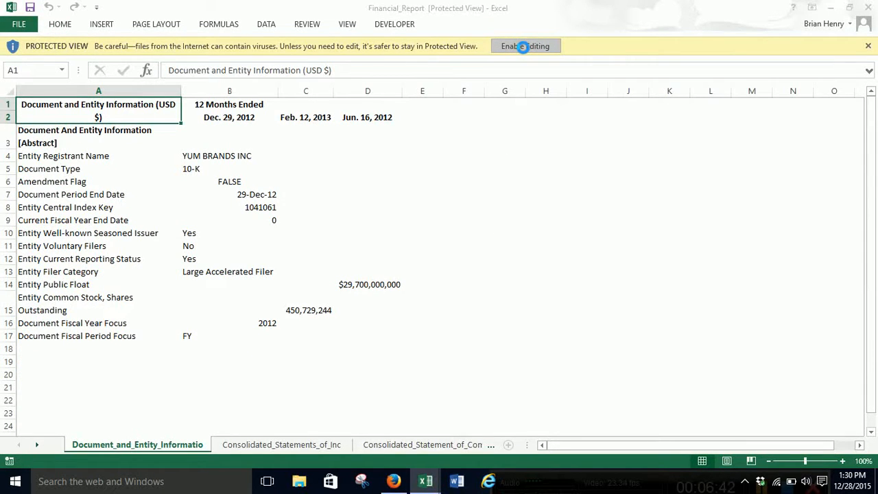
pyautogui.moveTo(332, 236)
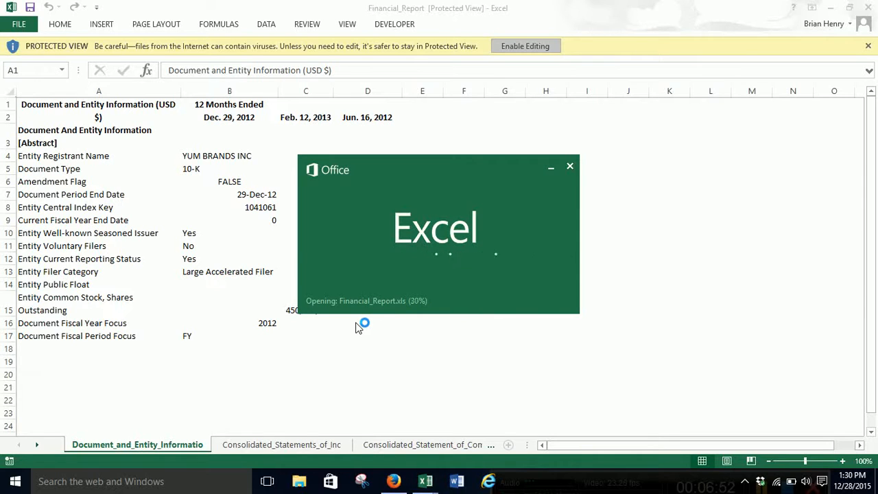
pyautogui.moveTo(487, 373)
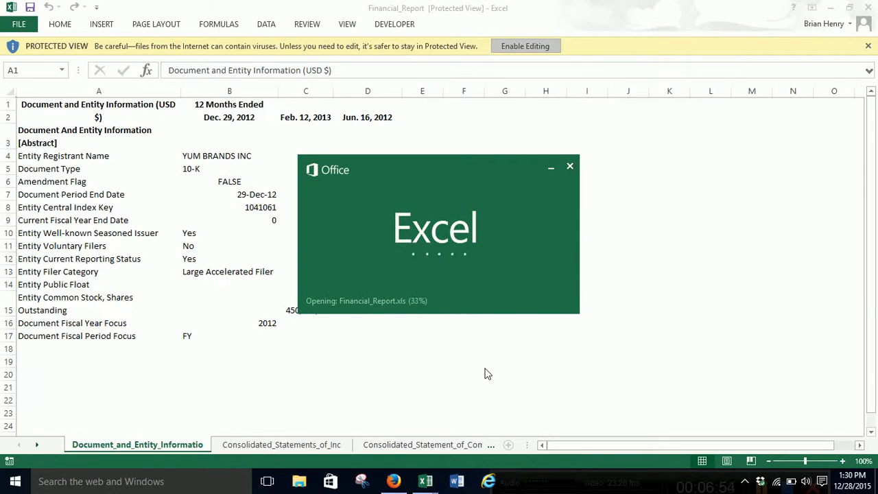
pyautogui.moveTo(472, 373)
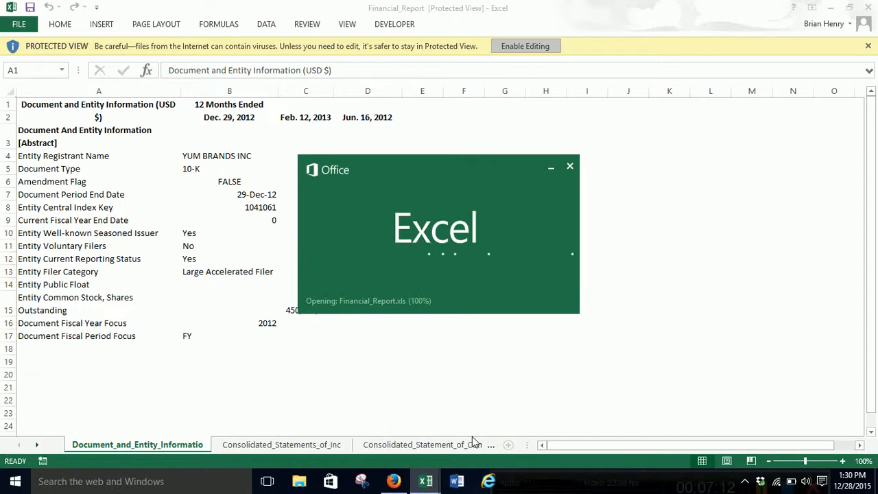
pyautogui.click(524, 47)
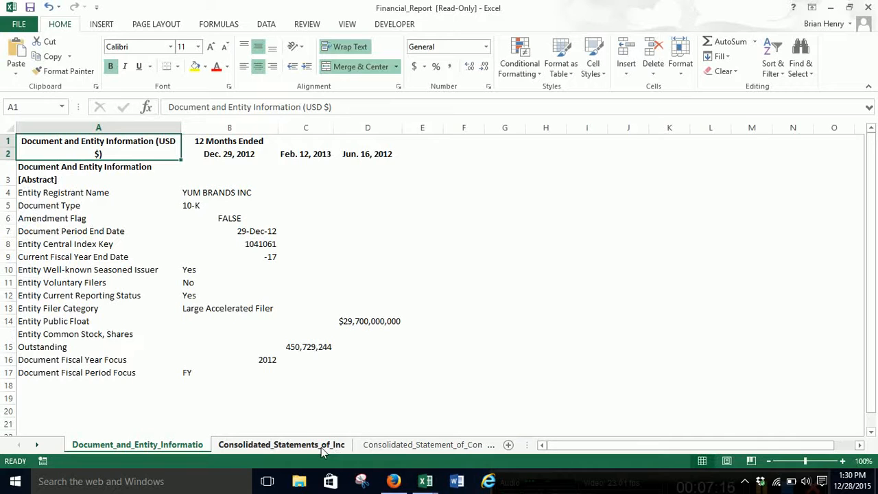
# - Copy the 2010–2012 income statement from Financial_Report into Book1's IS sheet at F2
pyautogui.click(280, 444)
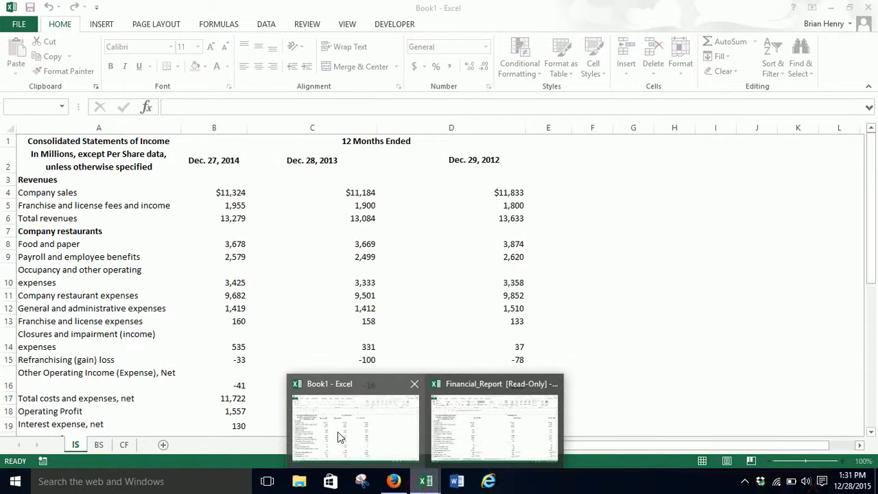
pyautogui.click(492, 425)
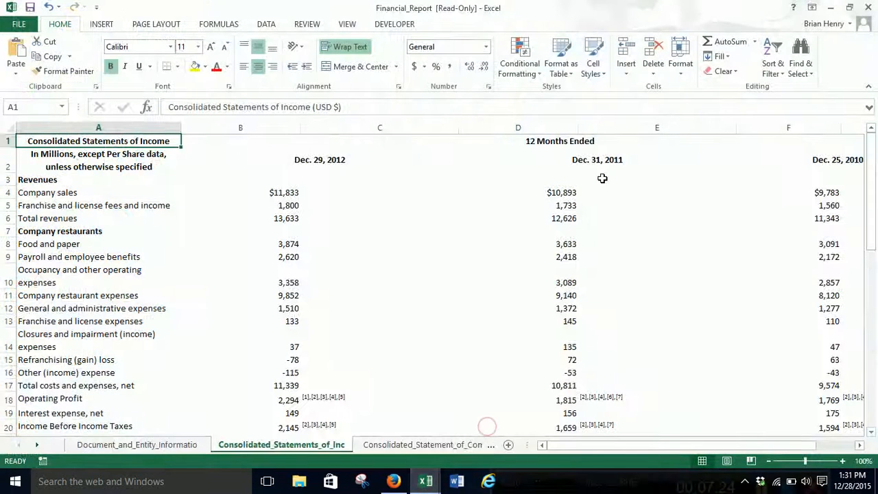
pyautogui.click(597, 159)
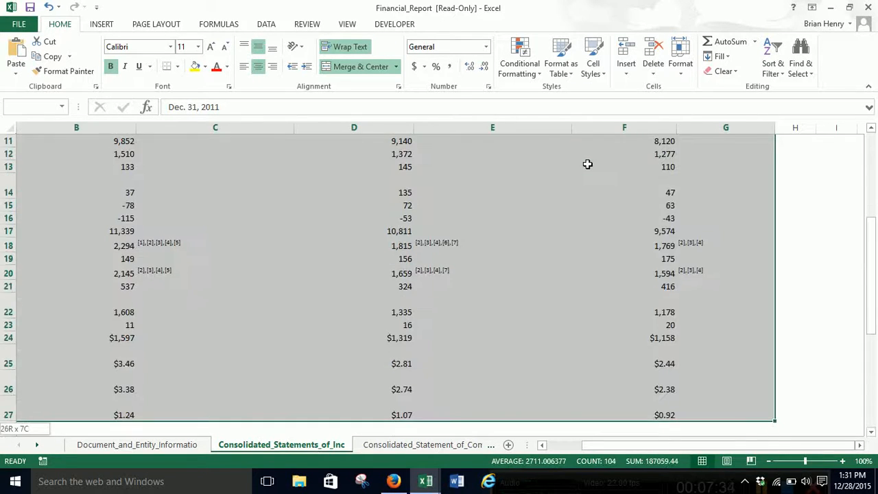
pyautogui.scroll(-3)
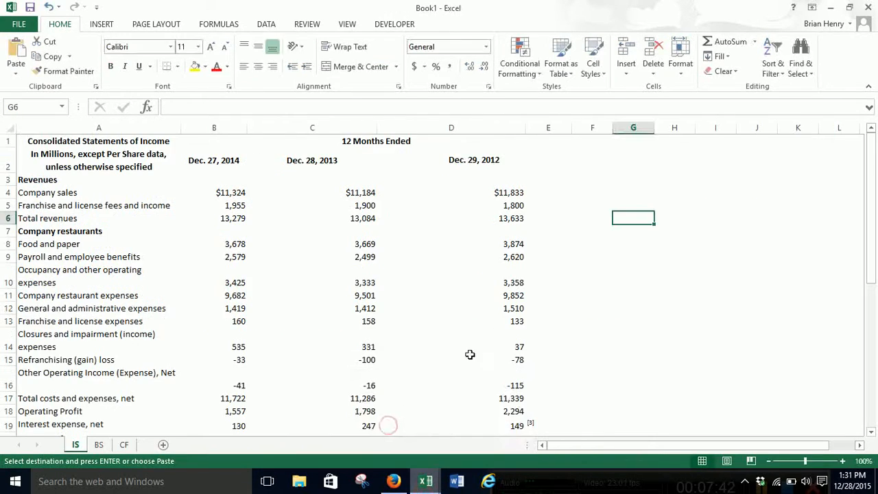
pyautogui.click(473, 160)
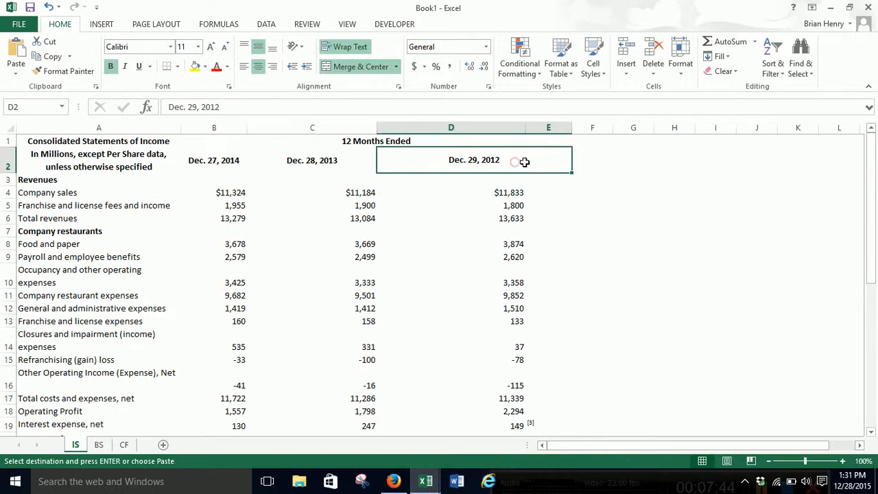
pyautogui.click(593, 159)
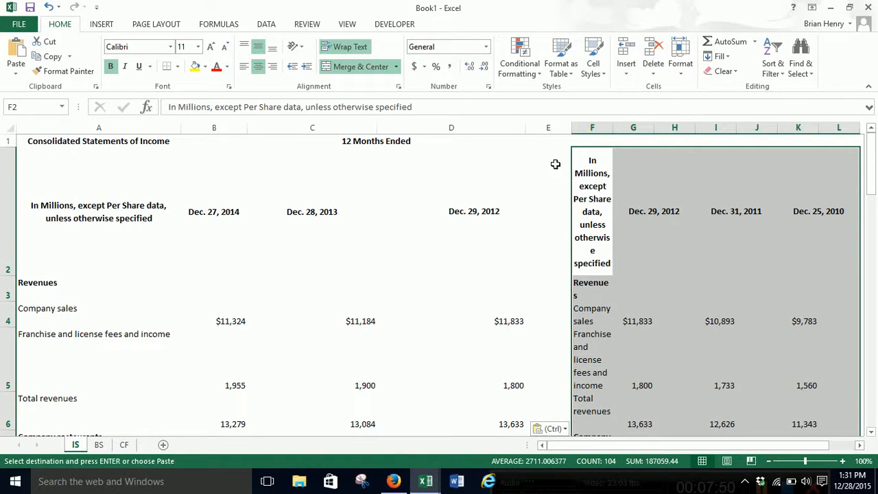
pyautogui.moveTo(437, 235)
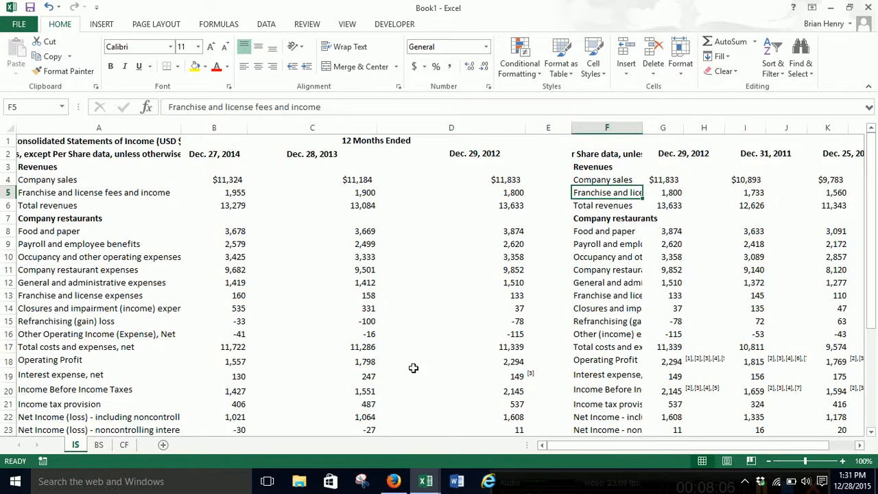
pyautogui.moveTo(425, 481)
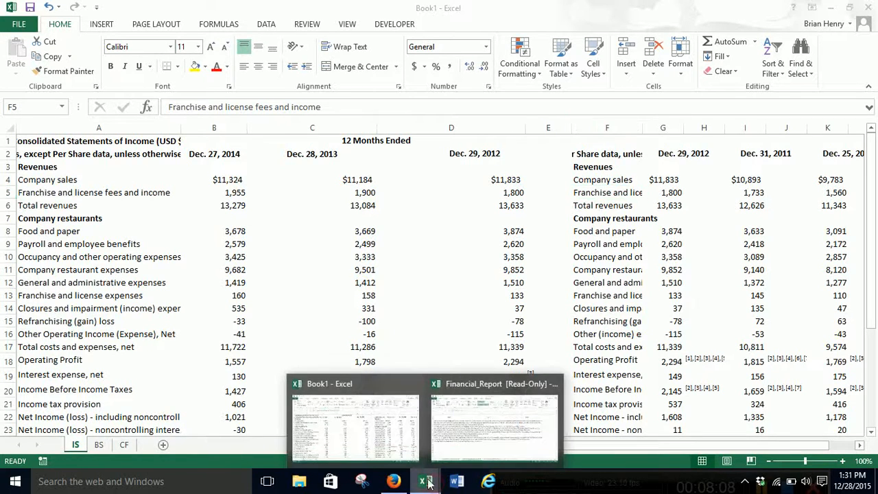
# - Paste the Dec. 29, 2012 balance sheet column into Book1's BS sheet
pyautogui.click(494, 426)
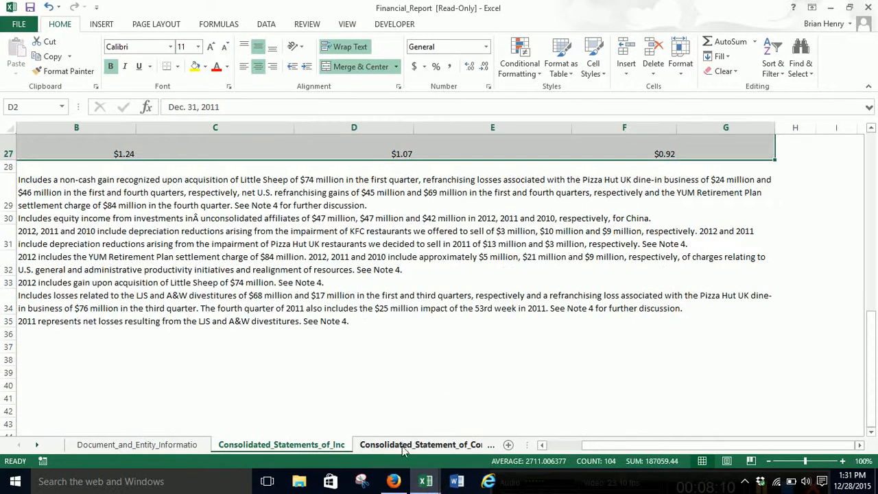
pyautogui.click(36, 445)
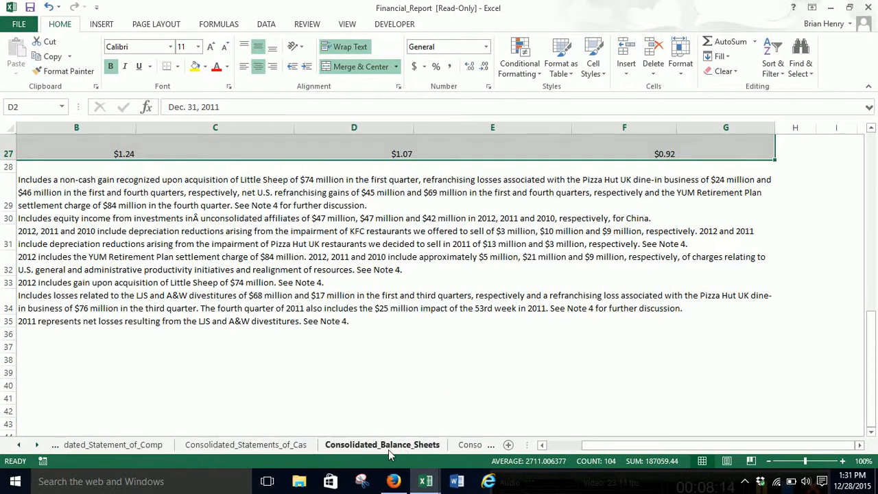
pyautogui.click(382, 444)
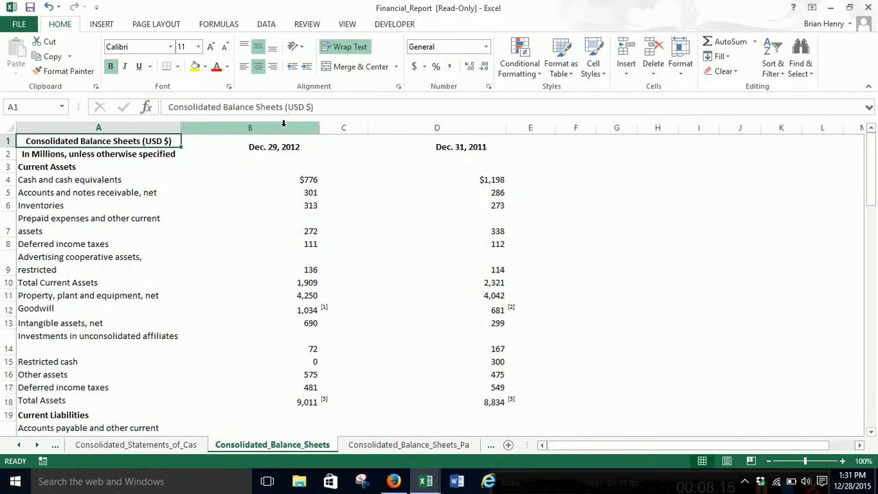
pyautogui.click(250, 128)
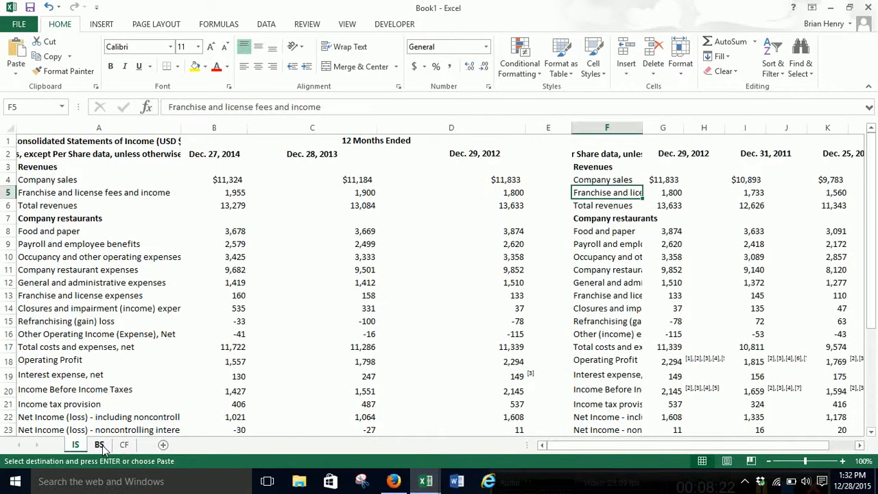
pyautogui.click(99, 444)
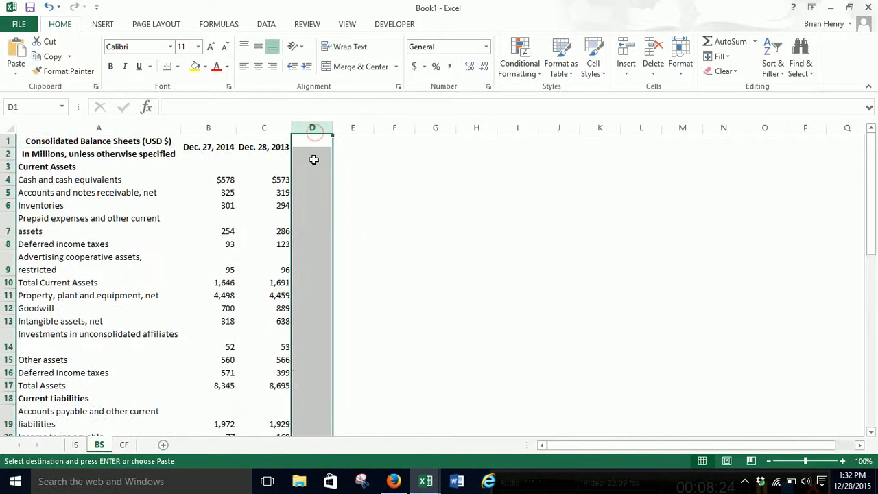
pyautogui.press('ctrl+v')
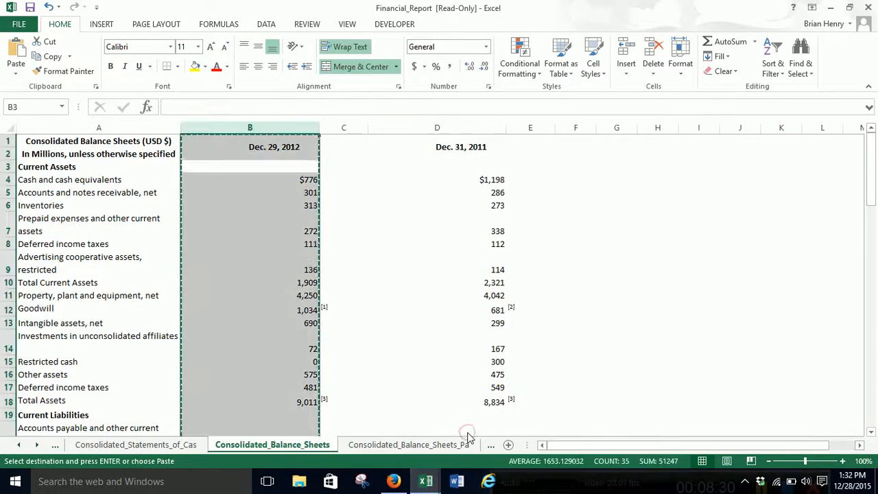
# - Copy the whole balance sheet table and place it beside the Dec. 29, 2012 header
pyautogui.click(250, 127)
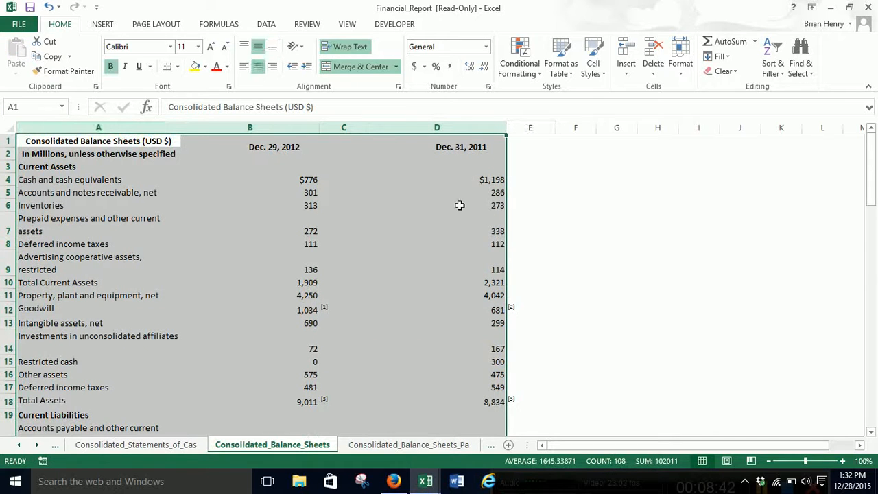
pyautogui.press('ctrl+c')
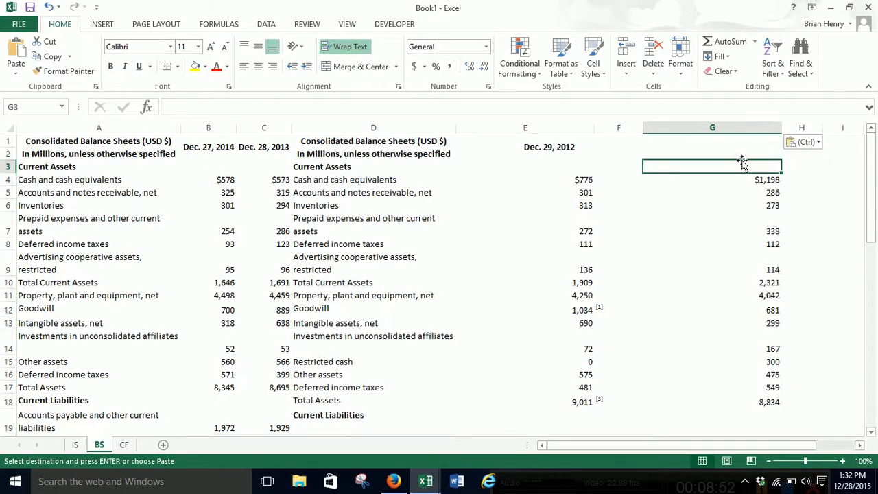
pyautogui.click(712, 154)
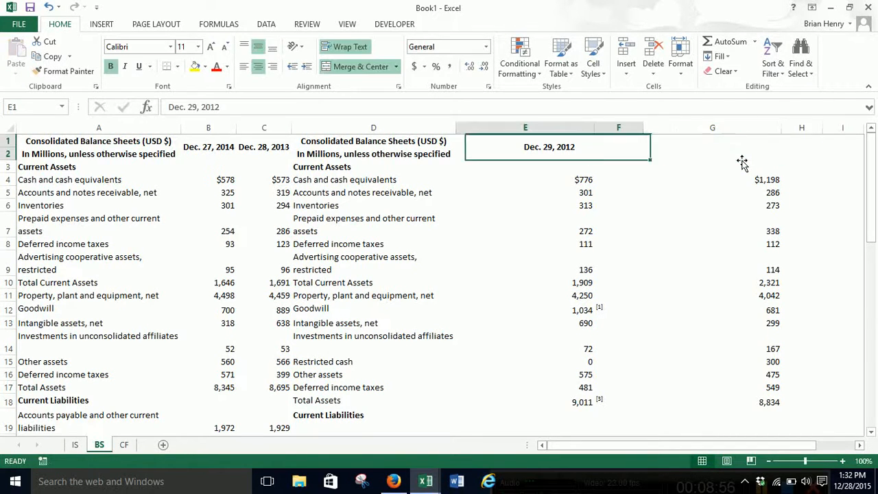
pyautogui.write('201')
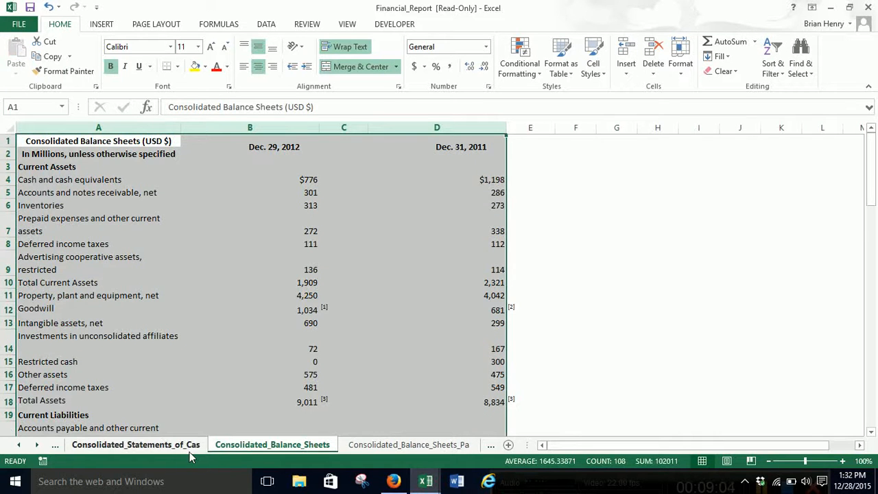
# - Delete the duplicate Dec. 29, 2012 column from the cash flows and paste the table into the CF sheet at F1
pyautogui.click(135, 444)
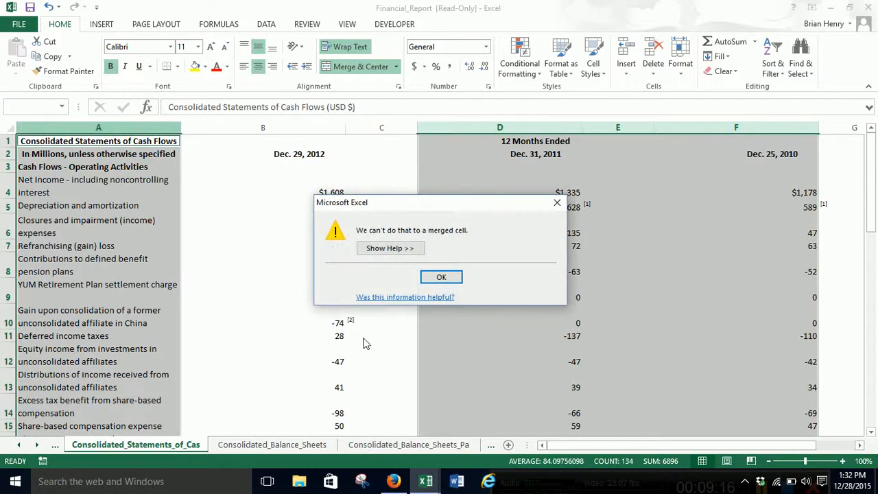
pyautogui.click(442, 277)
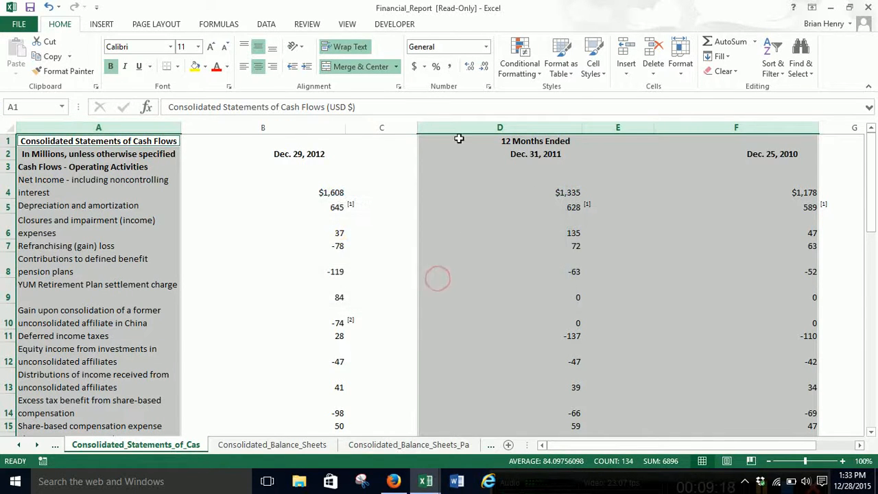
pyautogui.rightClick(288, 131)
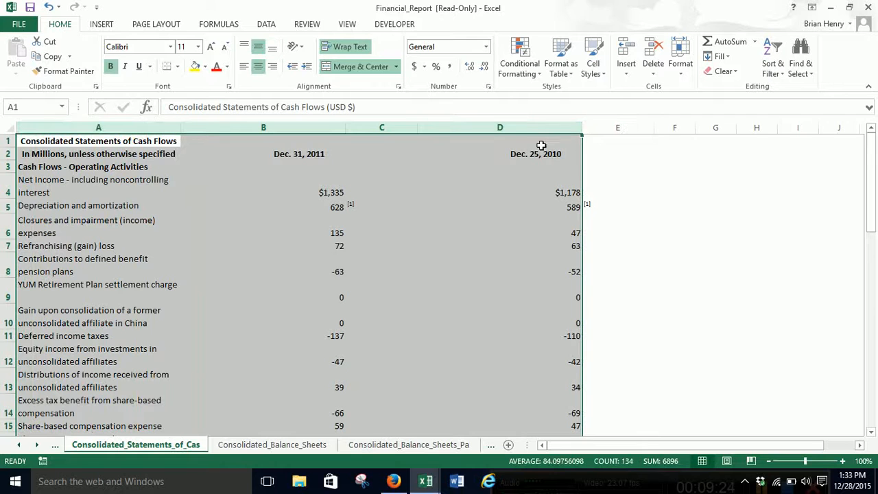
pyautogui.moveTo(425, 481)
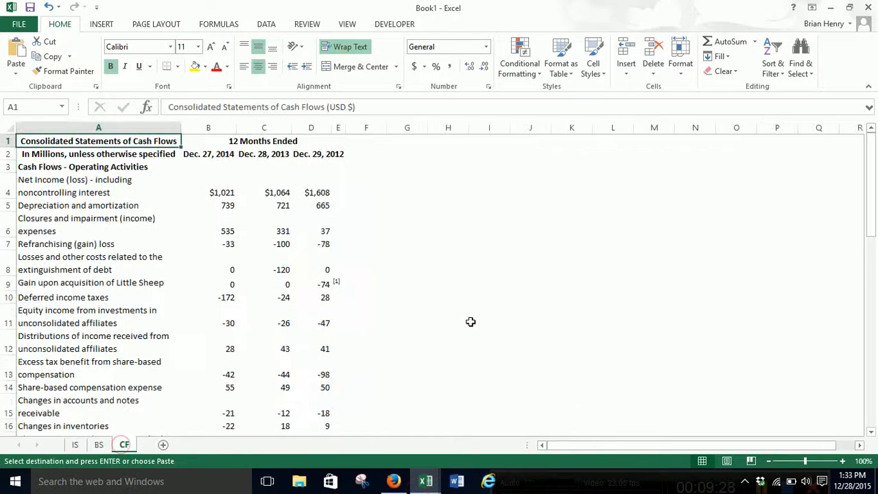
pyautogui.click(365, 140)
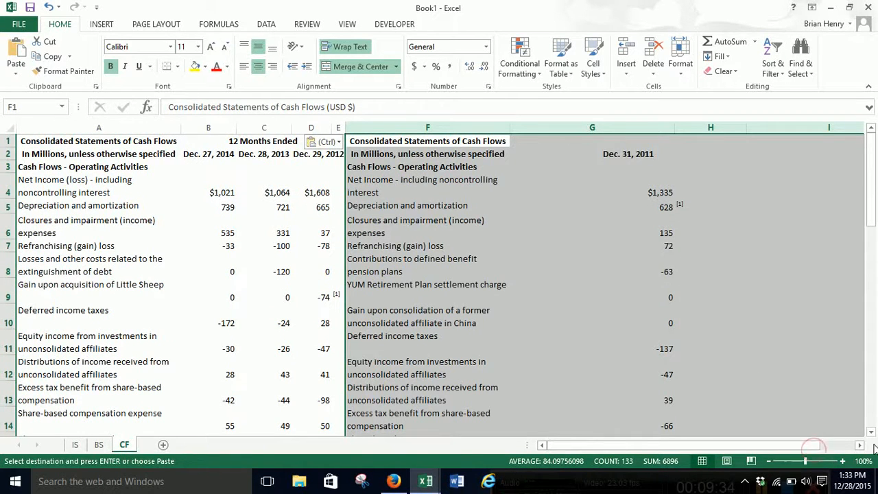
pyautogui.hscroll(3)
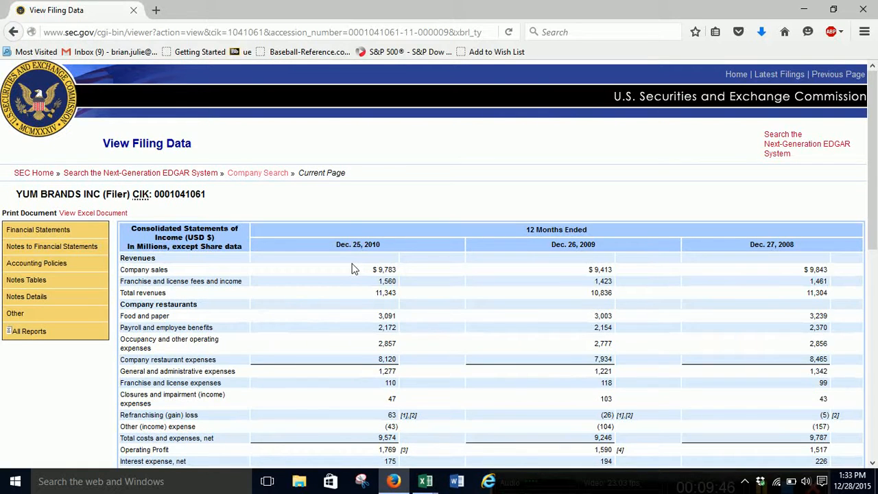
pyautogui.moveTo(338, 268)
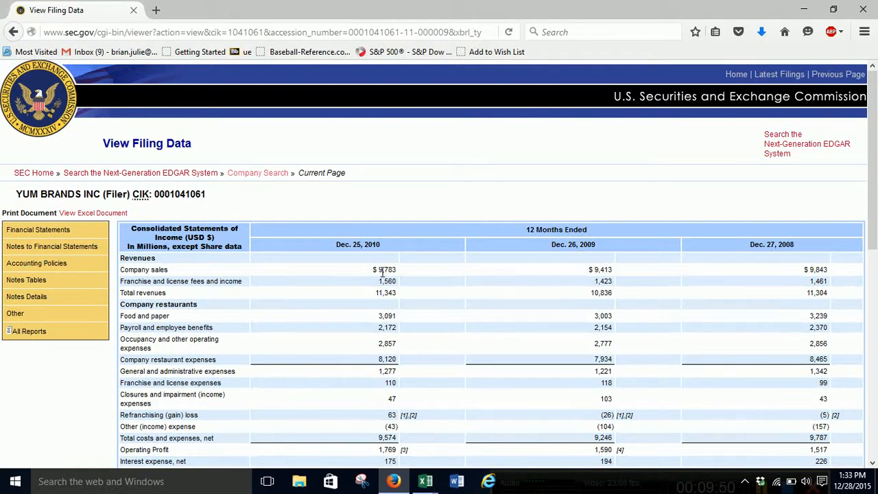
pyautogui.moveTo(387, 315)
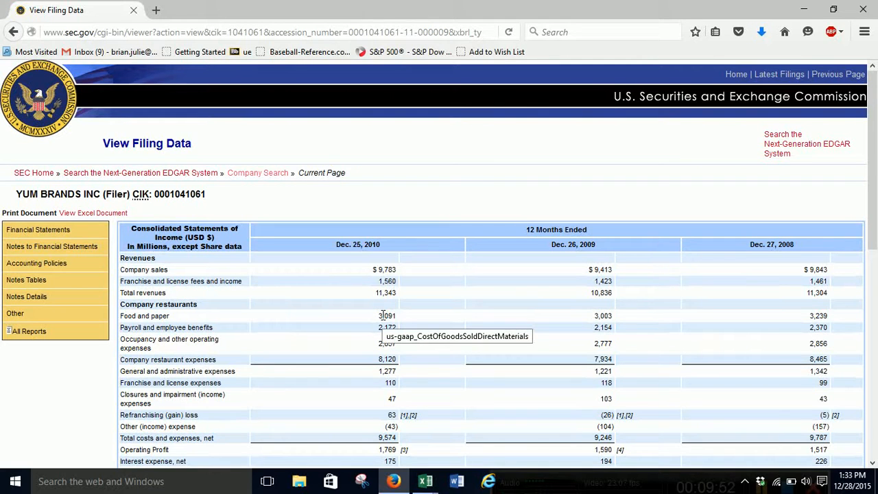
pyautogui.moveTo(417, 441)
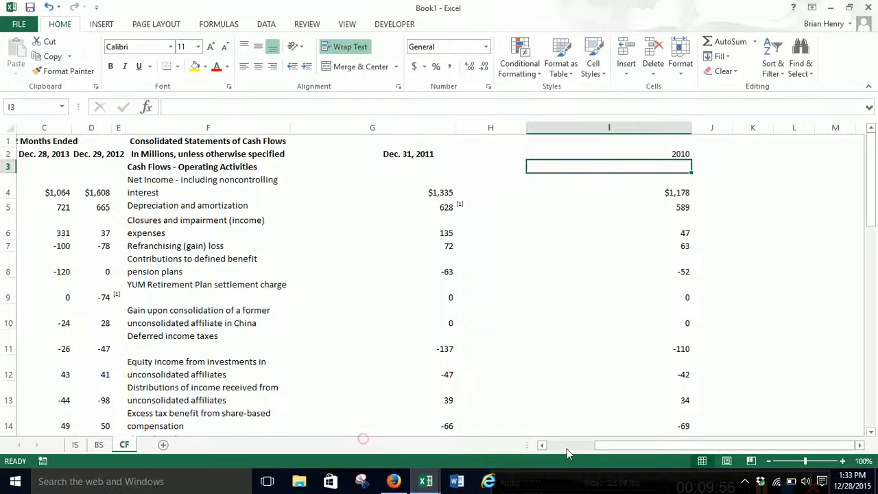
# - Enter the check formula =IF(F4=A4,1,"") in E4 on the IS sheet
pyautogui.click(74, 444)
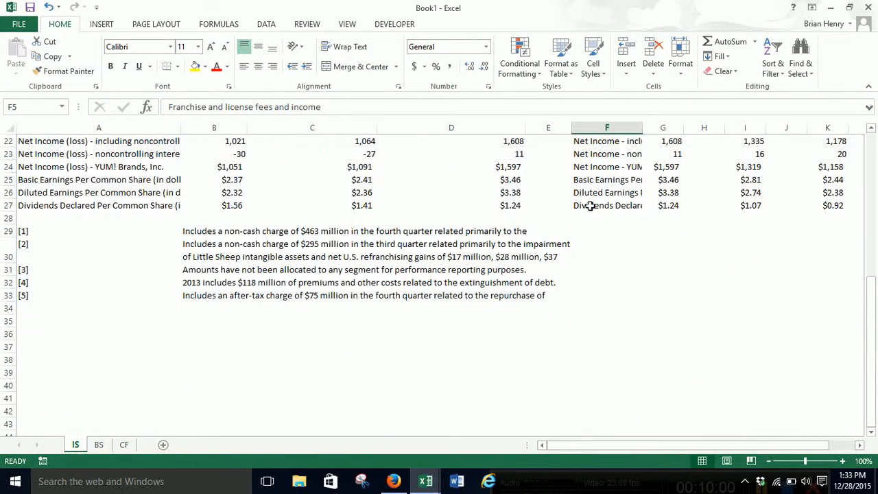
pyautogui.scroll(3)
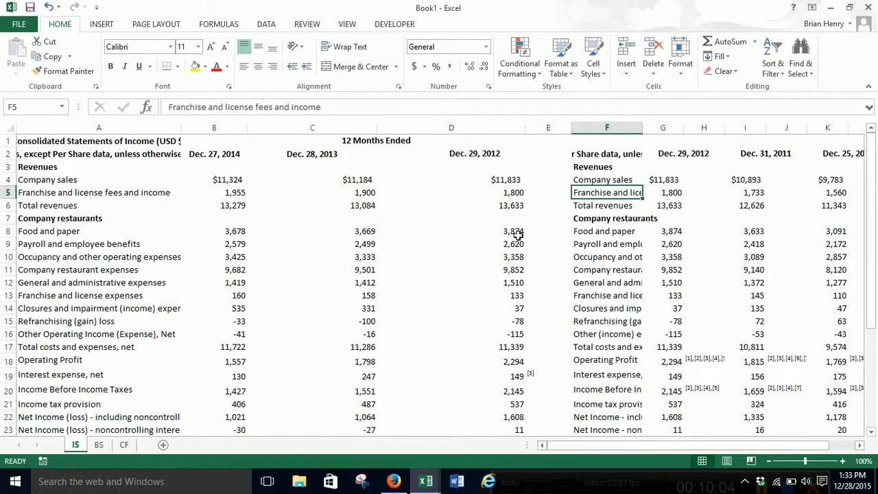
pyautogui.moveTo(460, 161)
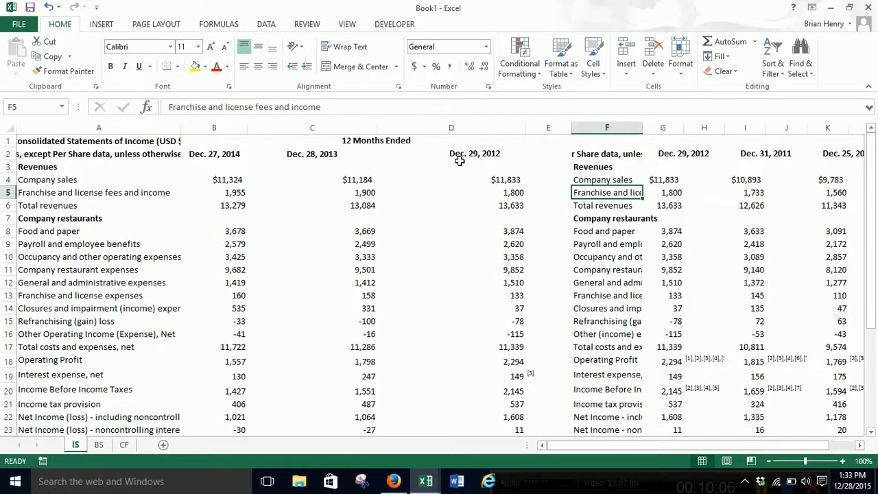
pyautogui.click(549, 178)
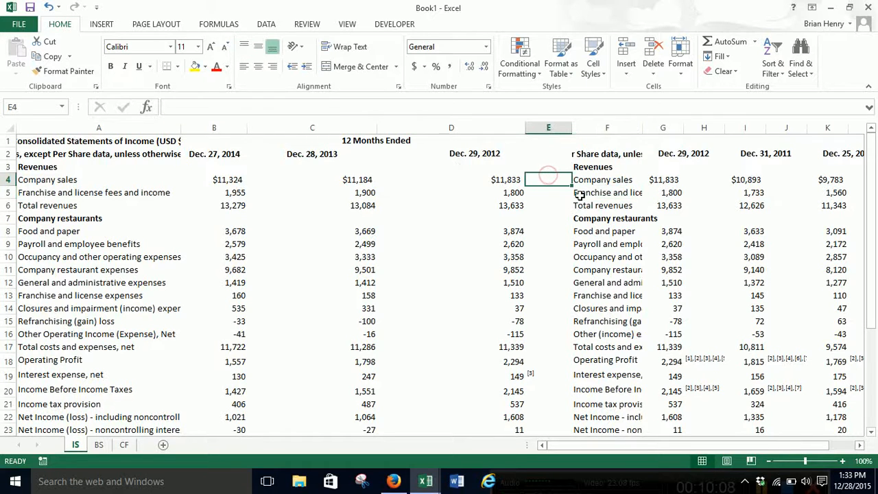
pyautogui.write('=i')
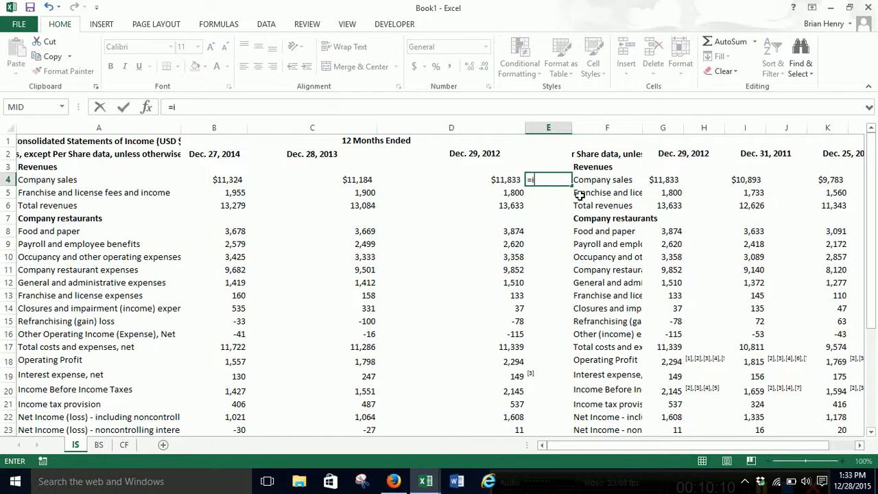
pyautogui.write('f(F4=')
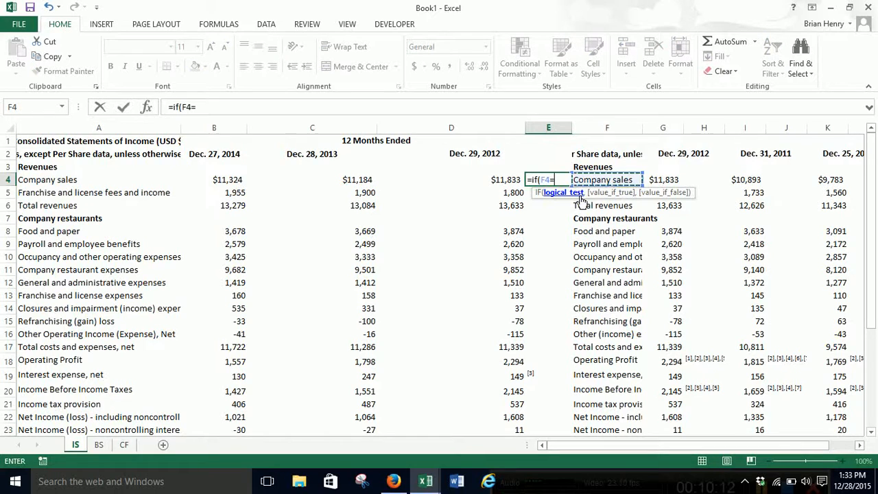
pyautogui.click(99, 179)
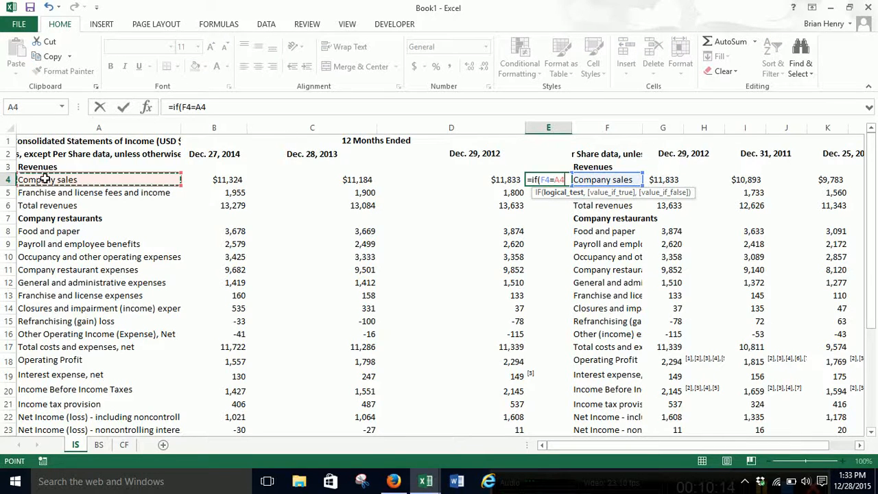
pyautogui.press('enter')
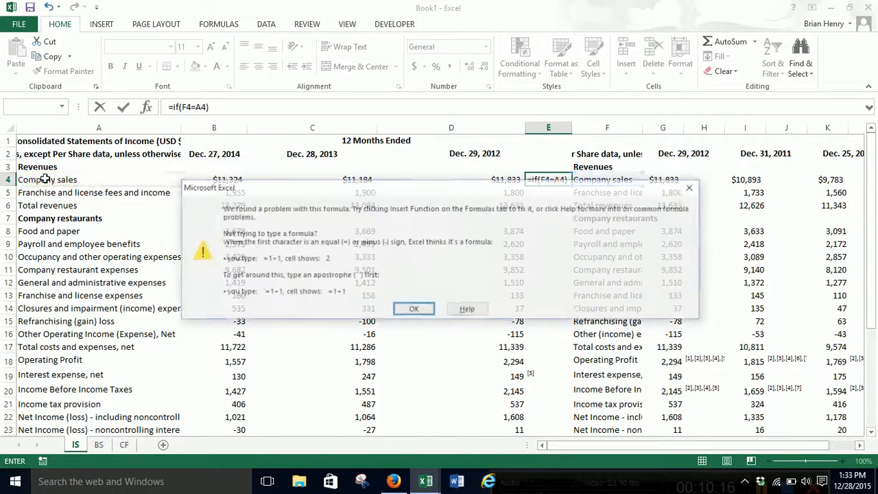
pyautogui.click(415, 308)
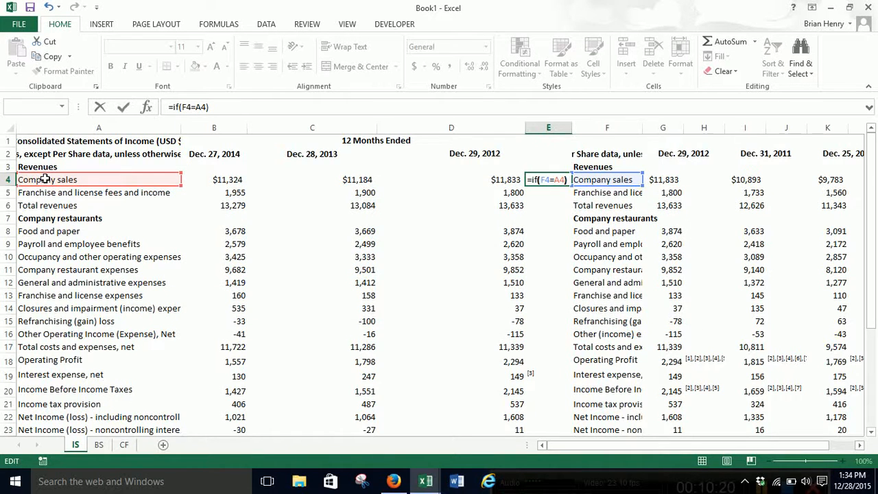
pyautogui.write(',1,0')
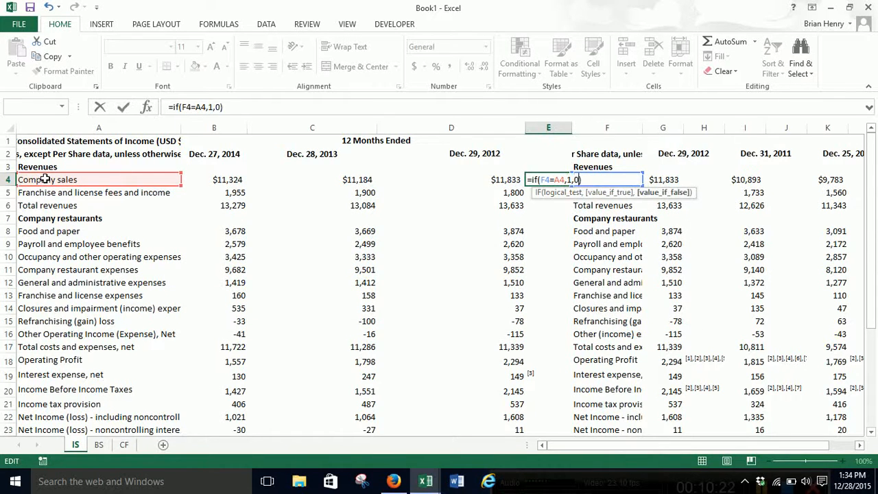
pyautogui.press('Backspace')
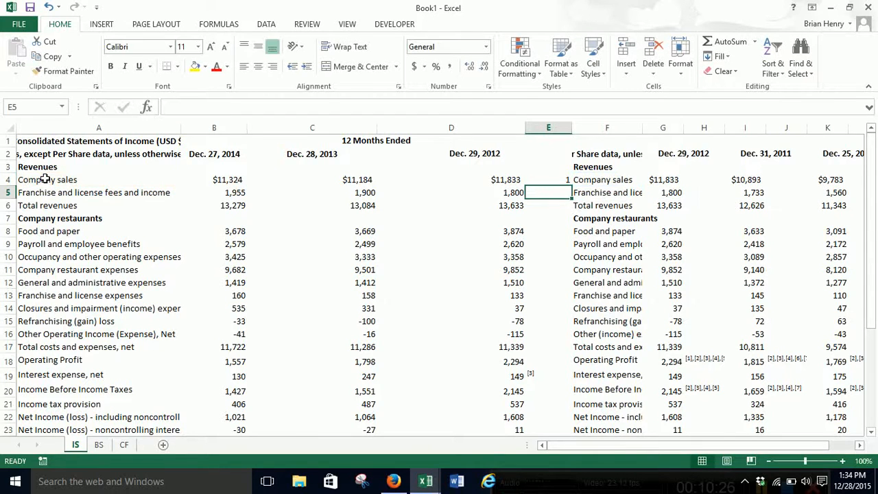
# - Fill the check formula down through row 27 and verify the Net Income label row
pyautogui.click(549, 179)
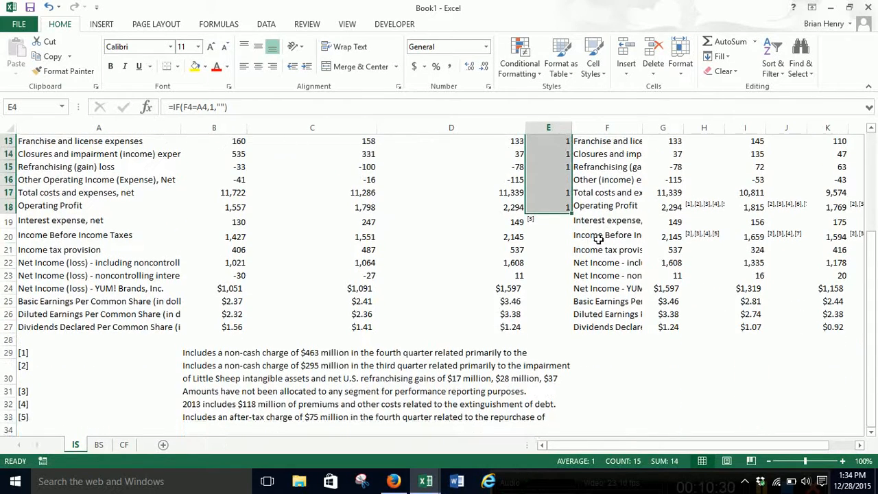
pyautogui.moveTo(568, 211); pyautogui.dragTo(568, 333)
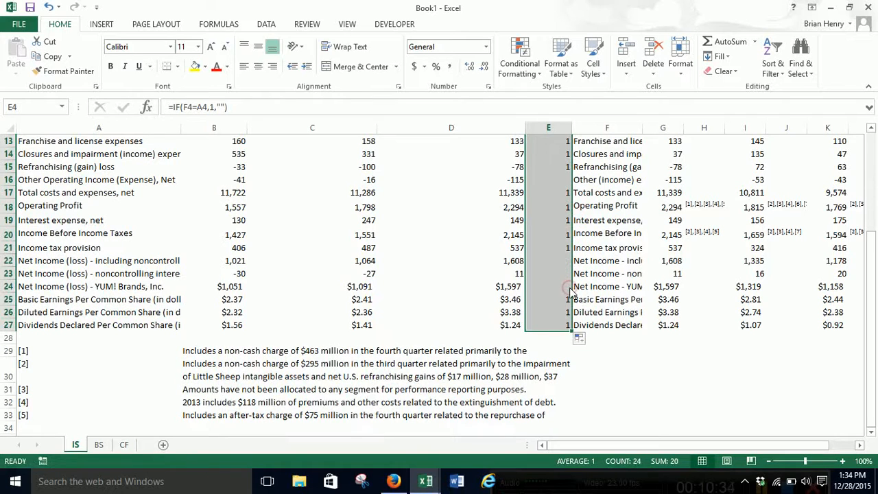
pyautogui.click(606, 287)
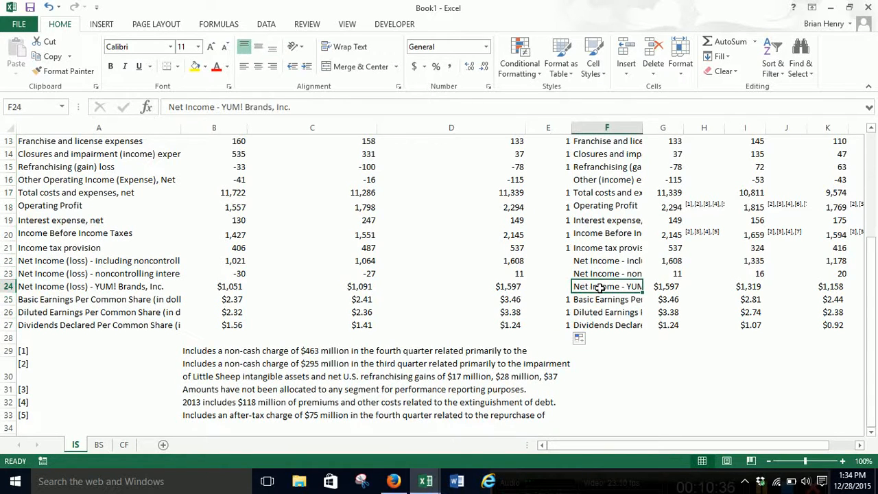
pyautogui.moveTo(602, 287)
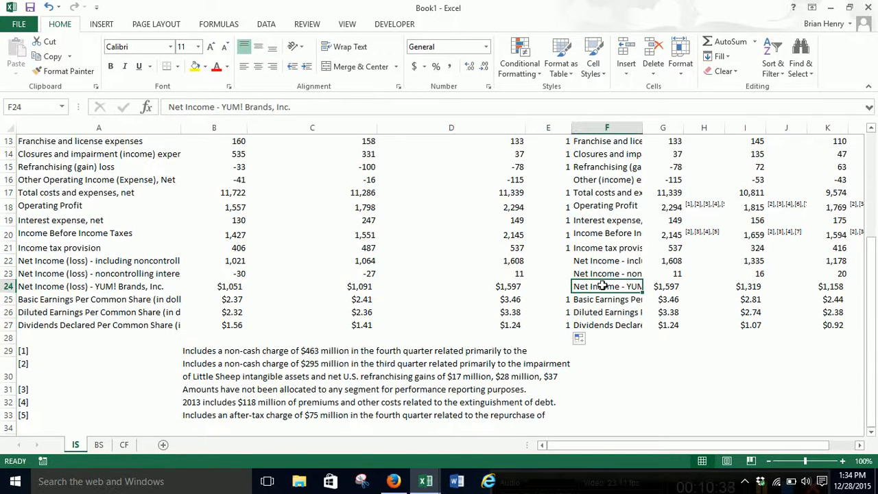
pyautogui.click(606, 261)
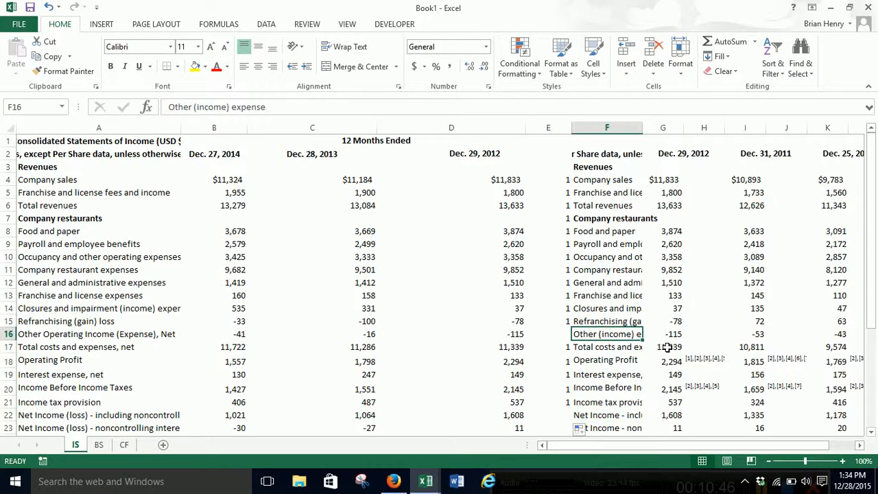
pyautogui.moveTo(524, 354)
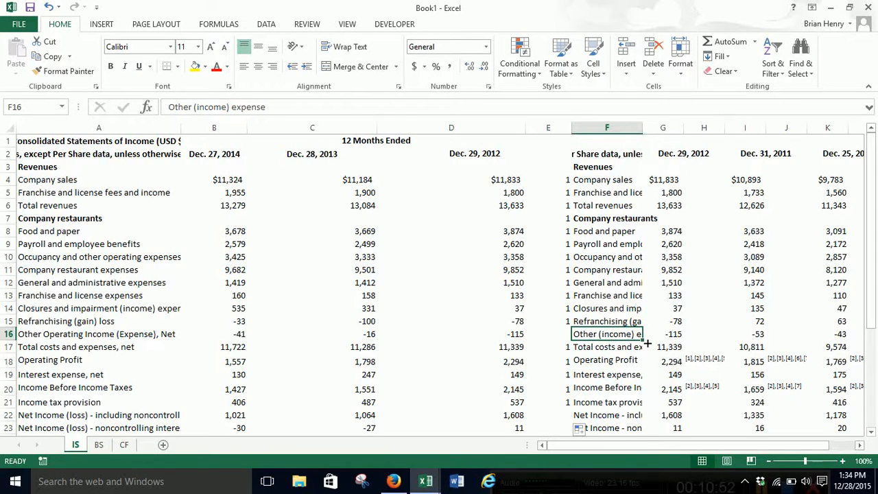
pyautogui.moveTo(574, 327)
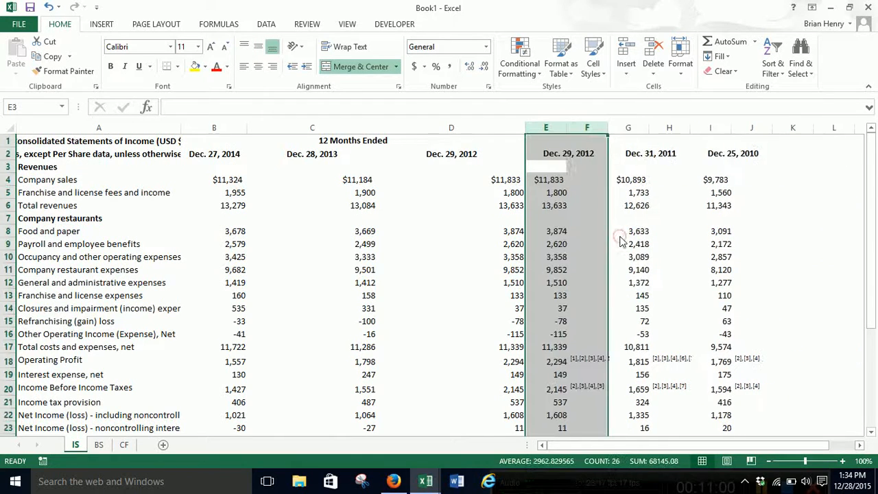
# - Delete the duplicate label and check columns from the IS sheet
pyautogui.scroll(-3)
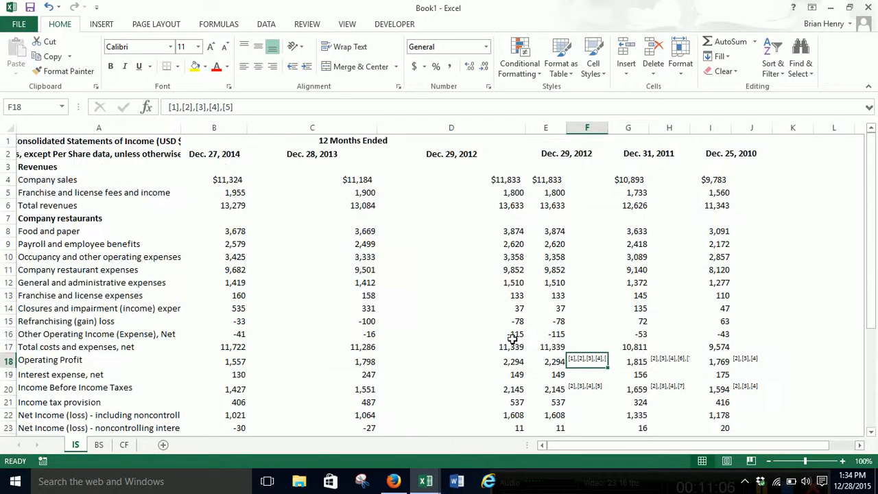
pyautogui.moveTo(398, 275)
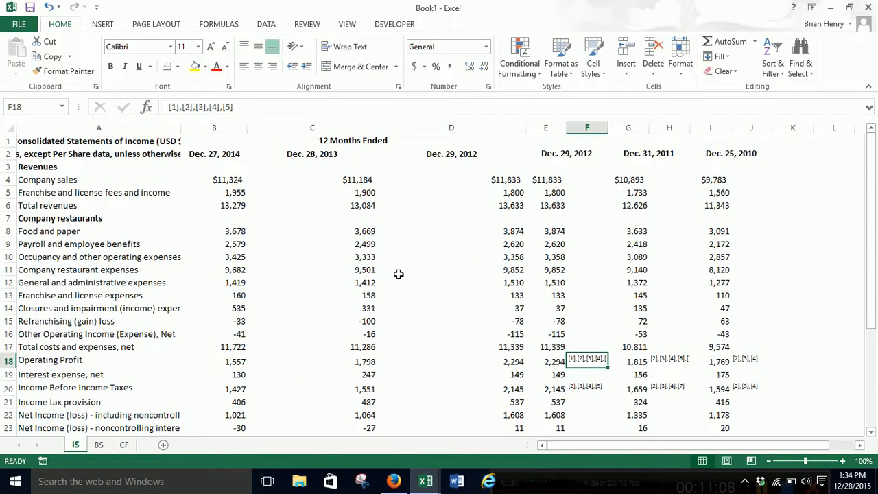
pyautogui.moveTo(467, 186)
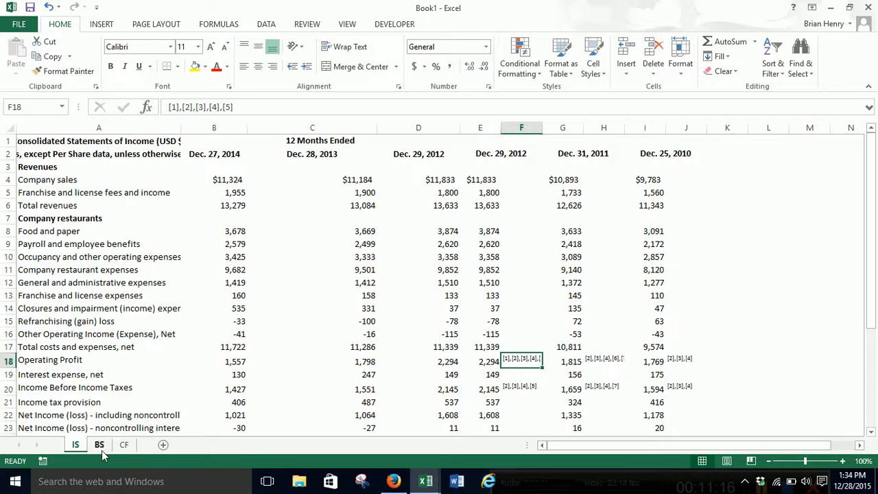
# - Insert column D on the BS sheet, enter =IF(E4=A4,1,"") in D4 and fill it down
pyautogui.click(99, 445)
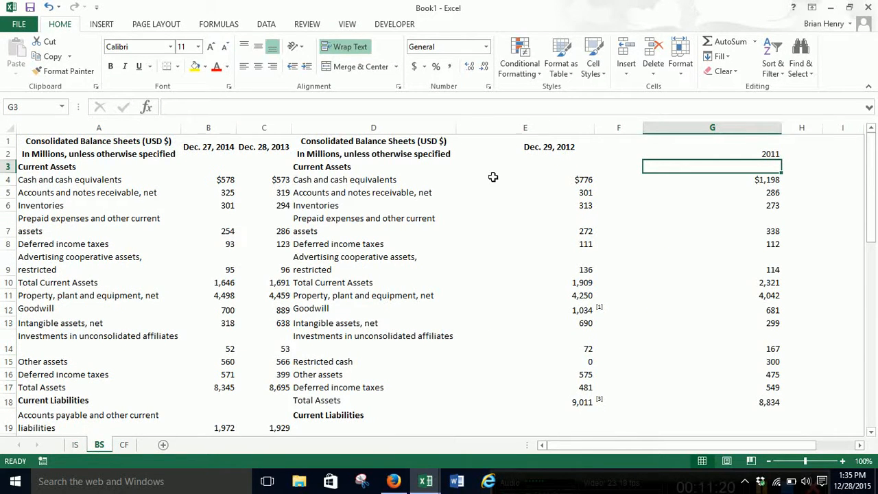
pyautogui.rightClick(373, 126)
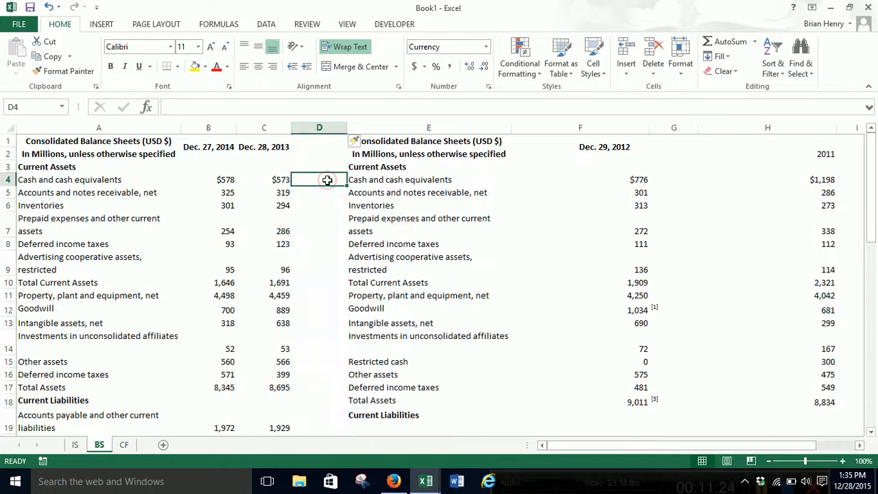
pyautogui.write('=if(E4')
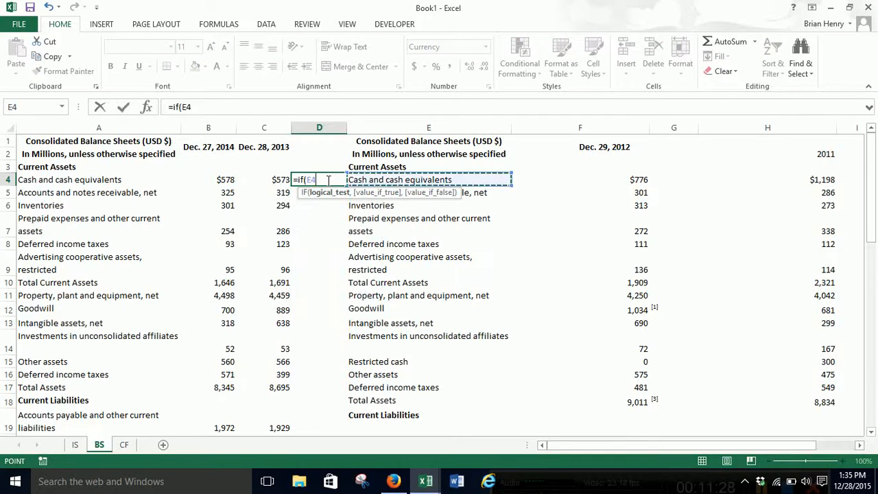
pyautogui.click(99, 179)
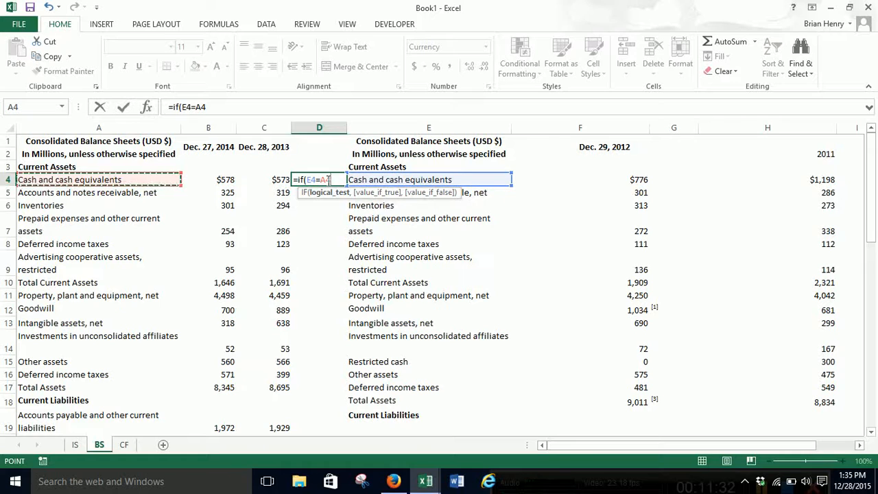
pyautogui.write(',1,"")')
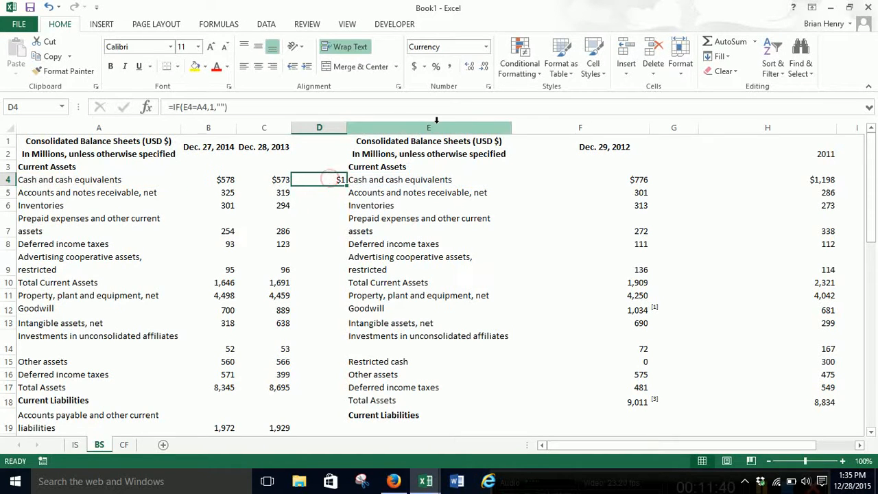
pyautogui.click(483, 66)
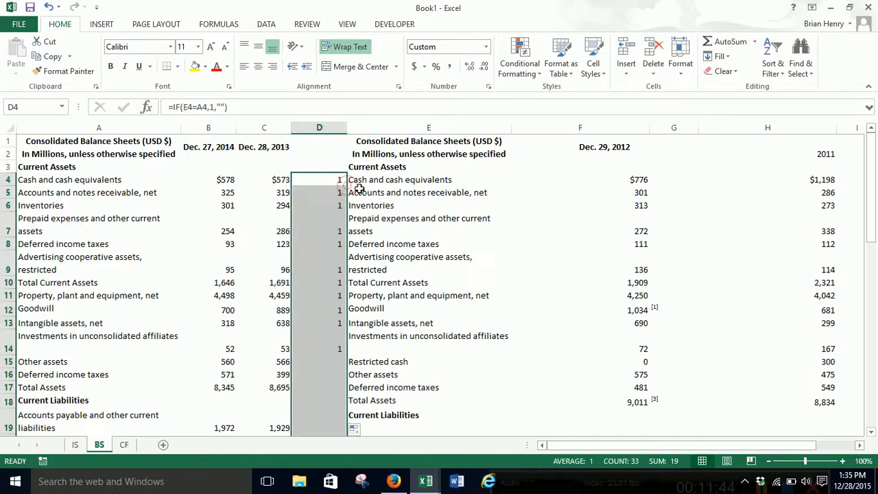
pyautogui.scroll(-3)
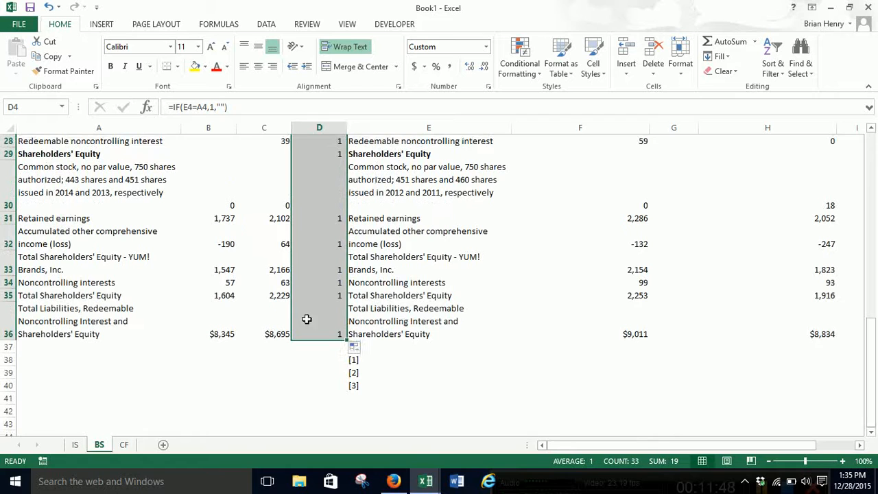
pyautogui.click(99, 335)
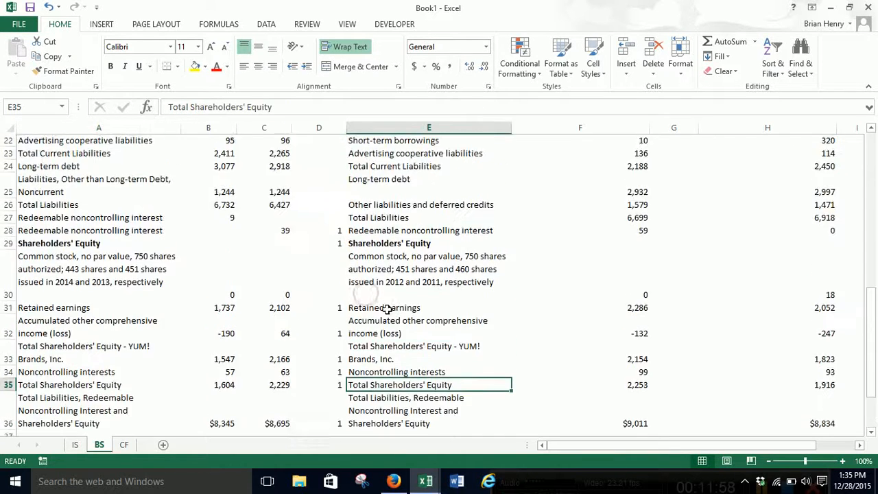
pyautogui.click(428, 353)
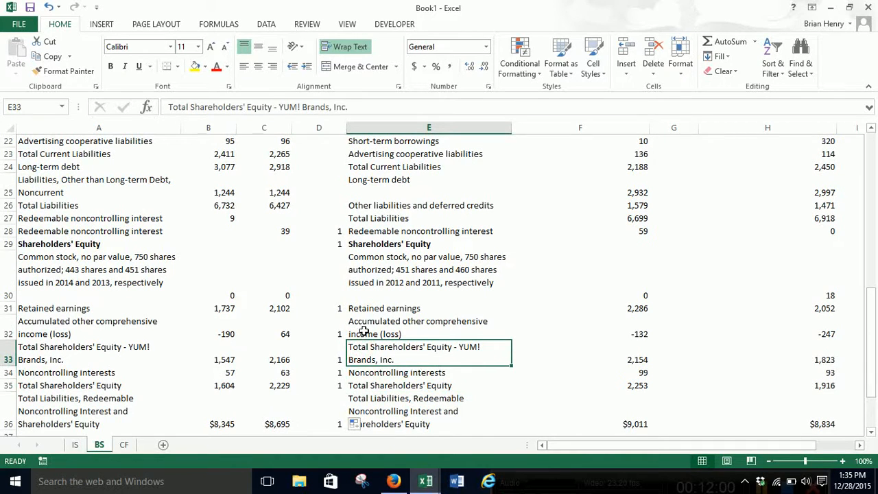
pyautogui.click(428, 308)
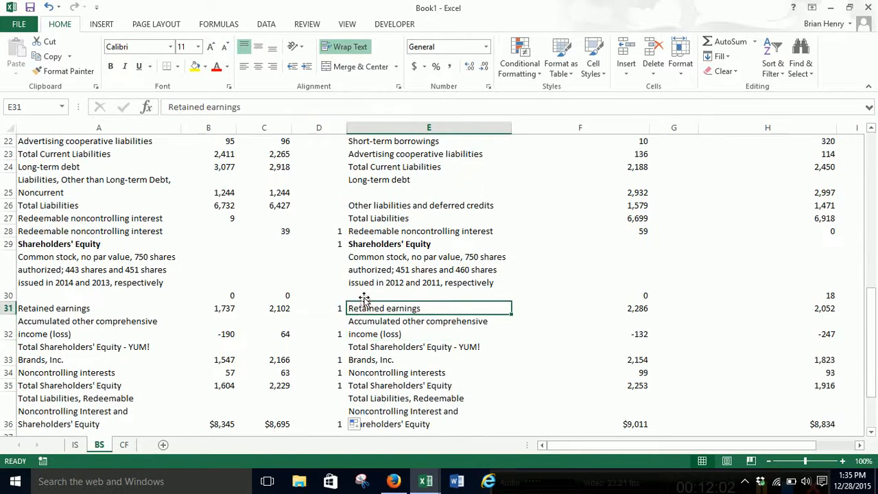
pyautogui.click(428, 269)
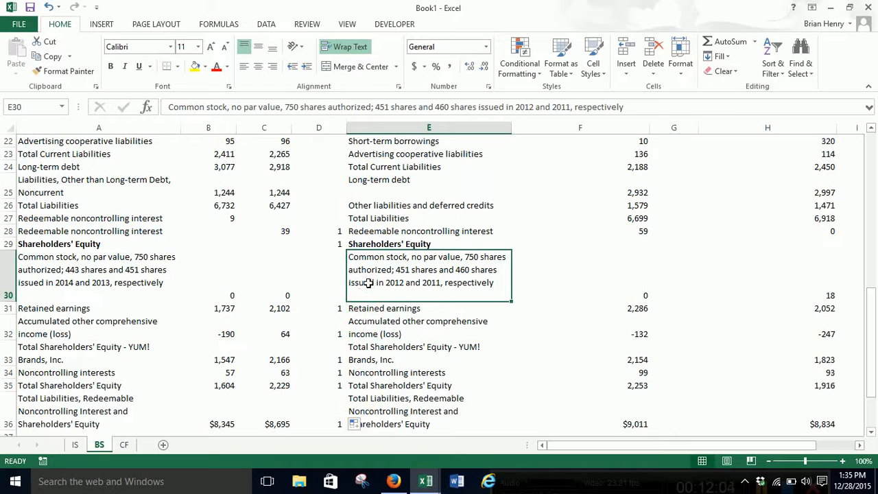
pyautogui.moveTo(483, 264)
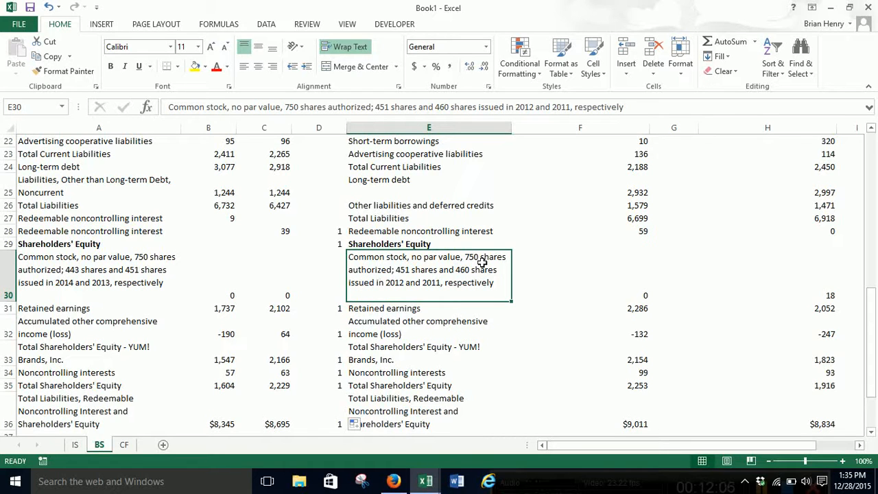
pyautogui.moveTo(420, 274)
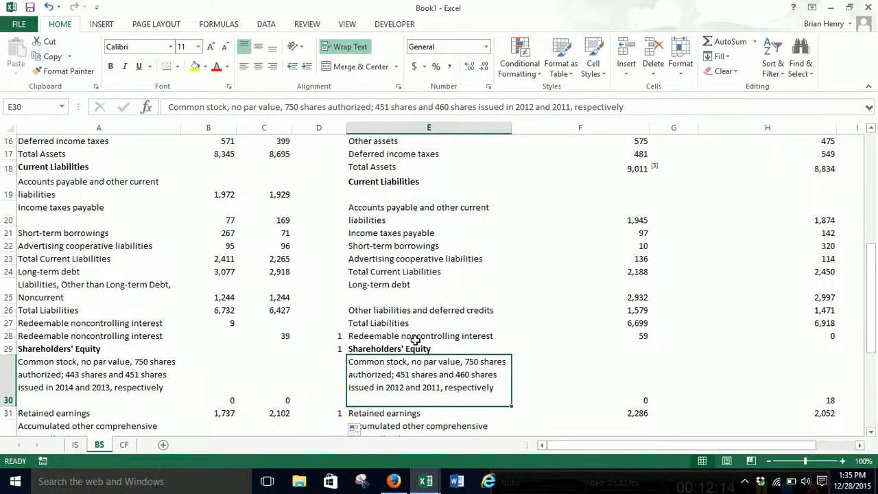
pyautogui.click(428, 335)
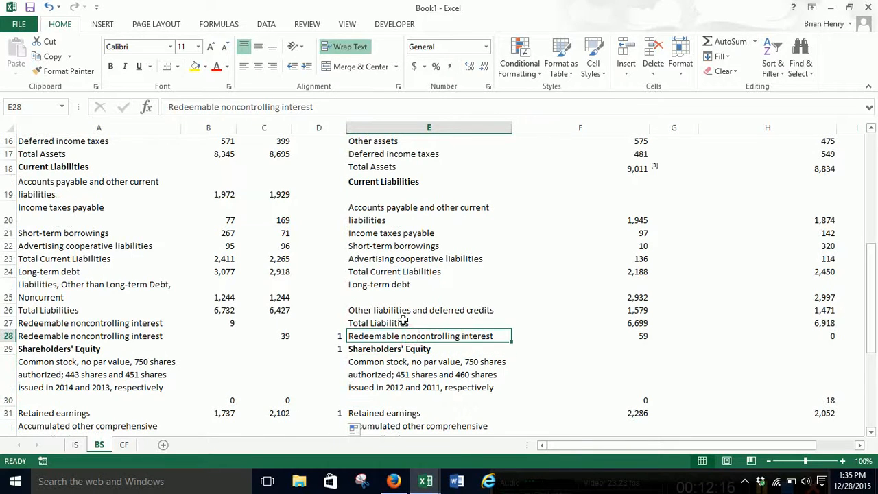
pyautogui.click(428, 284)
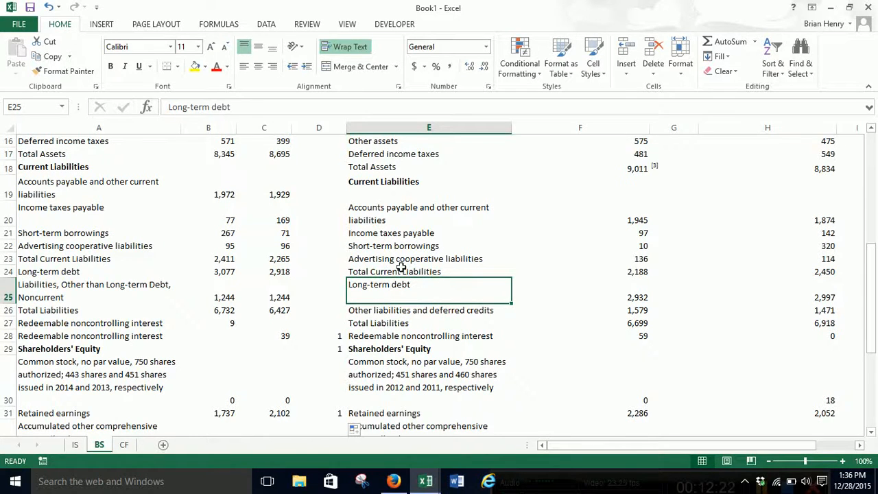
pyautogui.click(428, 272)
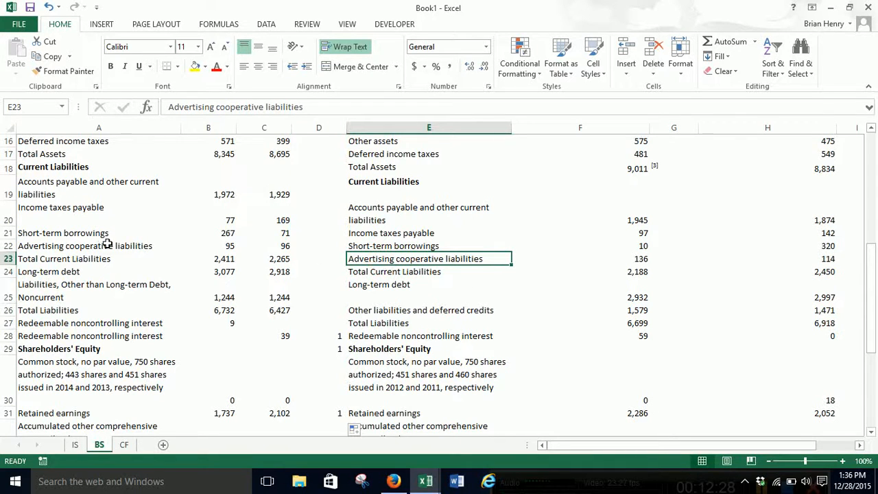
pyautogui.moveTo(367, 246)
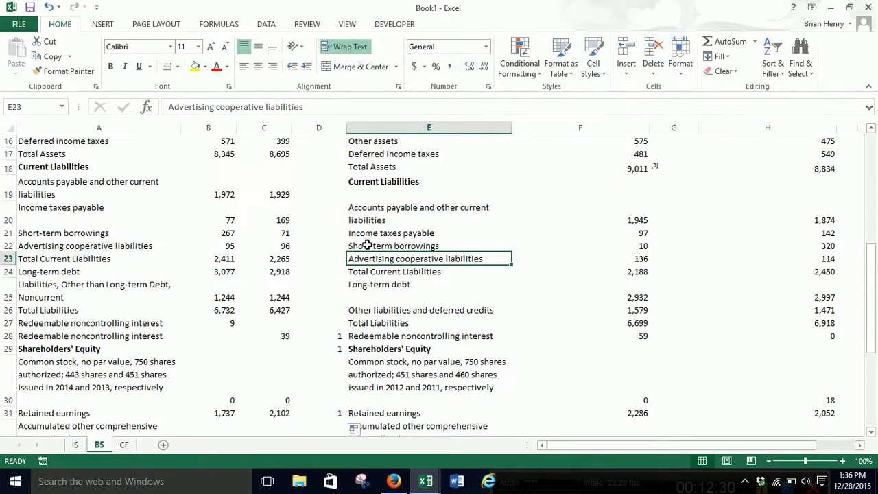
pyautogui.moveTo(383, 238)
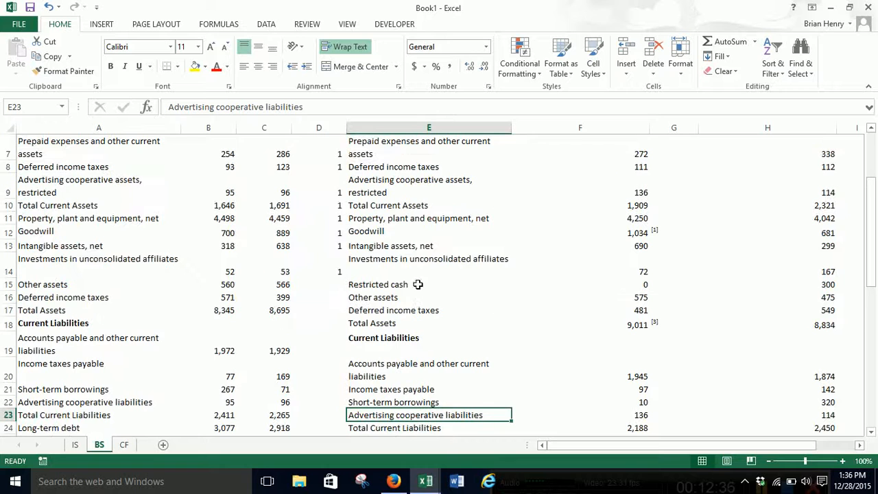
pyautogui.scroll(-3)
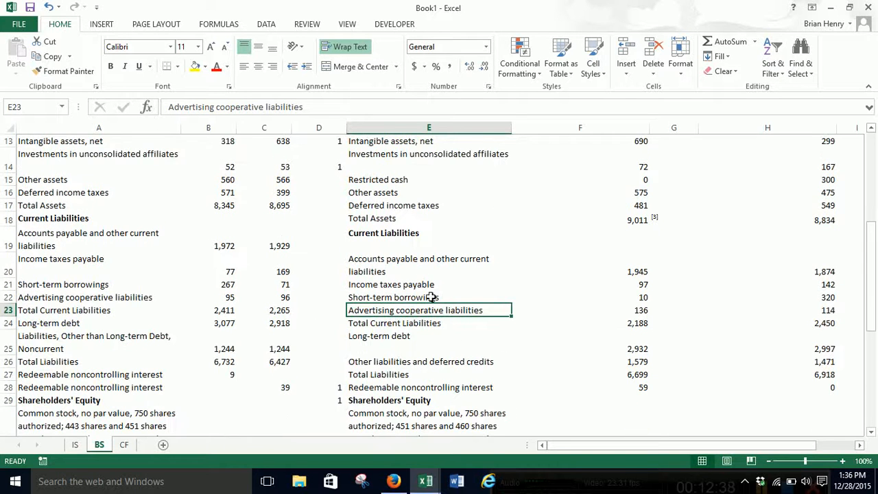
pyautogui.moveTo(471, 291)
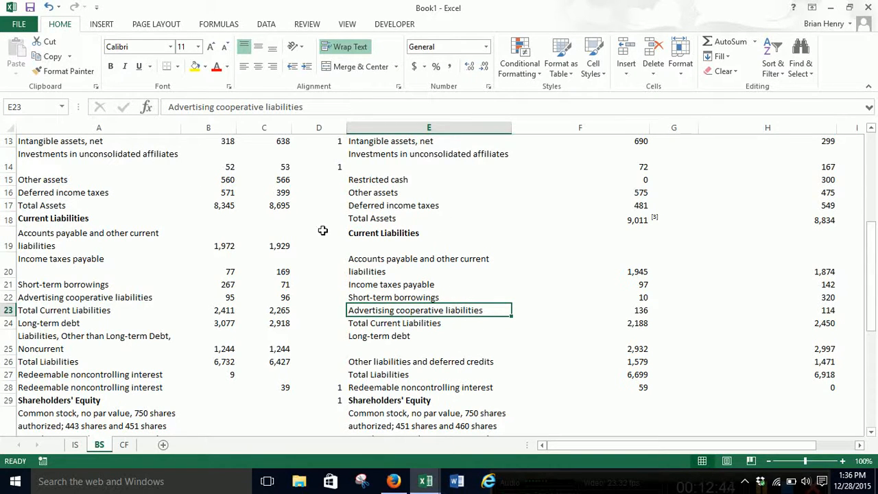
pyautogui.moveTo(443, 283)
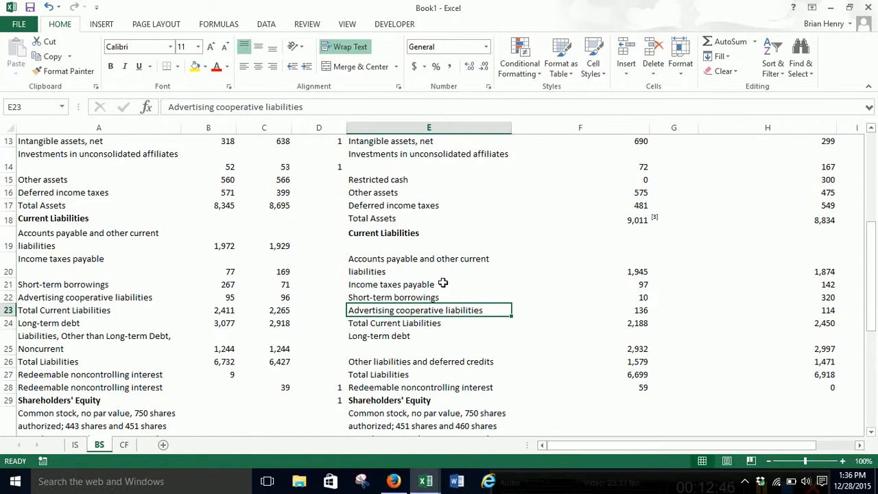
pyautogui.moveTo(542, 290)
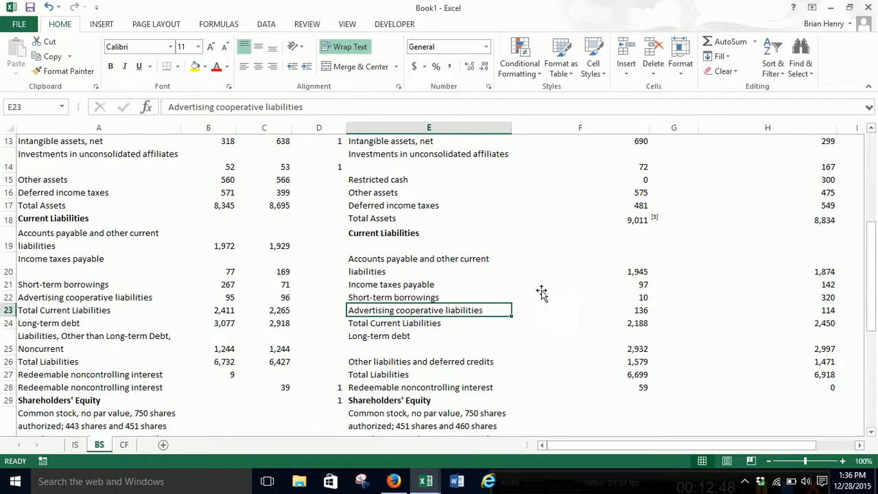
pyautogui.moveTo(551, 258)
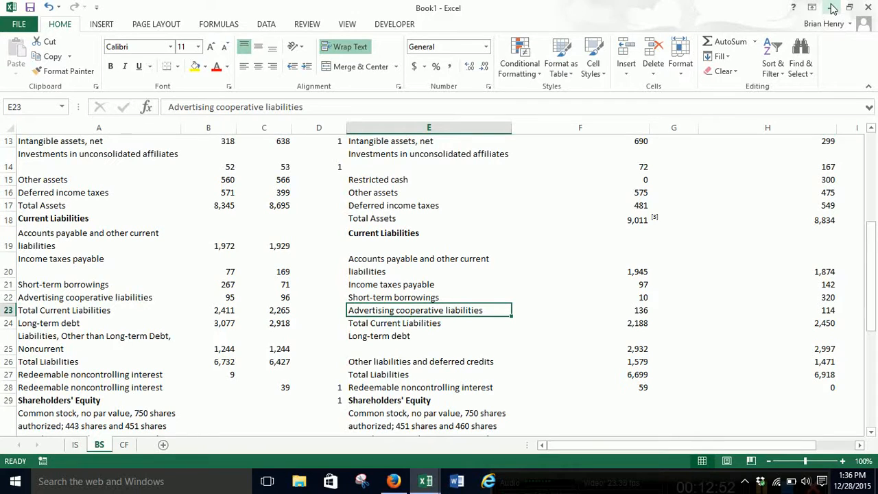
pyautogui.moveTo(831, 8)
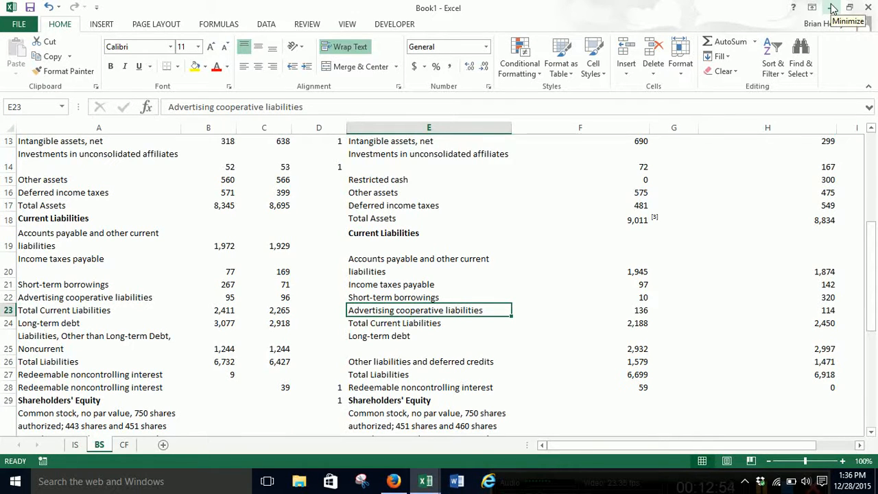